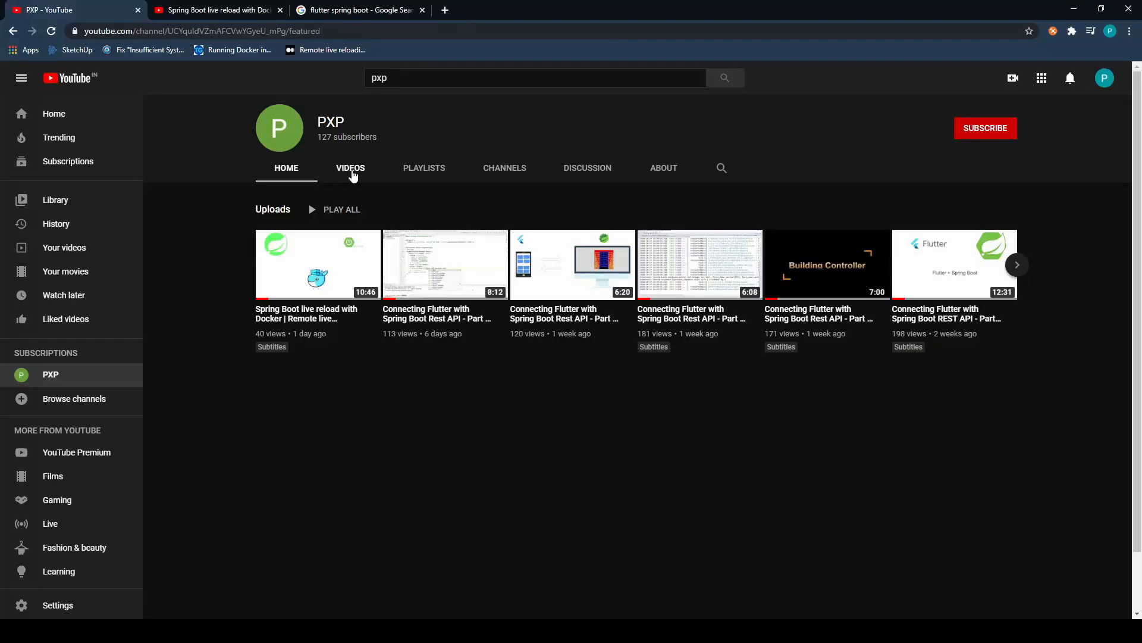
Open the Spring Boot live reload with Docker video from the channel's Videos list and like it.
{"action": "left_click", "coordinate": [350, 168]}
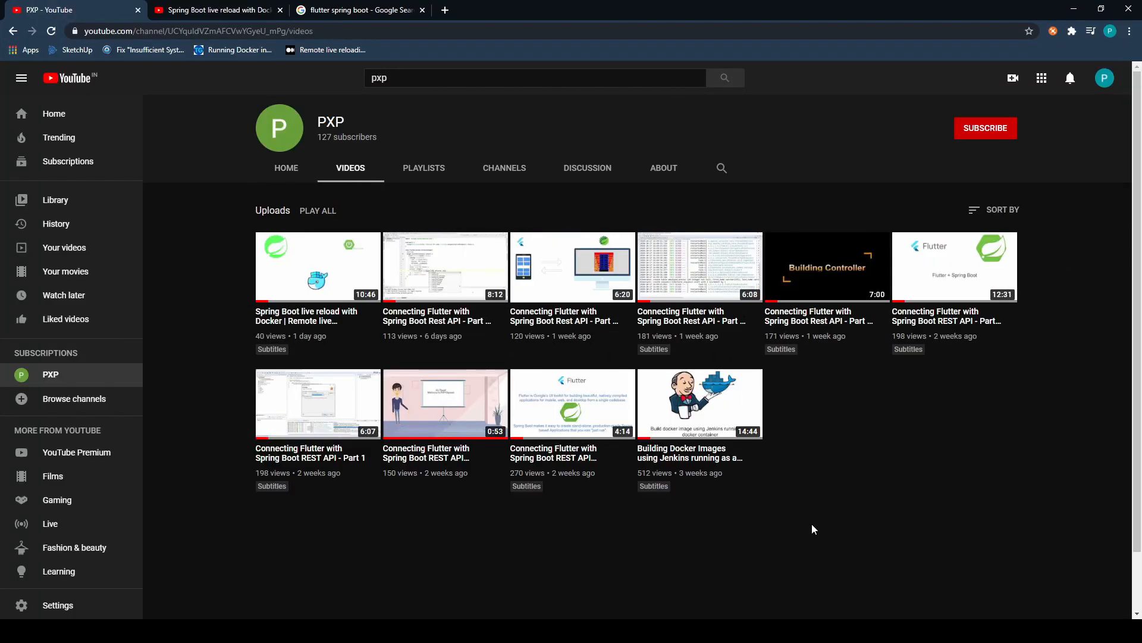
{"action": "left_click", "coordinate": [317, 267]}
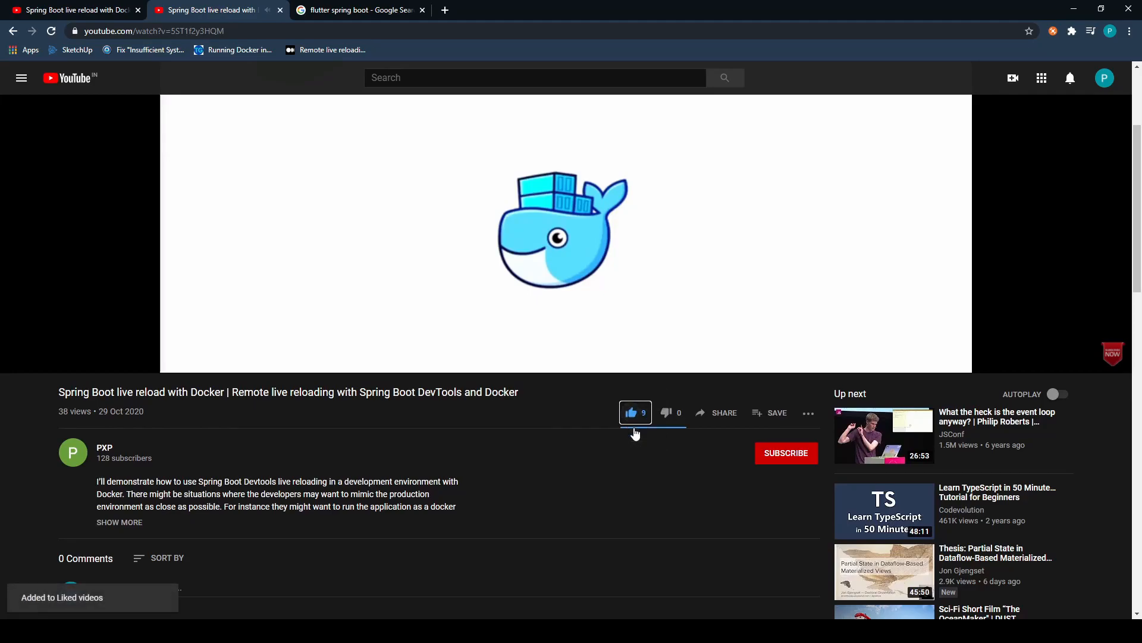
{"action": "left_click", "coordinate": [785, 452]}
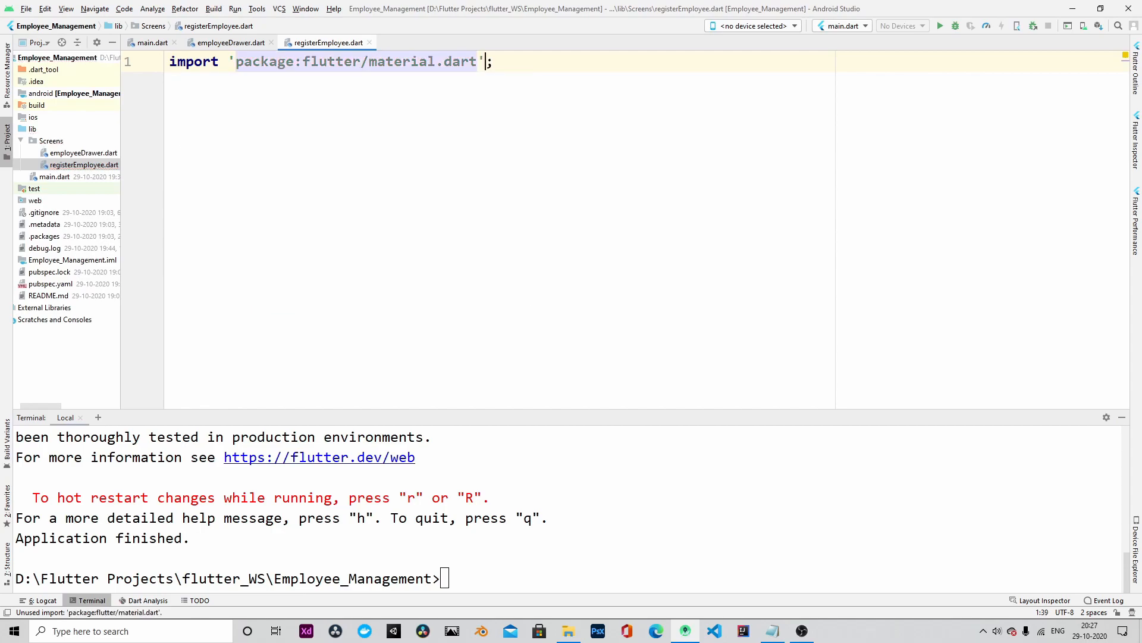
Declare class registerEmployee extends StatefulWidget with createState returning registerEmployeeState().
{"action": "type", "text": "class regis"}
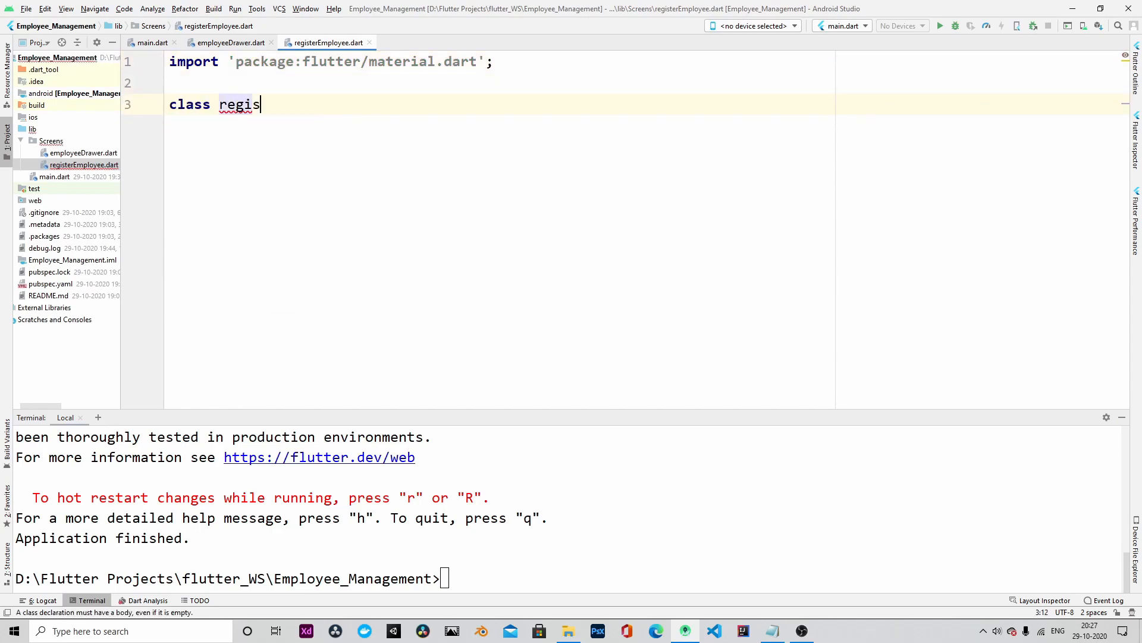
{"action": "type", "text": "terEmployee"}
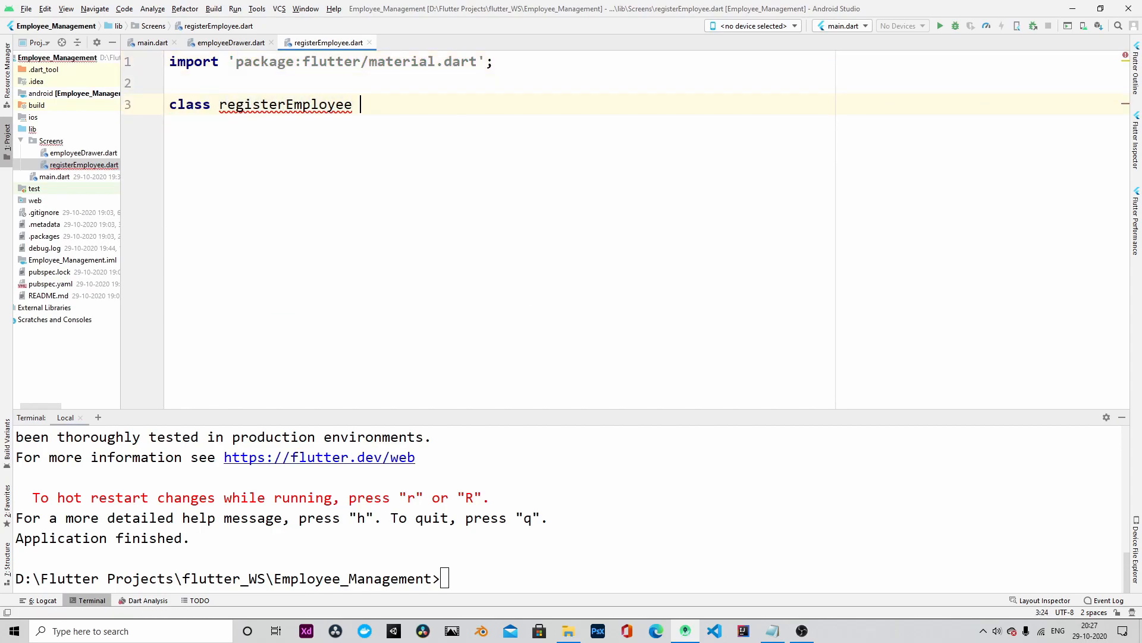
{"action": "type", "text": "extends Stat"}
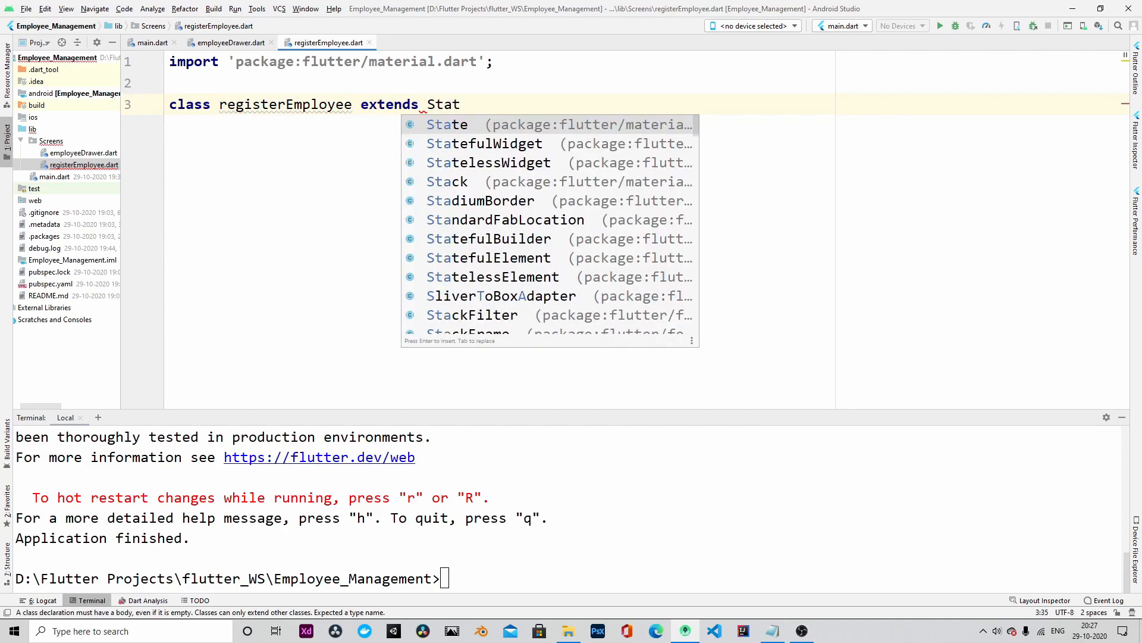
{"action": "left_click", "coordinate": [484, 143]}
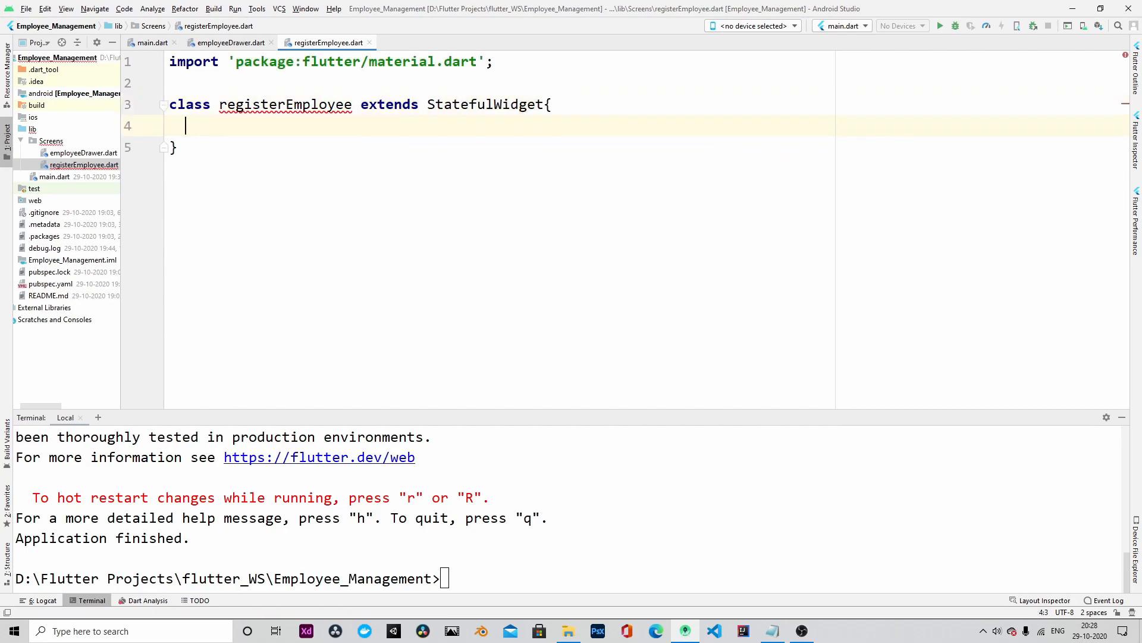
{"action": "double_click", "coordinate": [284, 104]}
{"action": "type", "text": "return"}
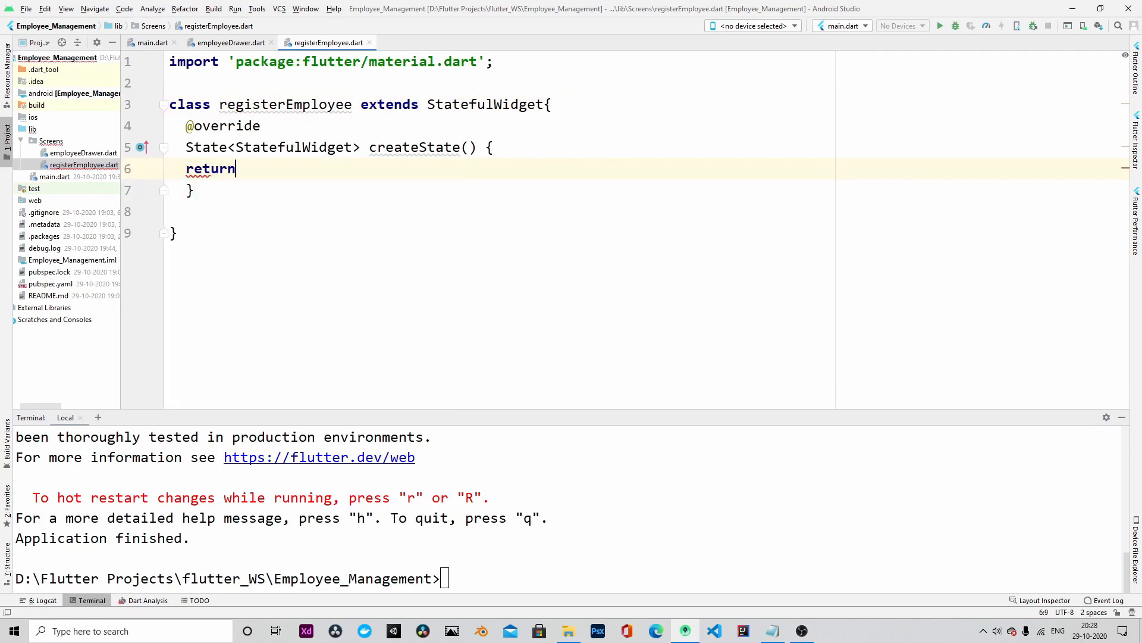
{"action": "type", "text": "registerEmployeeState"}
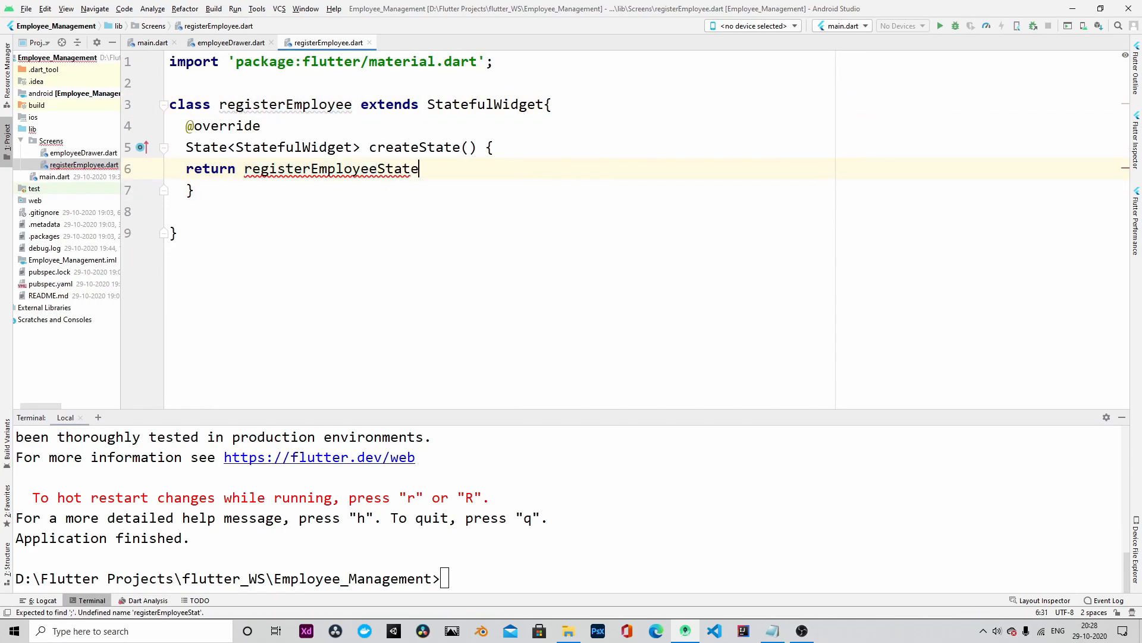
{"action": "type", "text": "();"}
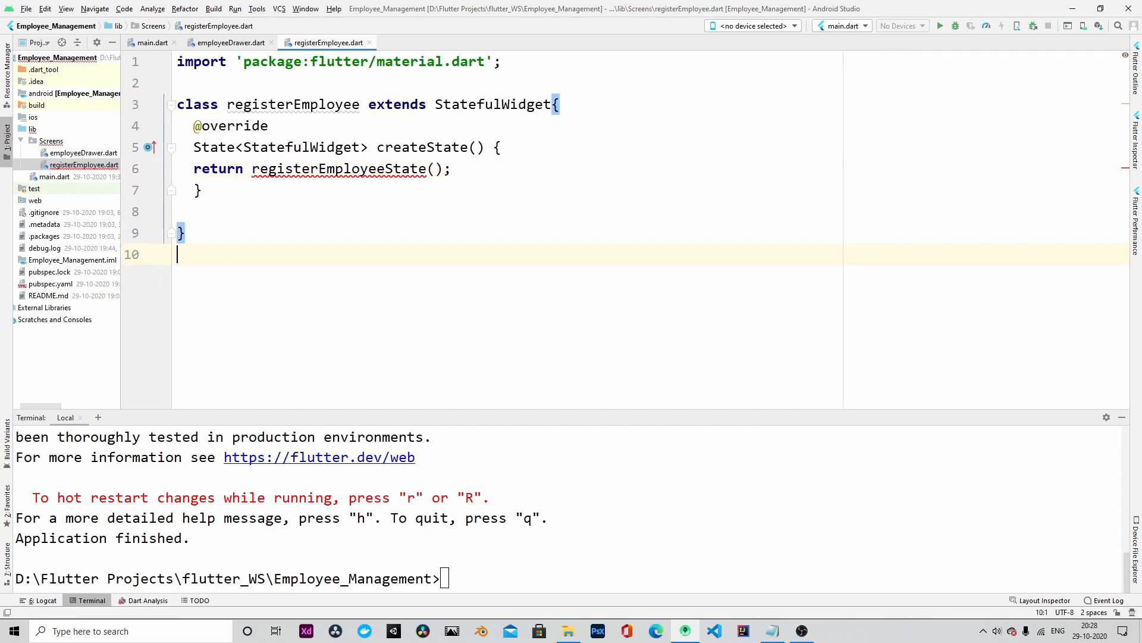
Declare class registerEmployeeState extending State<registerEmployee>.
{"action": "type", "text": "class"}
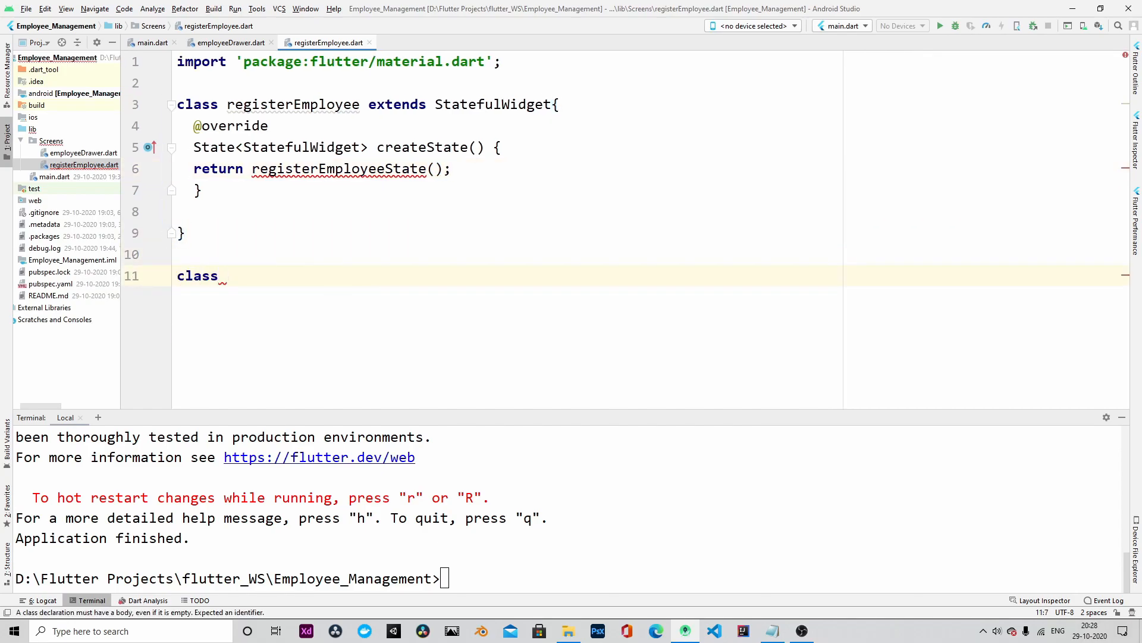
{"action": "type", "text": "registerEmployeeStat"}
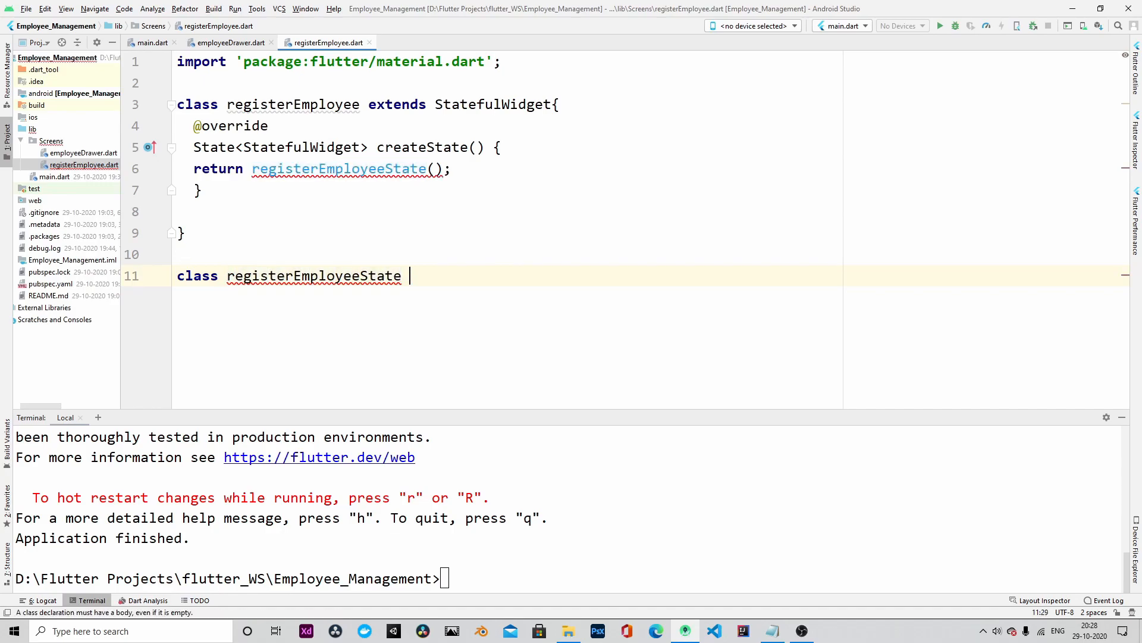
{"action": "type", "text": "e"}
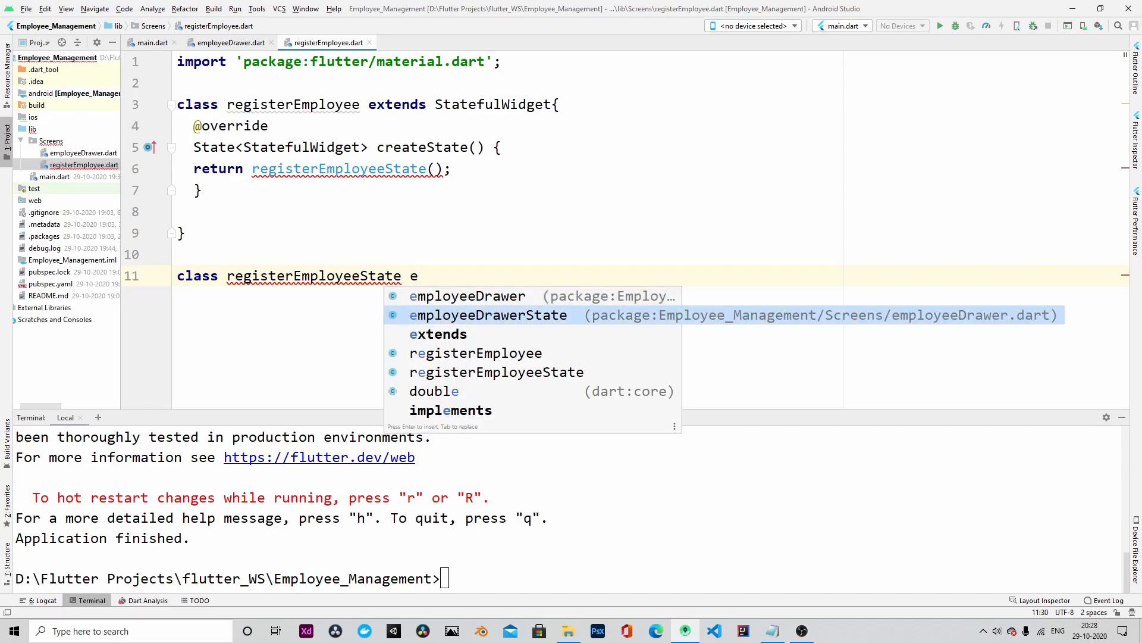
{"action": "type", "text": "xtends State<registerEmployee>{"}
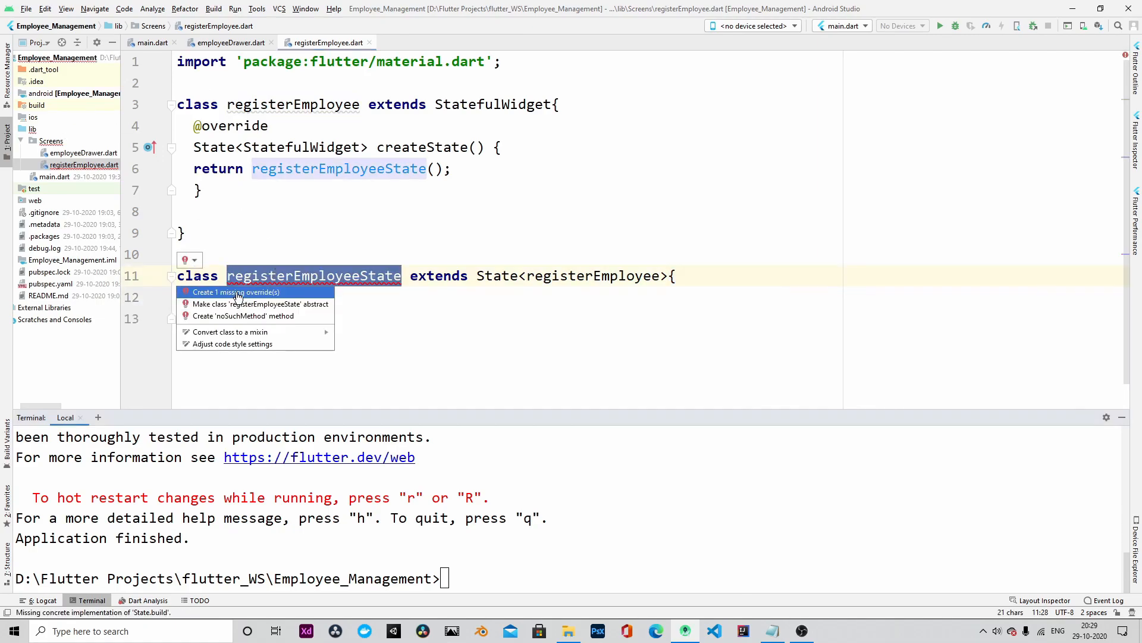
Add a build override returning Scaffold( and a final minimumPadding = 5.0 constant.
{"action": "left_click", "coordinate": [235, 293]}
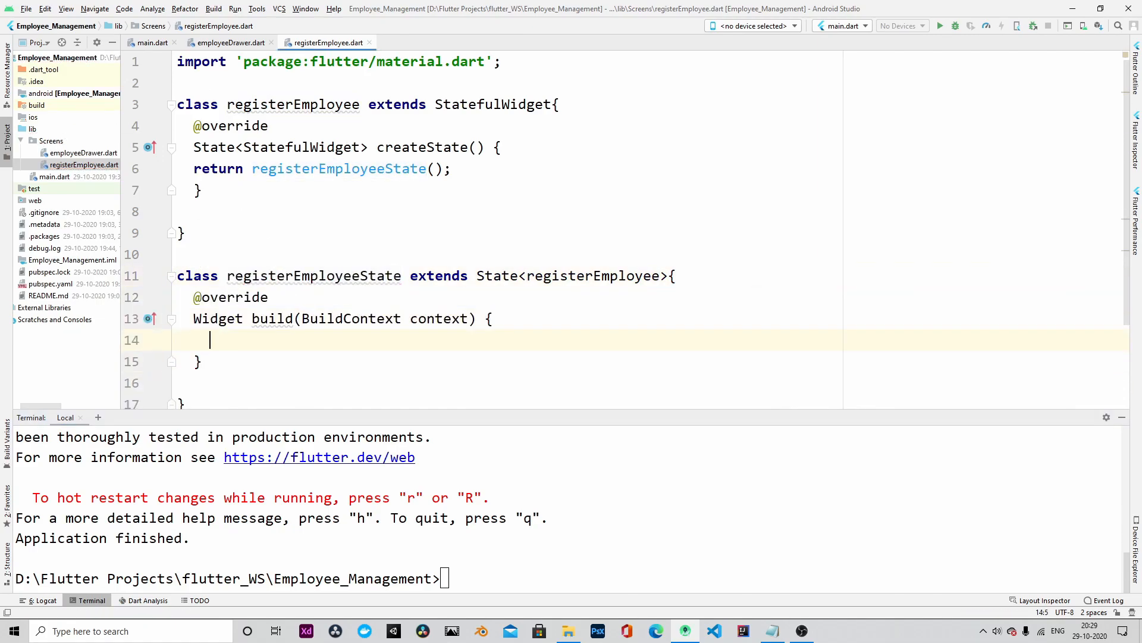
{"action": "type", "text": "return"}
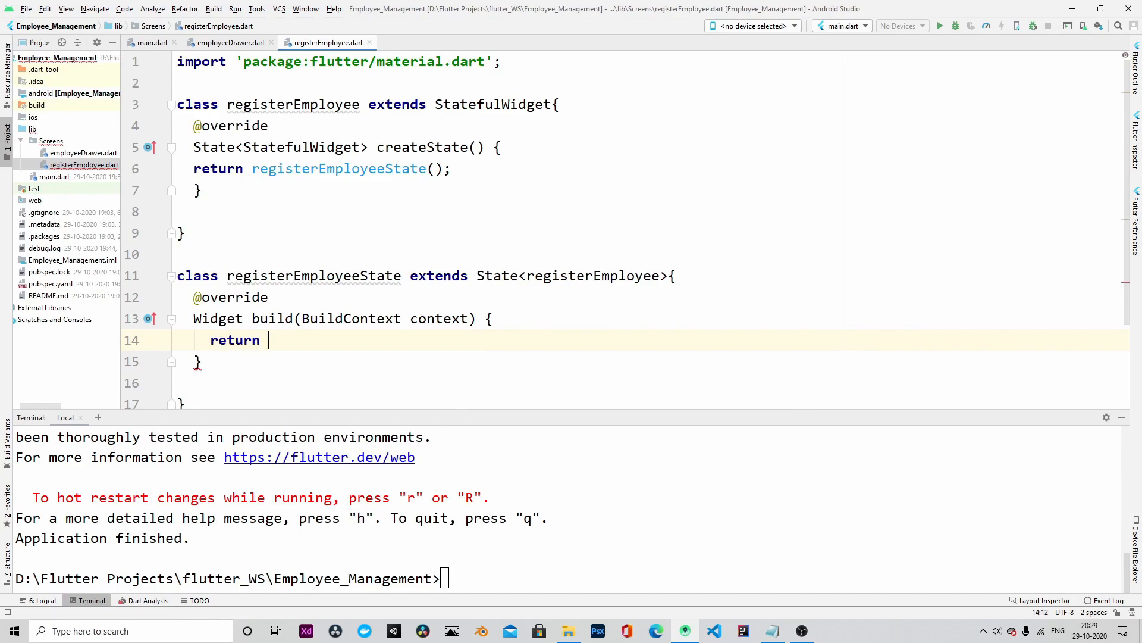
{"action": "type", "text": "Scaffold("}
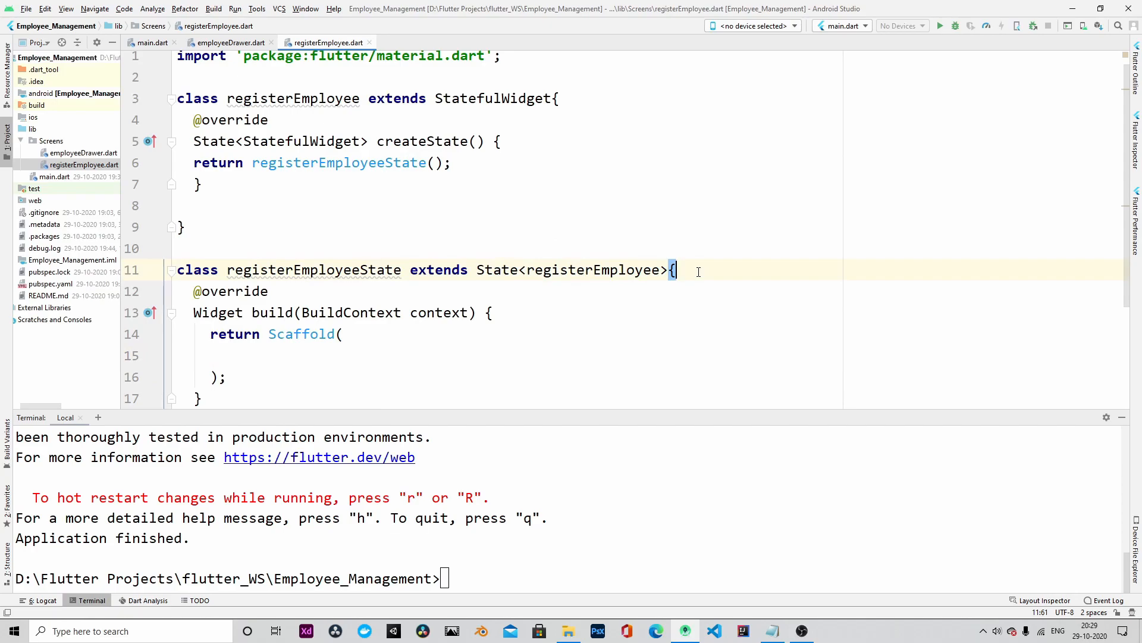
{"action": "type", "text": "final minimumPadding ="}
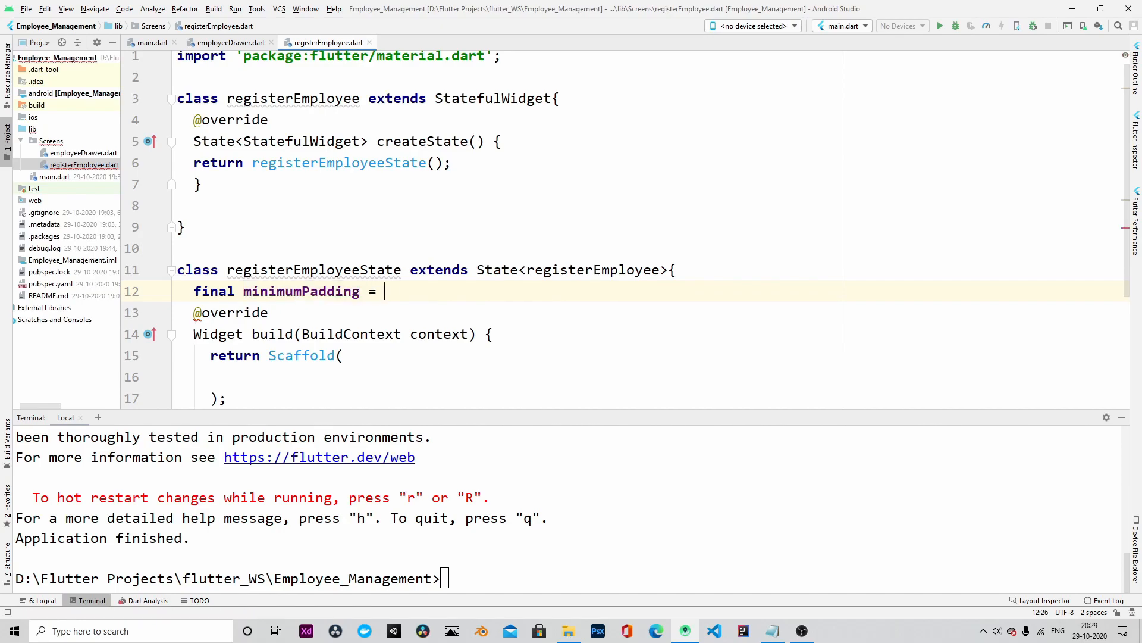
{"action": "type", "text": "5.0;"}
{"action": "type", "text": "title: Text(),"}
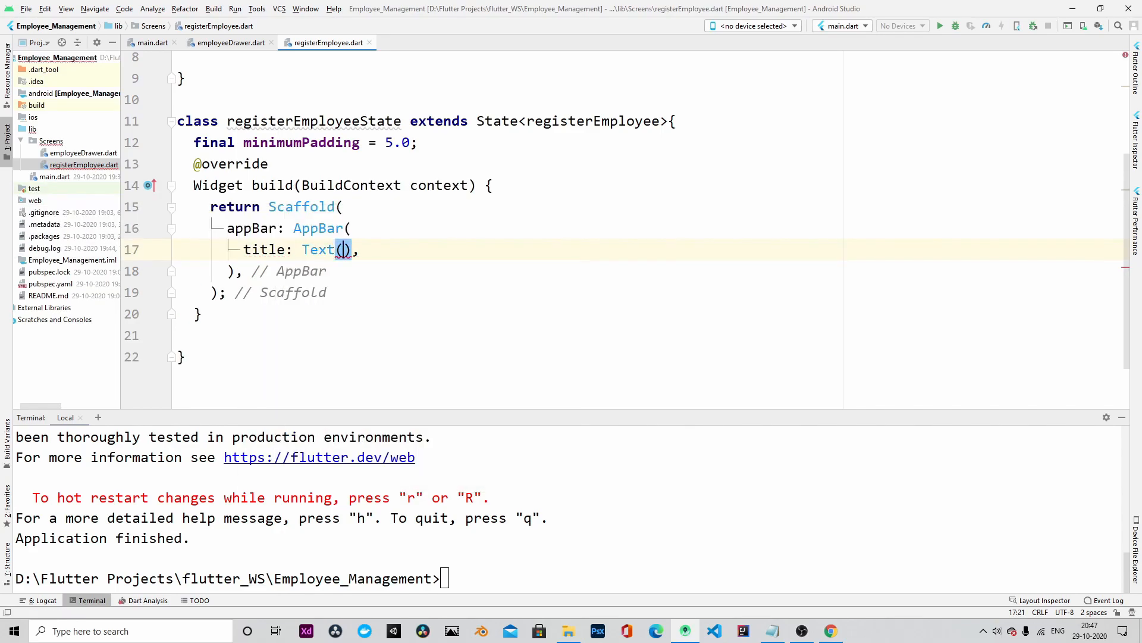
Title the AppBar "Register Employee" and add body: Form( child: Padding( padding EdgeInsets.all(minimumPadding*2).
{"action": "type", "text": "\"Register Employee\""}
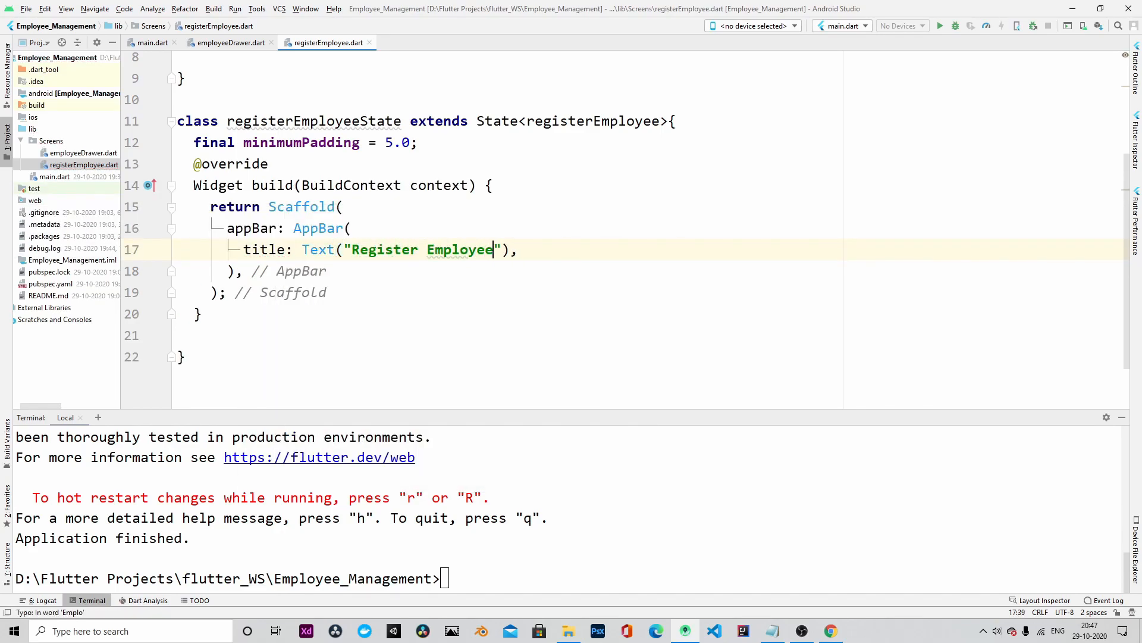
{"action": "type", "text": "body: ,"}
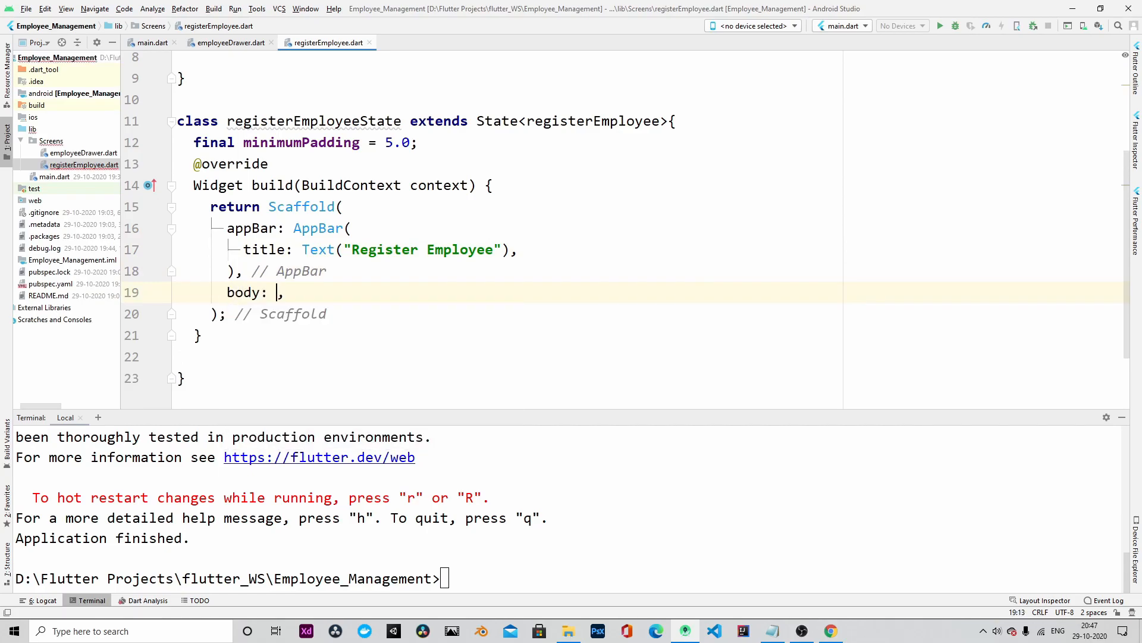
{"action": "type", "text": "Form"}
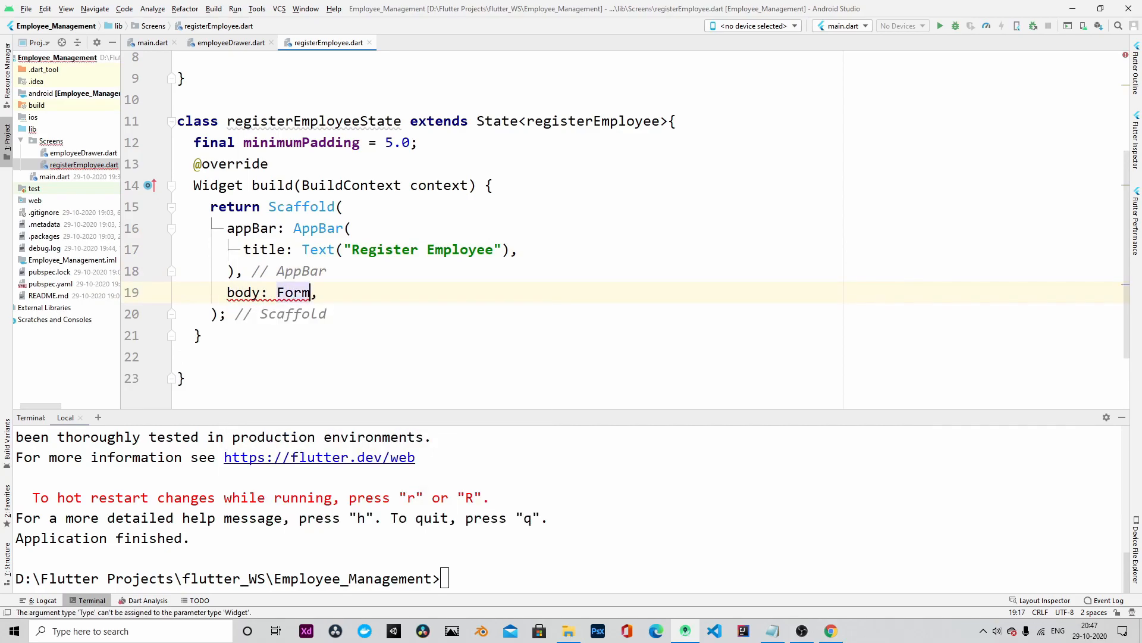
{"action": "type", "text": "("}
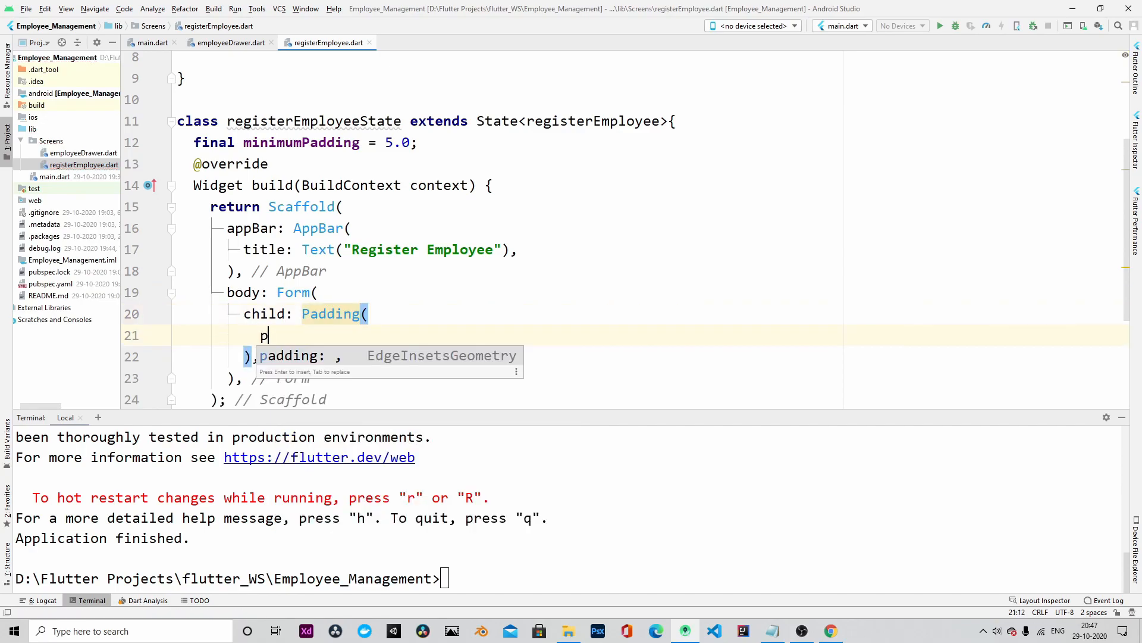
{"action": "type", "text": "padding: EdgeInsets,"}
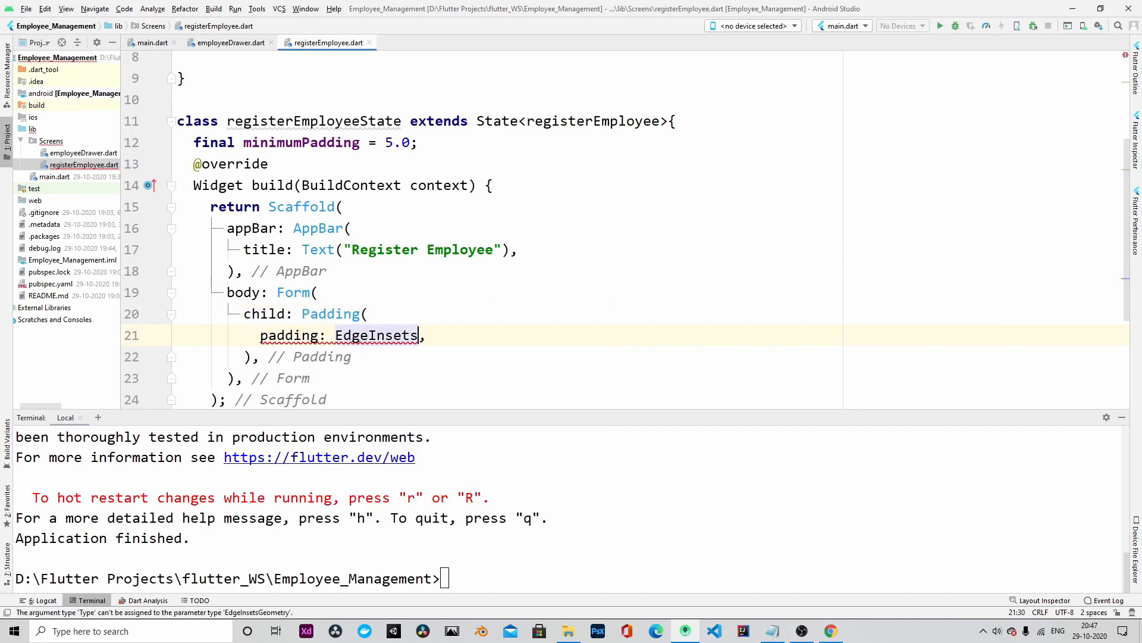
{"action": "type", "text": ".all(minimumPadding)"}
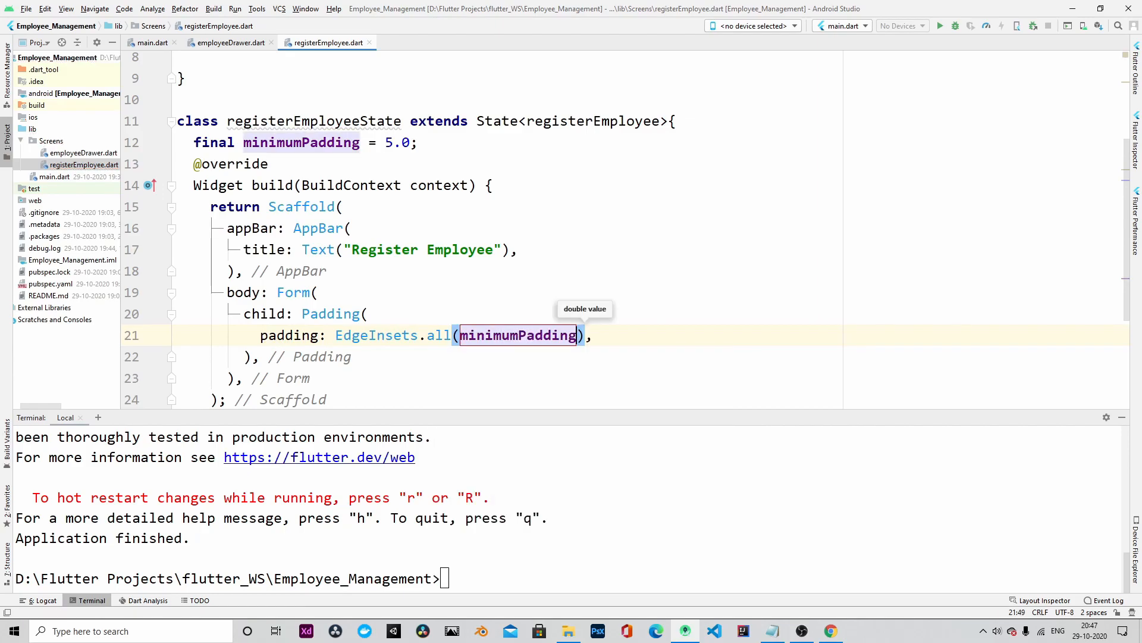
{"action": "type", "text": "*2,"}
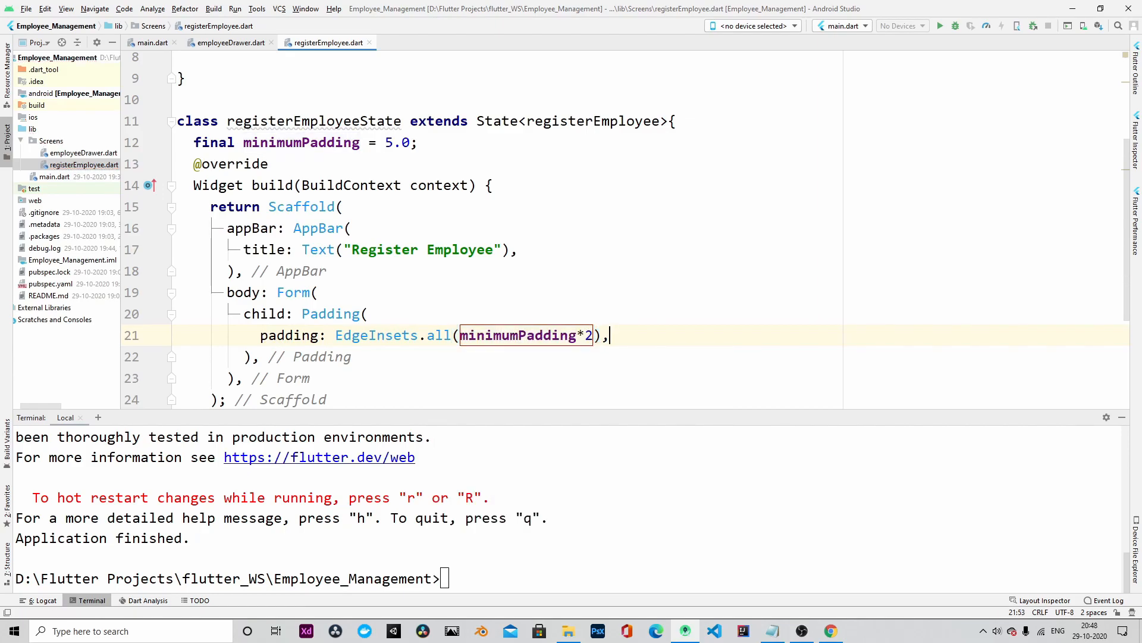
Add a ListView child with children: <Widget>[] and begin its first Padding item.
{"action": "type", "text": "child: ListView("}
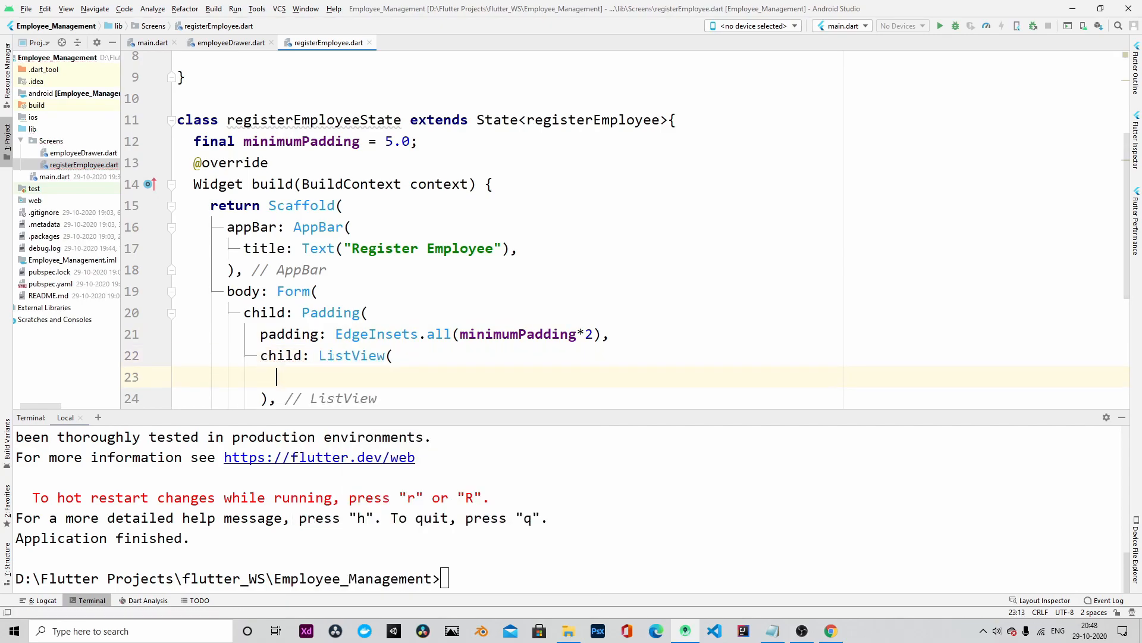
{"action": "type", "text": "children: <>[]"}
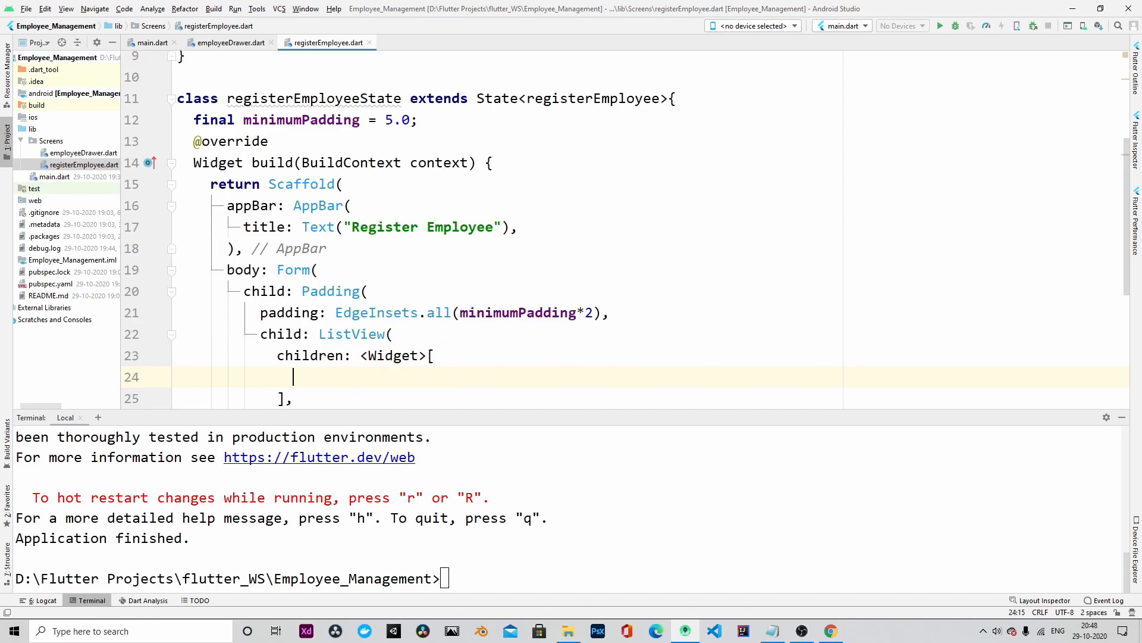
{"action": "type", "text": "Padding(padding: EdgeInsets.only("}
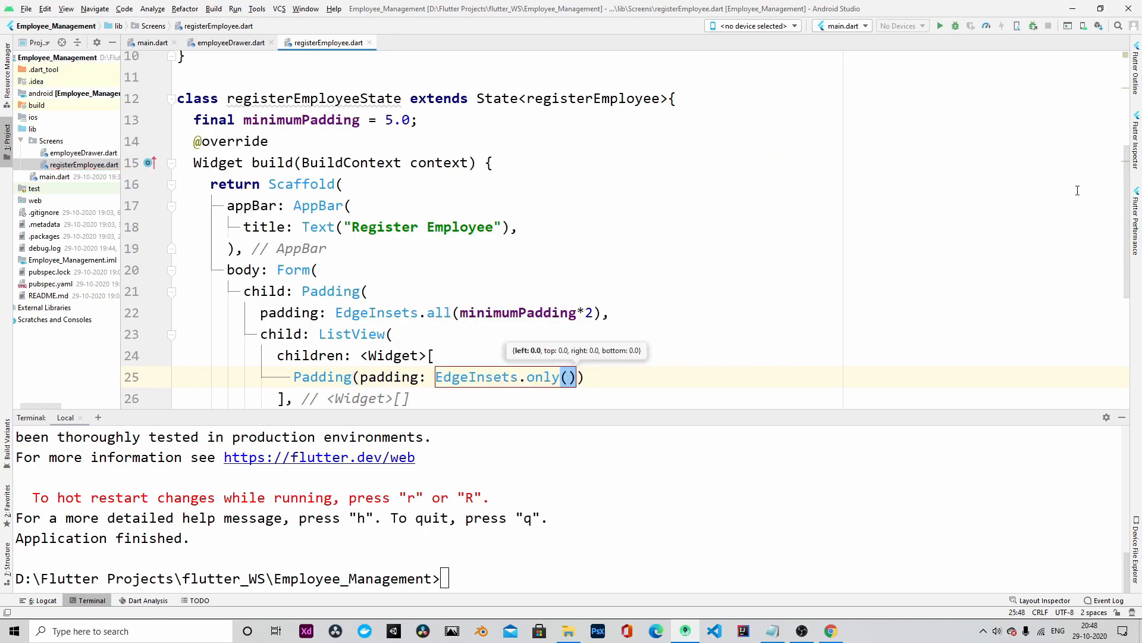
Give the Padding top and bottom minimumPadding and a TextFormField child with style: TextStyle().
{"action": "type", "text": "top: minimumPadding,"}
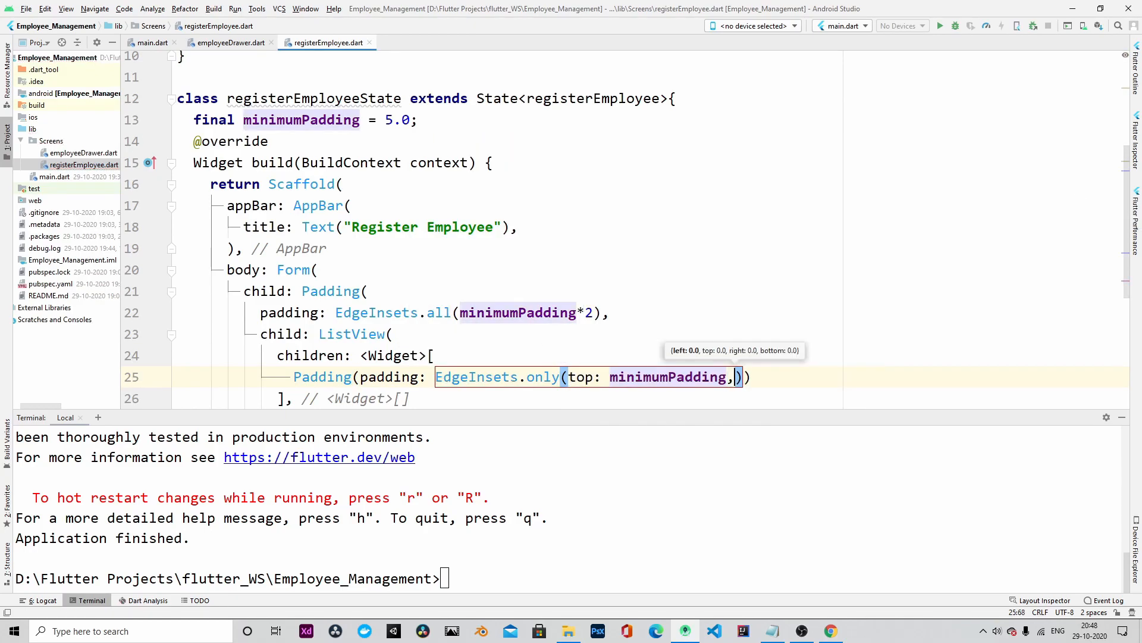
{"action": "type", "text": "bottom: minimumPadding"}
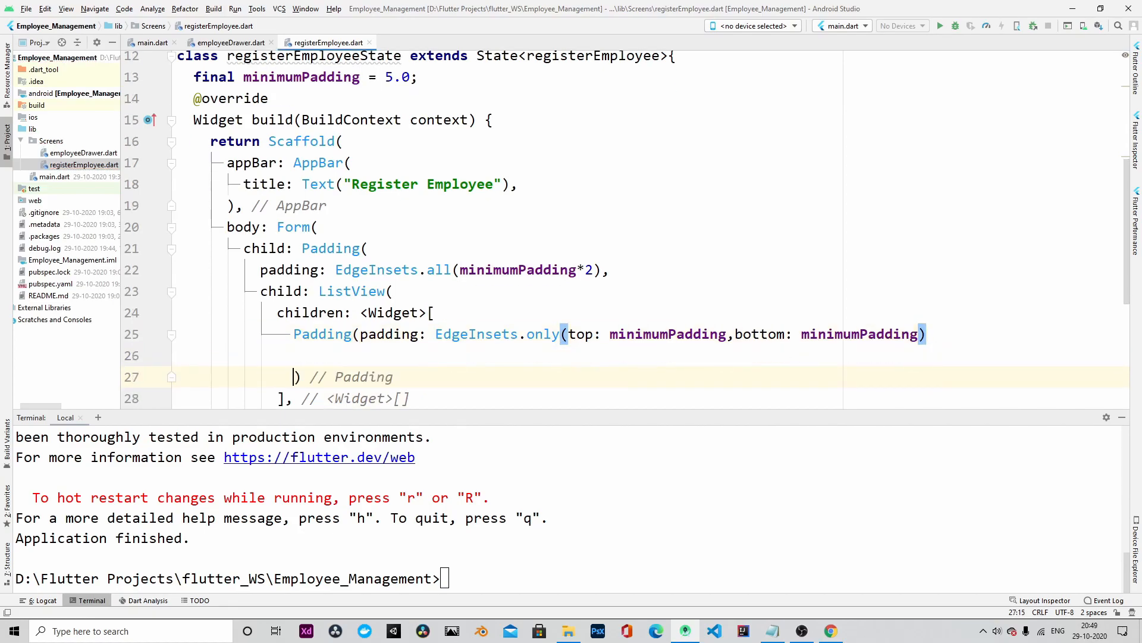
{"action": "type", "text": "child"}
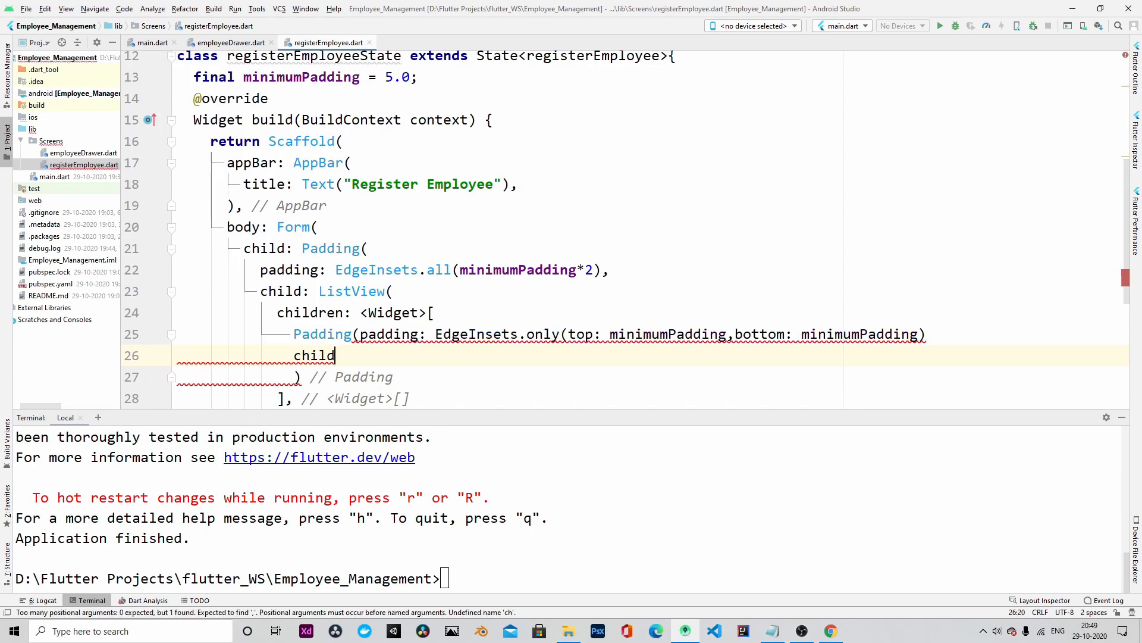
{"action": "type", "text": ":Text"}
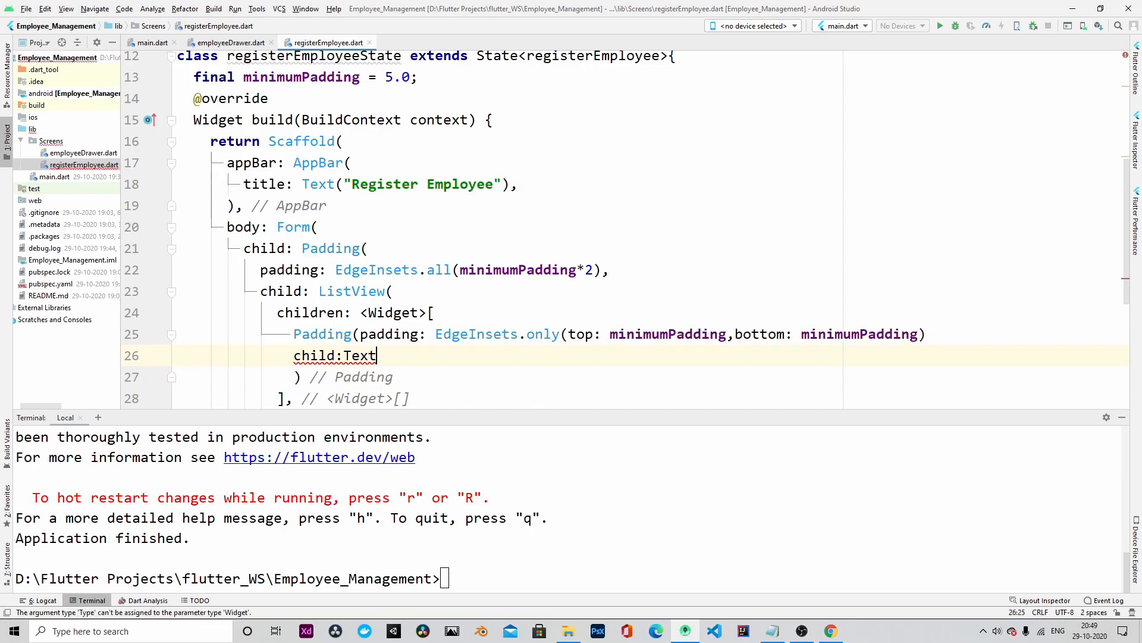
{"action": "type", "text": "FormField"}
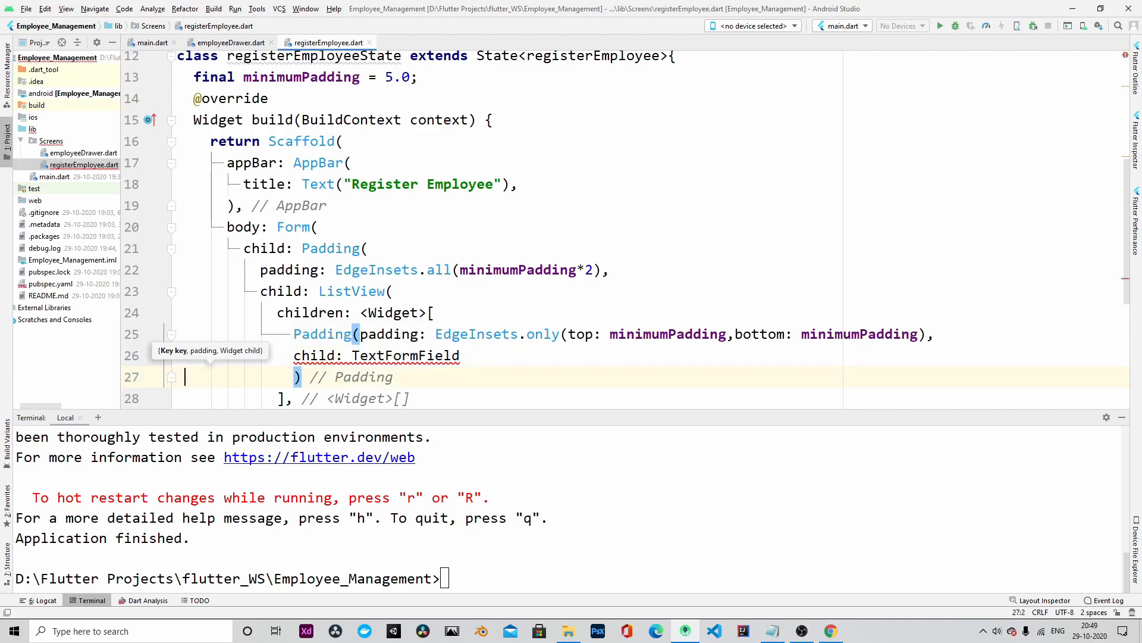
{"action": "type", "text": "style: TextStyle(),"}
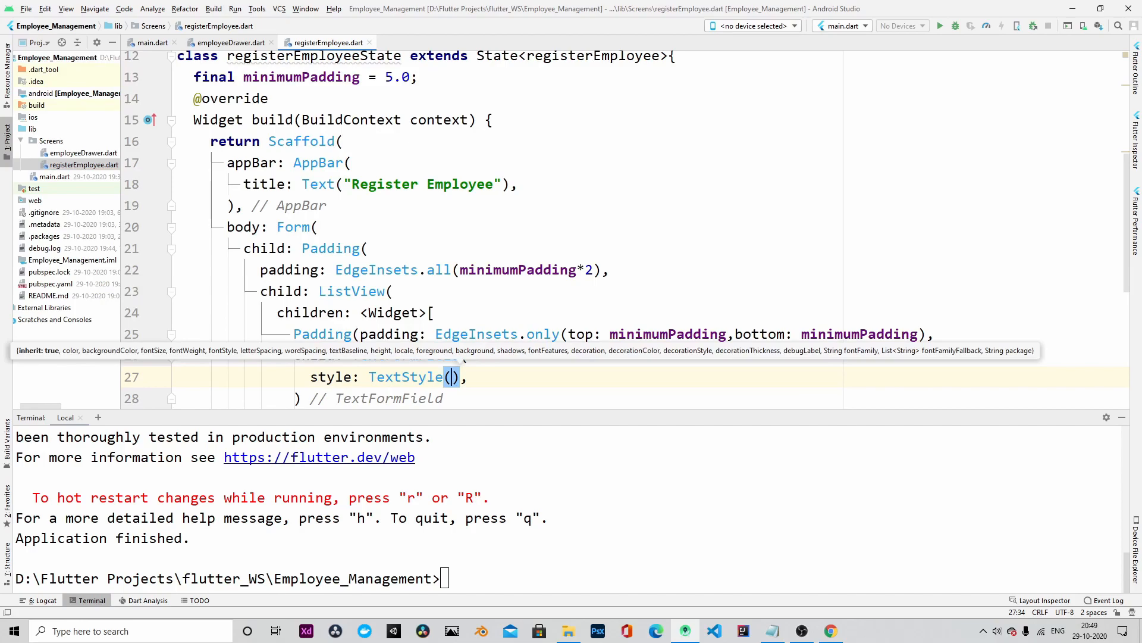
{"action": "type", "text": "c"}
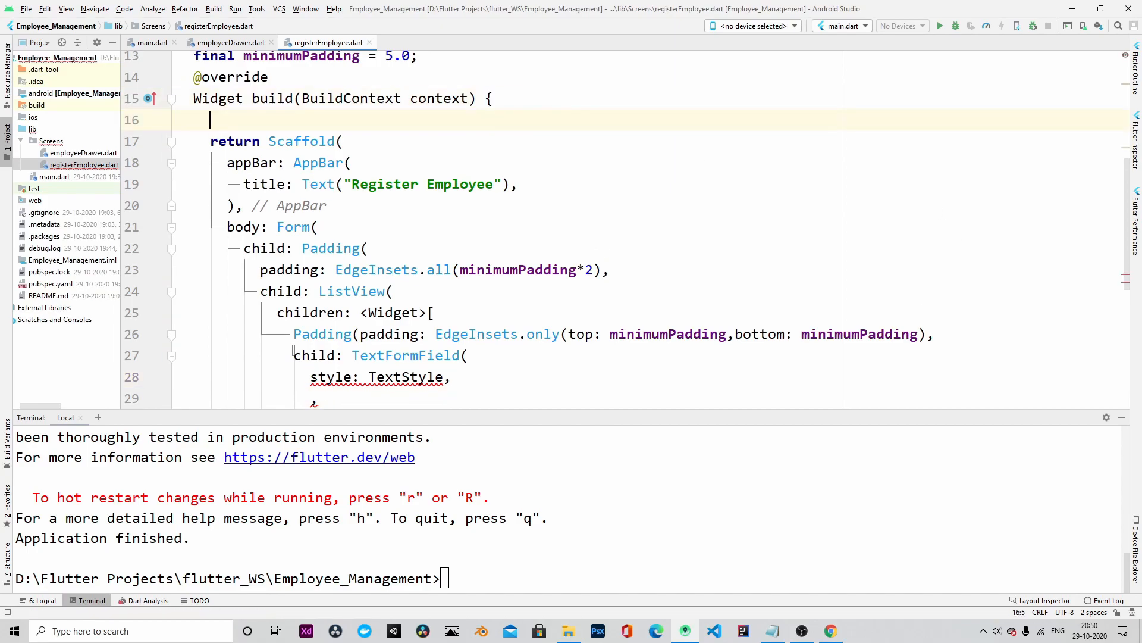
Declare TextStyle textStyle = Theme.of(context).textTheme.subtitle2 at the top of build.
{"action": "type", "text": "TextSty"}
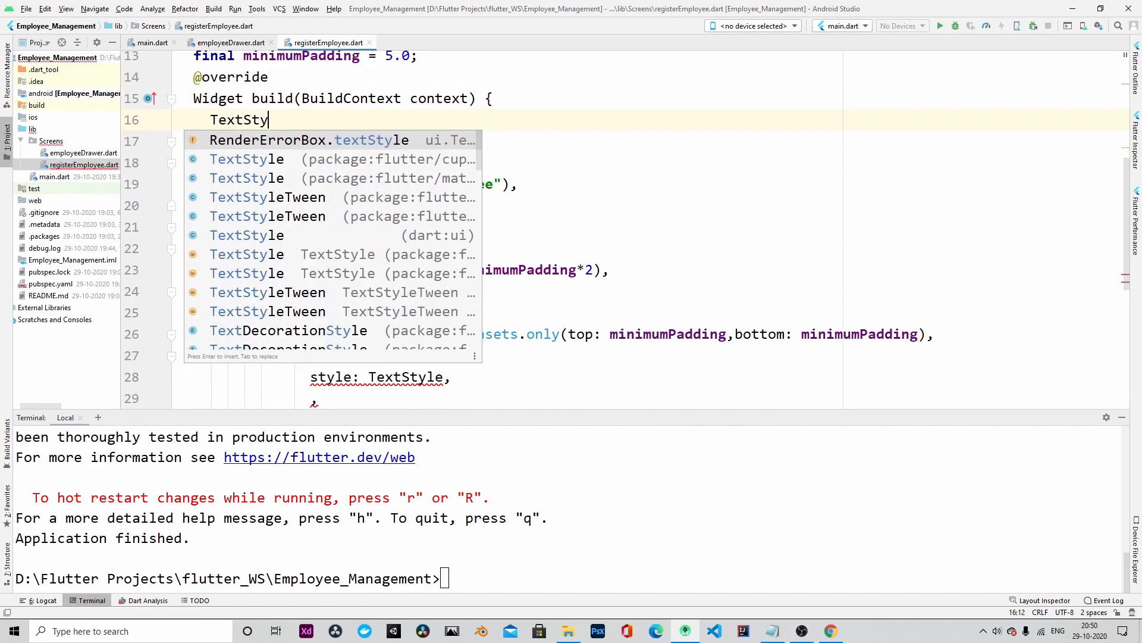
{"action": "type", "text": "extStyle"}
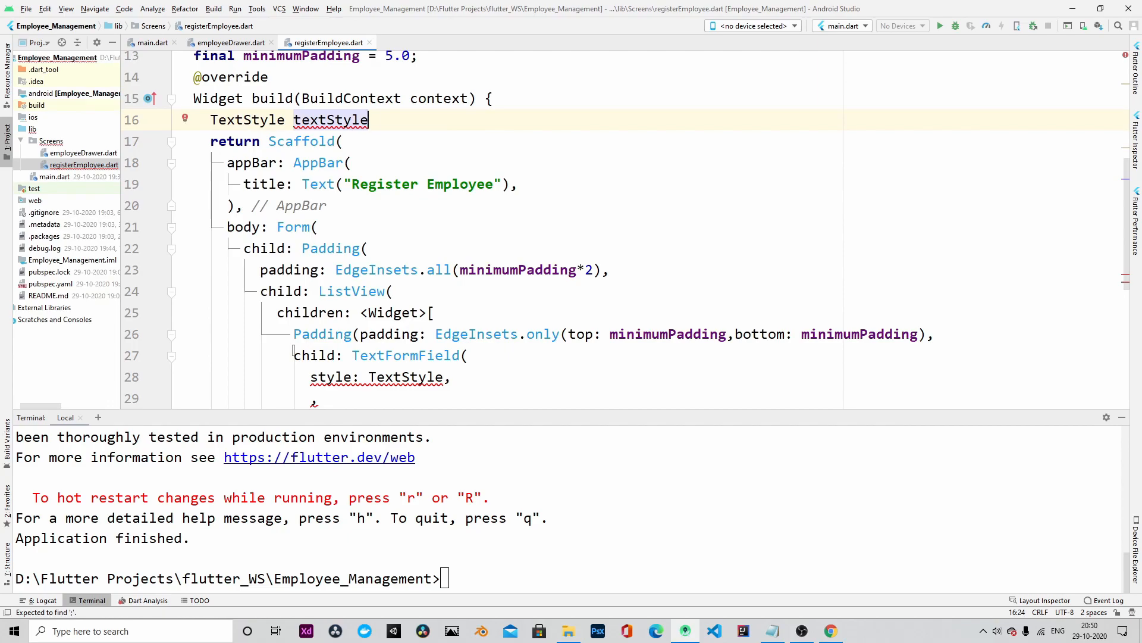
{"action": "type", "text": "= Theme"}
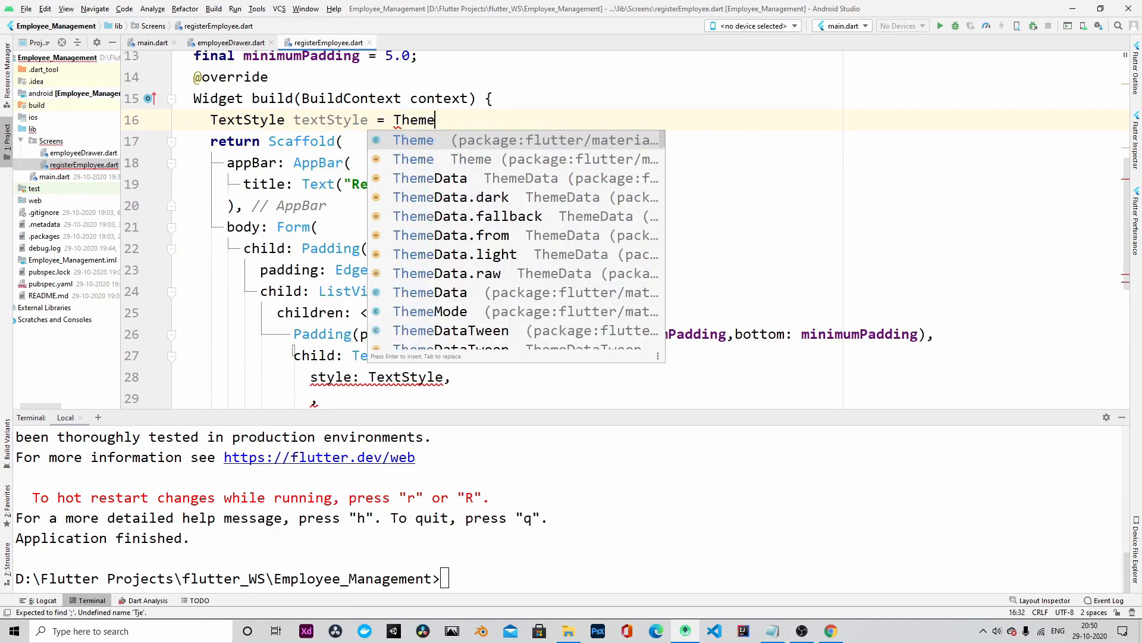
{"action": "type", "text": ".of(context)"}
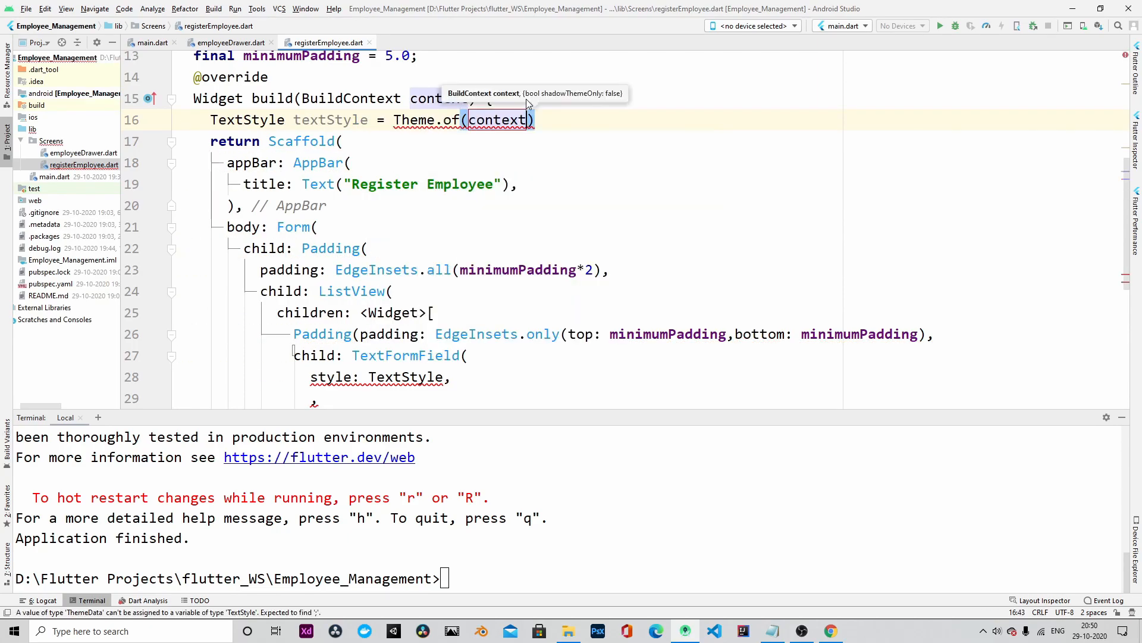
{"action": "type", "text": ".textTheme.subtitle2;"}
{"action": "left_click", "coordinate": [460, 401]}
{"action": "type", "text": "controller: f"}
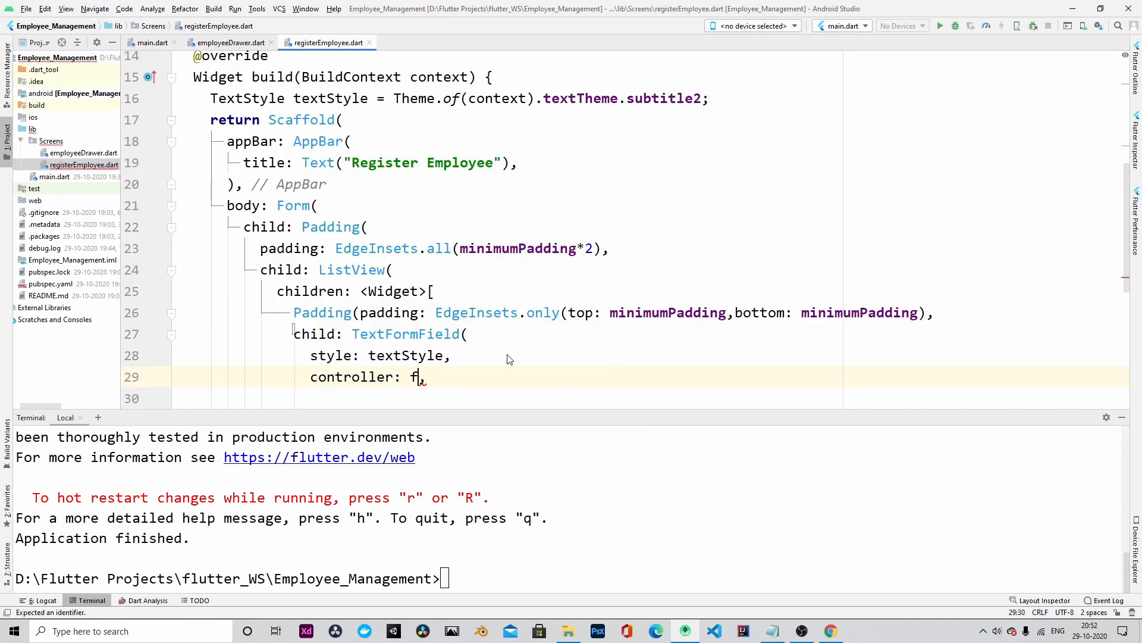
Set controller: firstController and a validator returning "please enter your name" if value.isEmpty, then begin decoration.
{"action": "type", "text": "irstController"}
{"action": "left_click", "coordinate": [646, 399]}
{"action": "type", "text": "validator: (String Value){"}
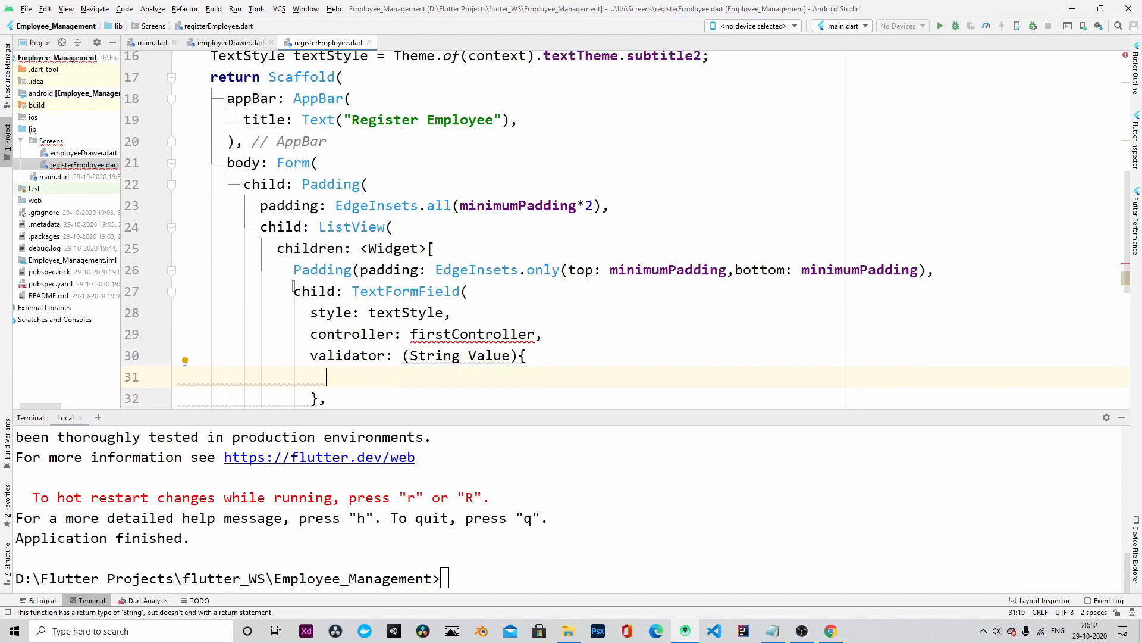
{"action": "type", "text": "if(value)"}
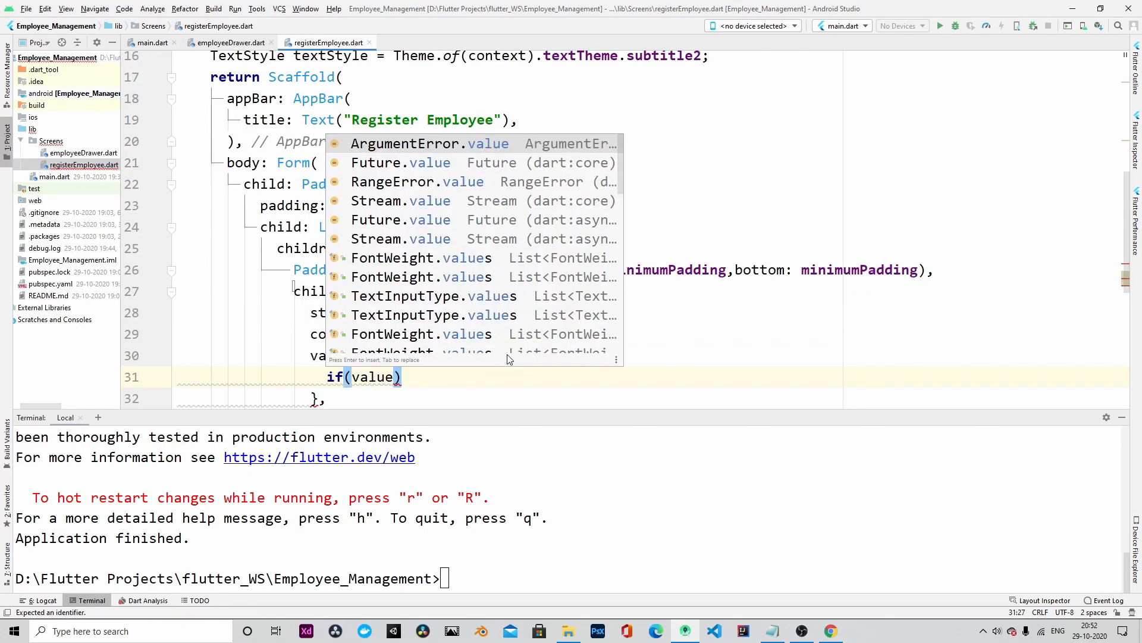
{"action": "type", "text": "isE"}
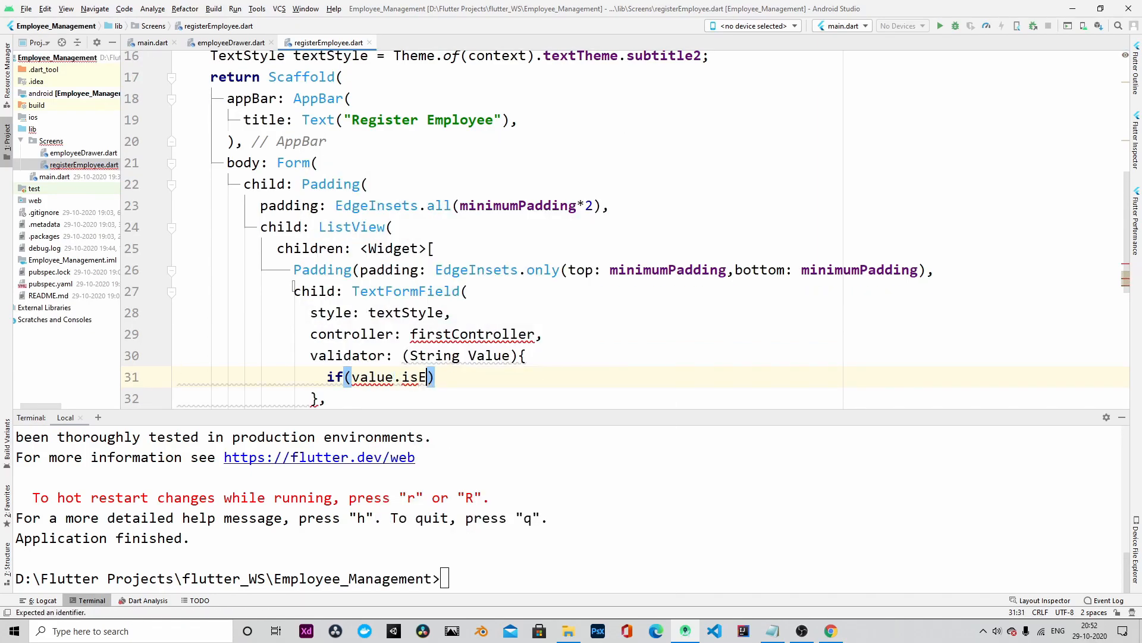
{"action": "type", "text": "mpty){"}
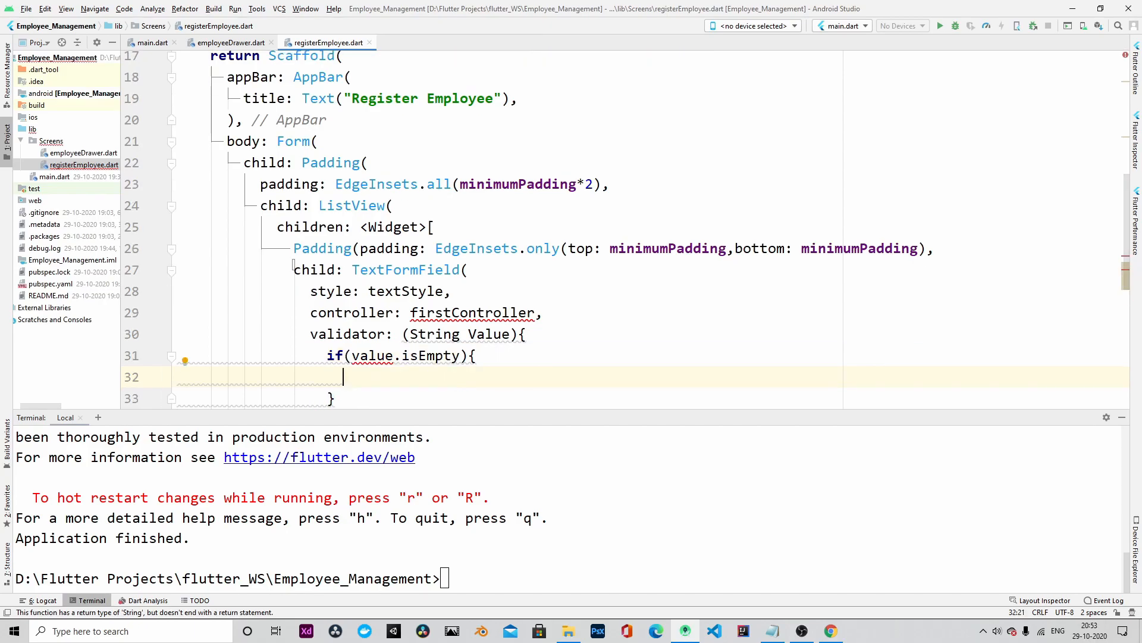
{"action": "type", "text": "return \""}
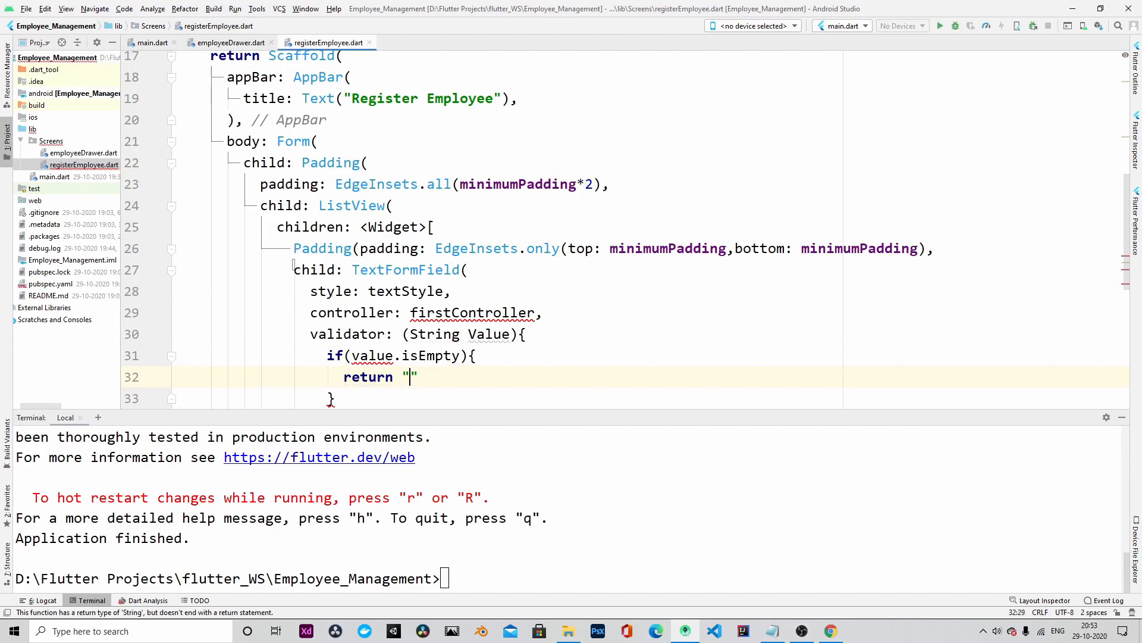
{"action": "type", "text": "please enter'"}
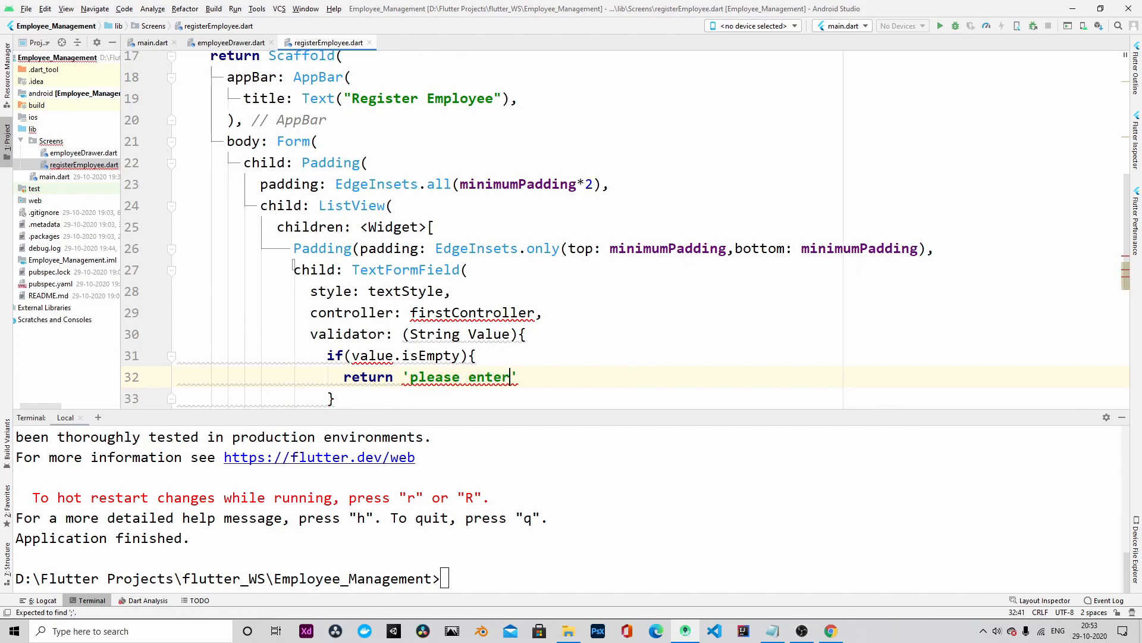
{"action": "type", "text": "yor"}
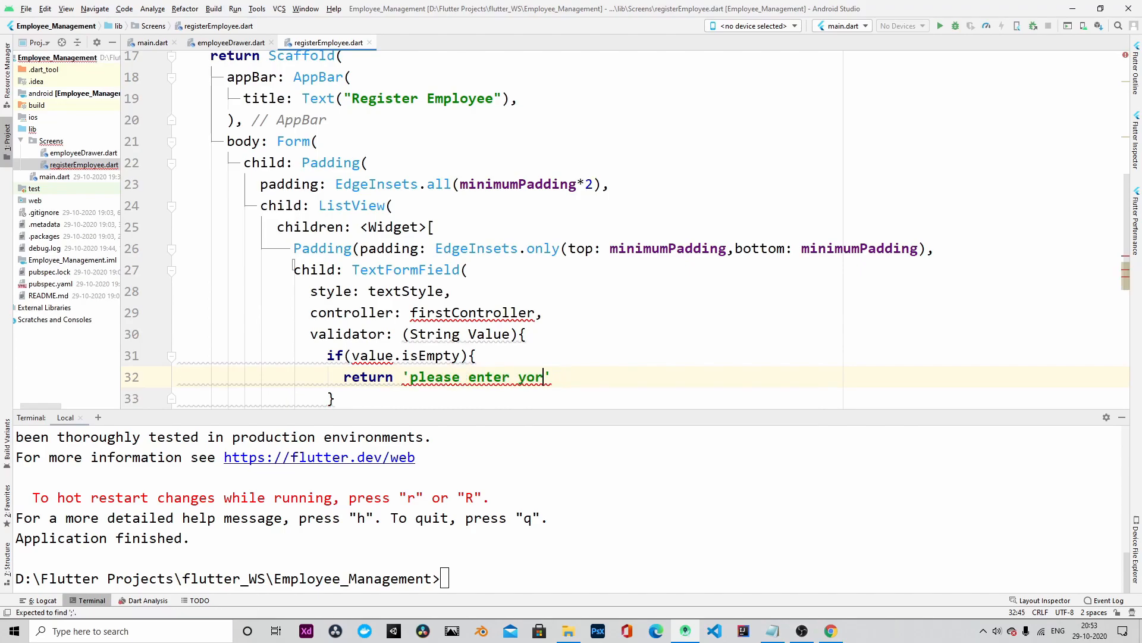
{"action": "type", "text": "your name"}
{"action": "left_click", "coordinate": [649, 333]}
{"action": "type", "text": "v"}
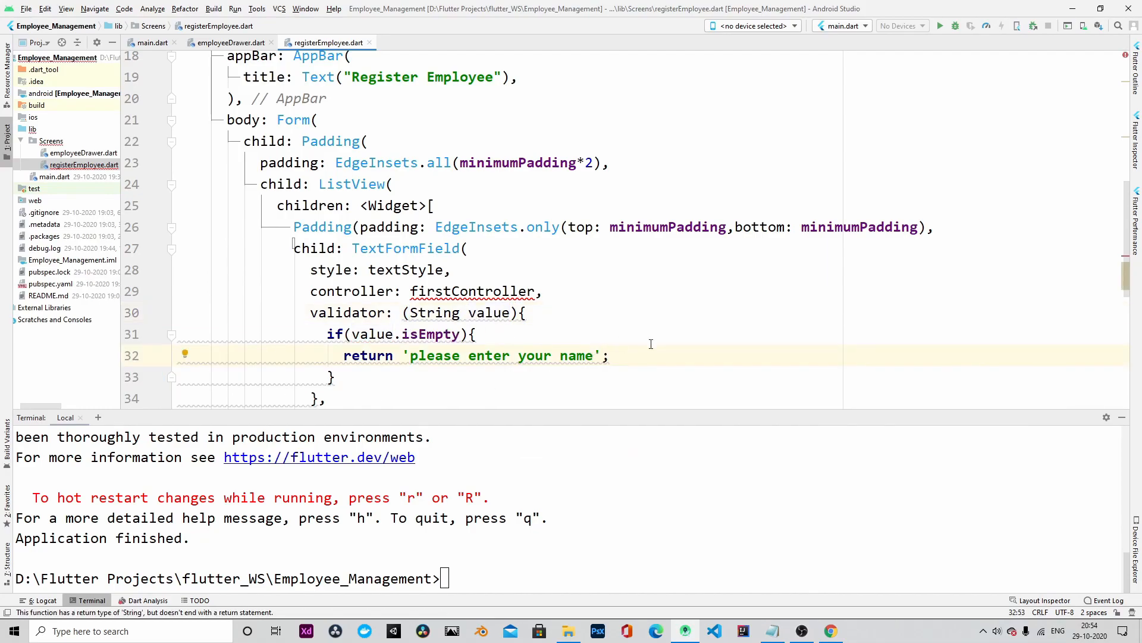
{"action": "type", "text": "decoration: InputDecoration,"}
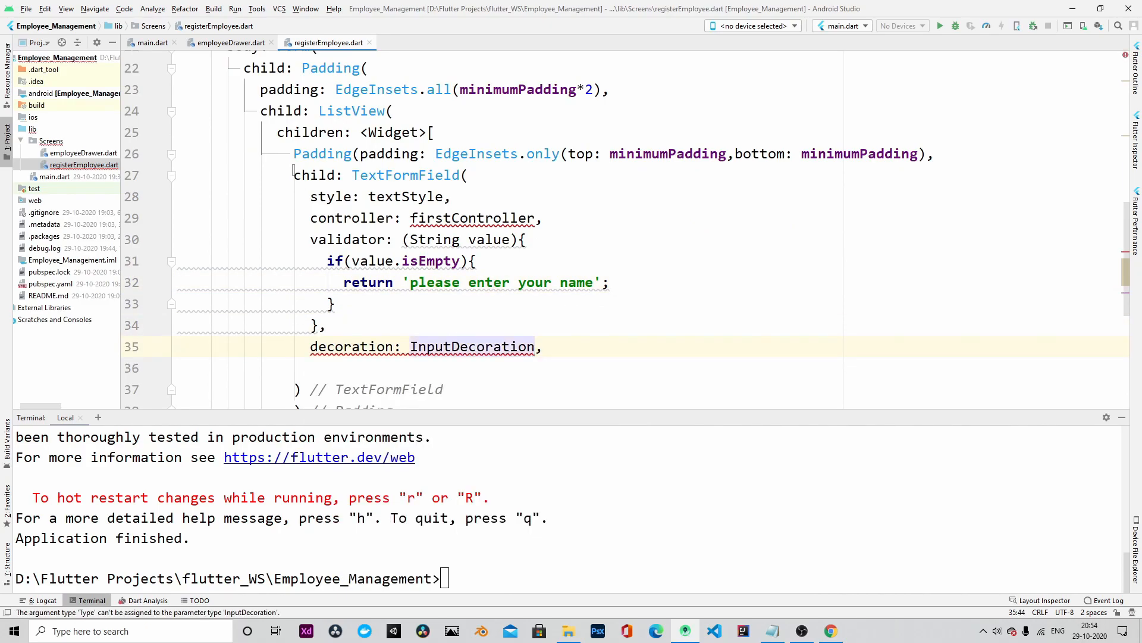
Add InputDecoration with labelText 'First Name', hintText 'Enter Your First Name', labelStyle textStyle and OutlineInputBorder with BorderRadius.circular(5).
{"action": "type", "text": "labelText: 'Firs"}
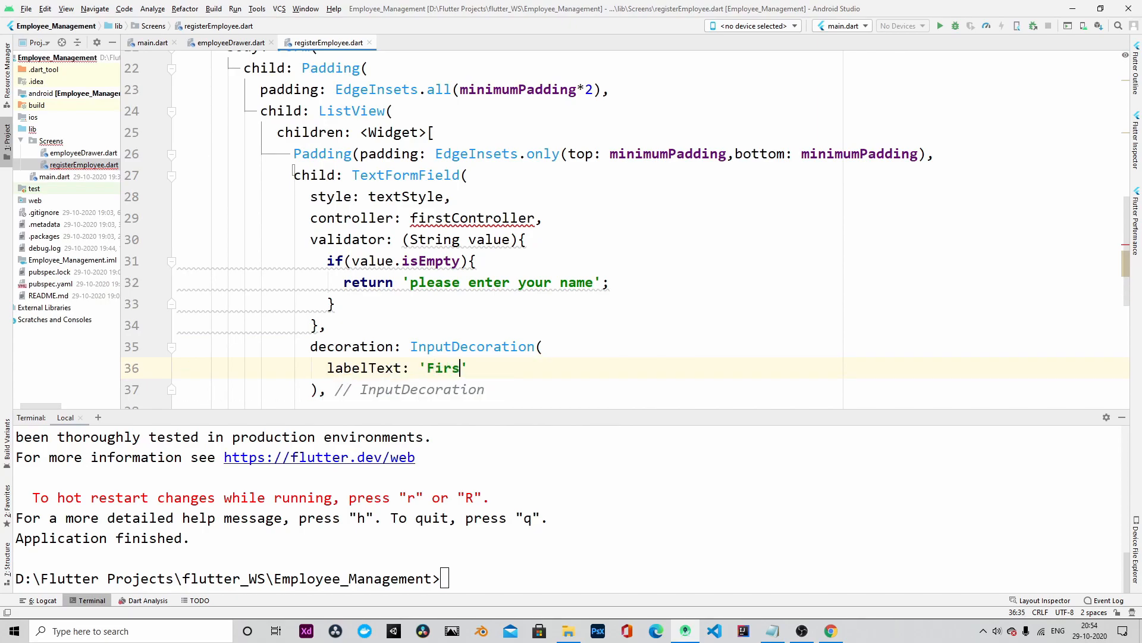
{"action": "type", "text": "t Name'"}
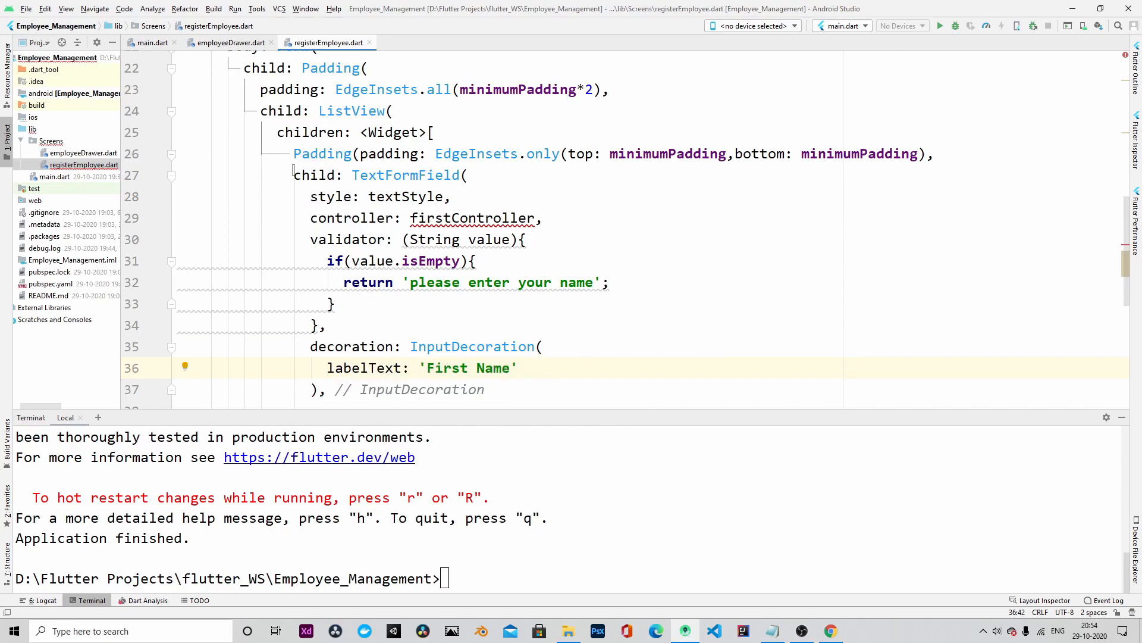
{"action": "type", "text": "hintText:'Enter Your First'"}
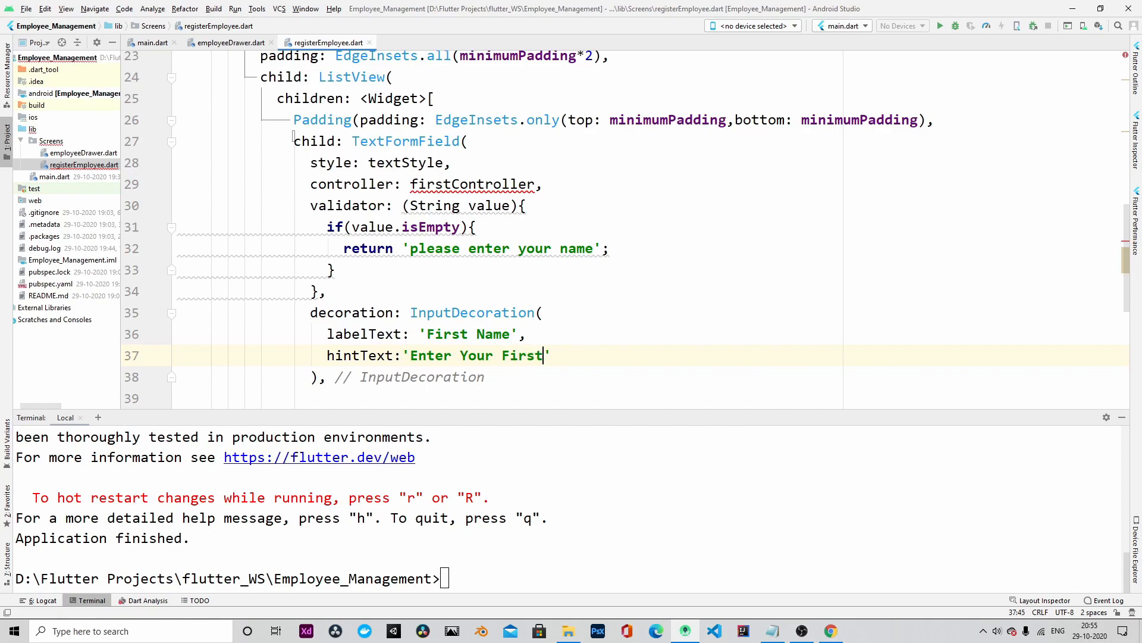
{"action": "type", "text": "Name"}
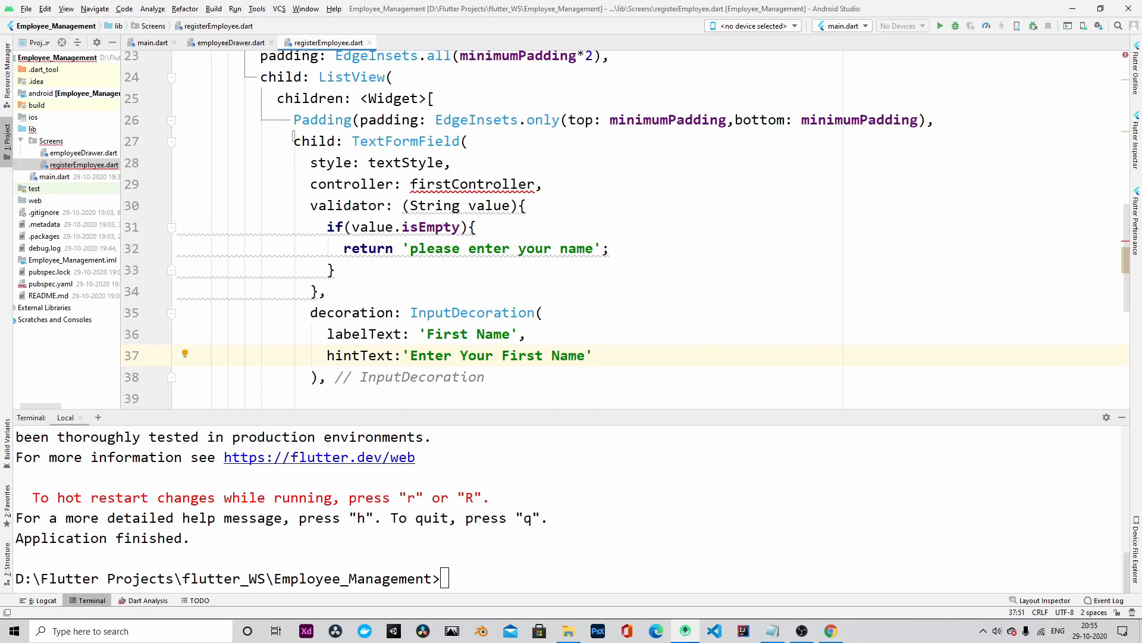
{"action": "type", "text": "labelStyle: te"}
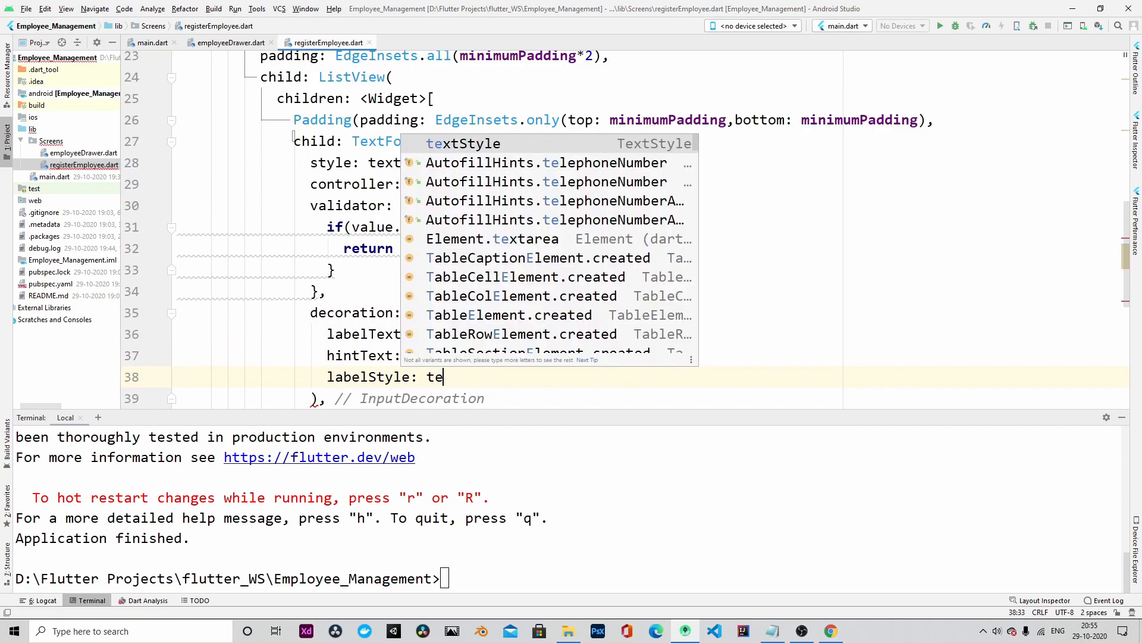
{"action": "type", "text": "border: OutlineInputBorder("}
{"action": "type", "text": "borderRadius: BorderRadius"}
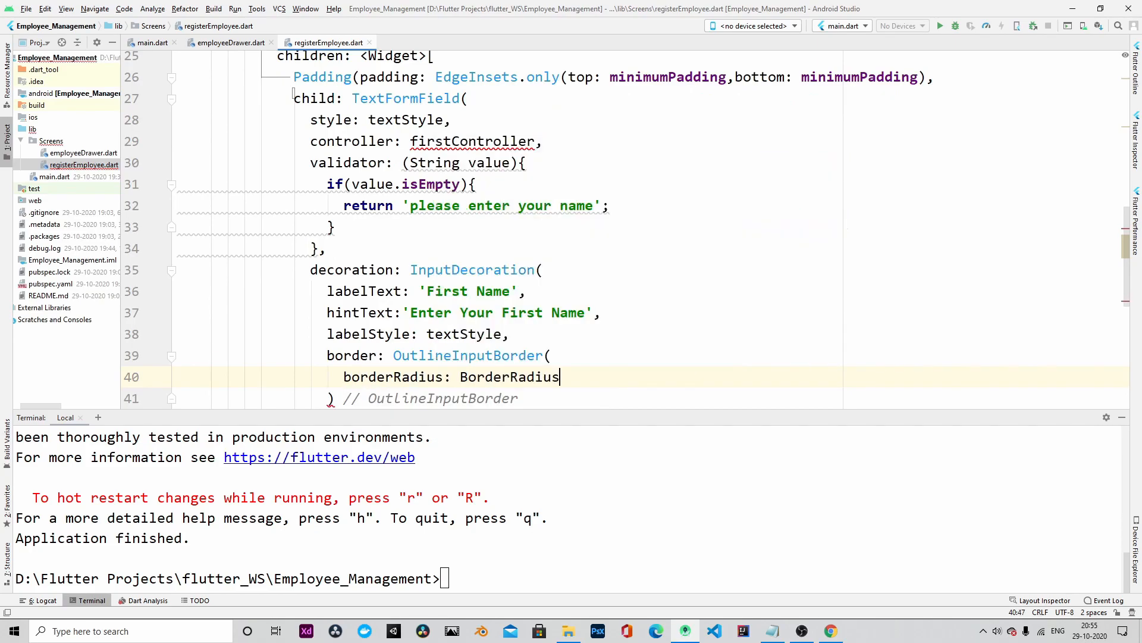
{"action": "type", "text": ".circular(5"}
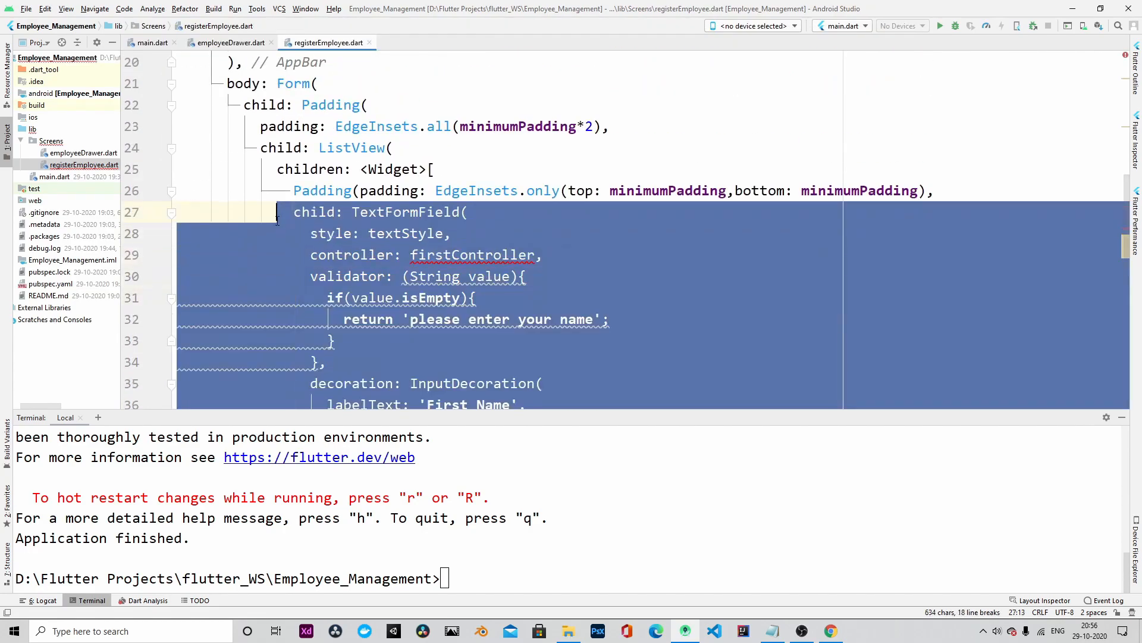
Scroll through the form while duplicating the field as a lastController 'Last Name' TextFormField.
{"action": "scroll", "scroll_direction": "down", "scroll_amount": 3}
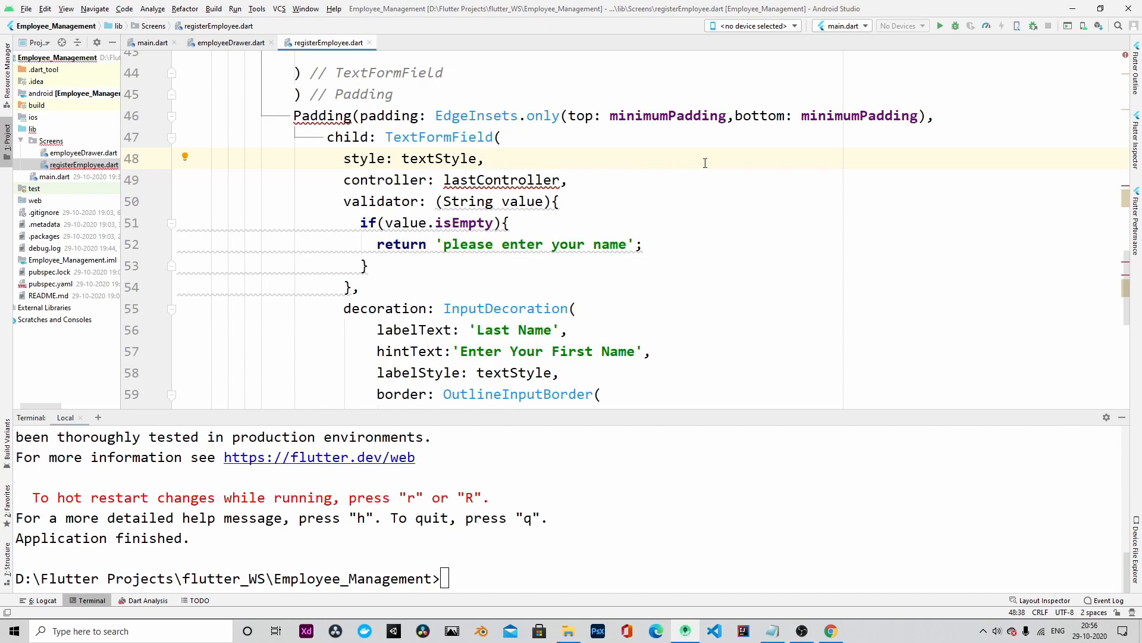
{"action": "scroll", "scroll_direction": "down", "scroll_amount": 3}
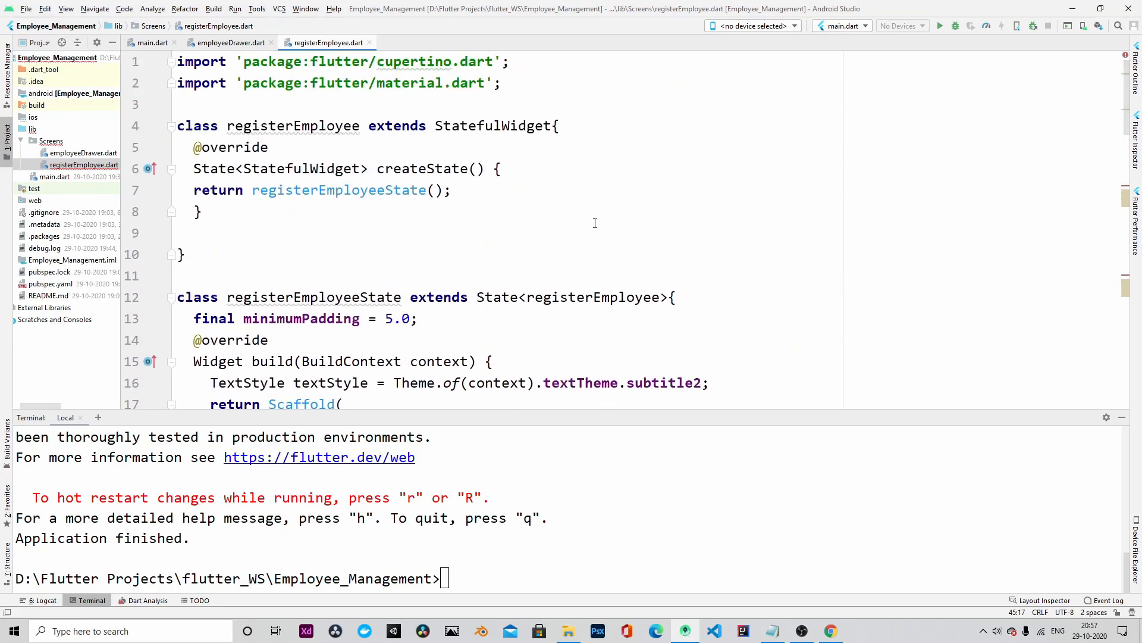
{"action": "mouse_move", "coordinate": [346, 262]}
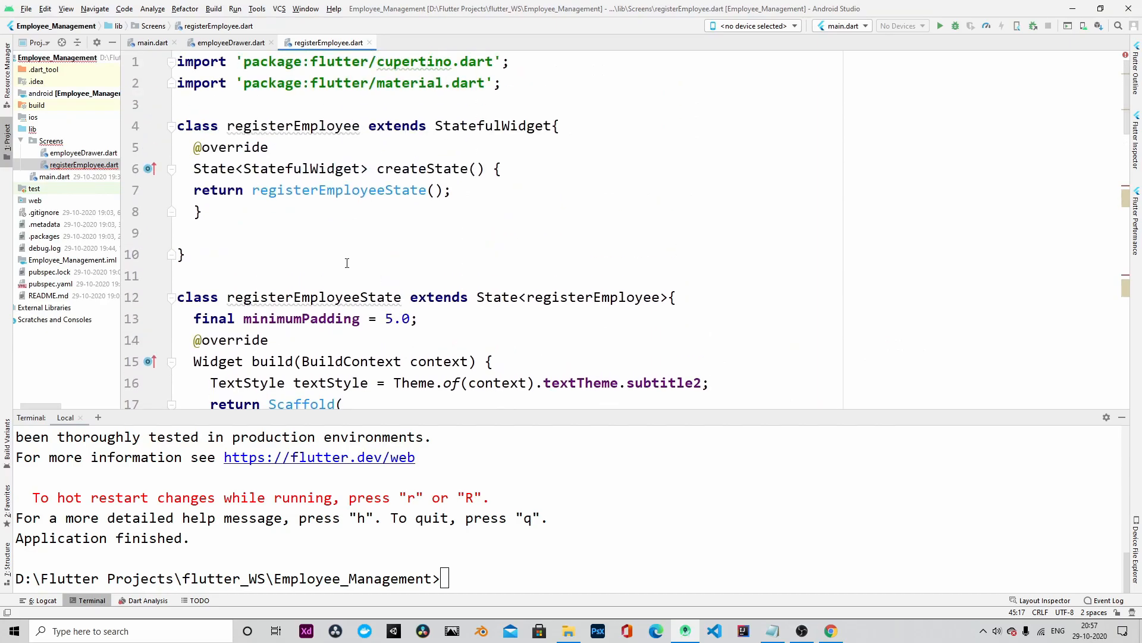
Declare TextEditingController firstController = TextEditingController() and begin lastController beneath it.
{"action": "type", "text": "Text"}
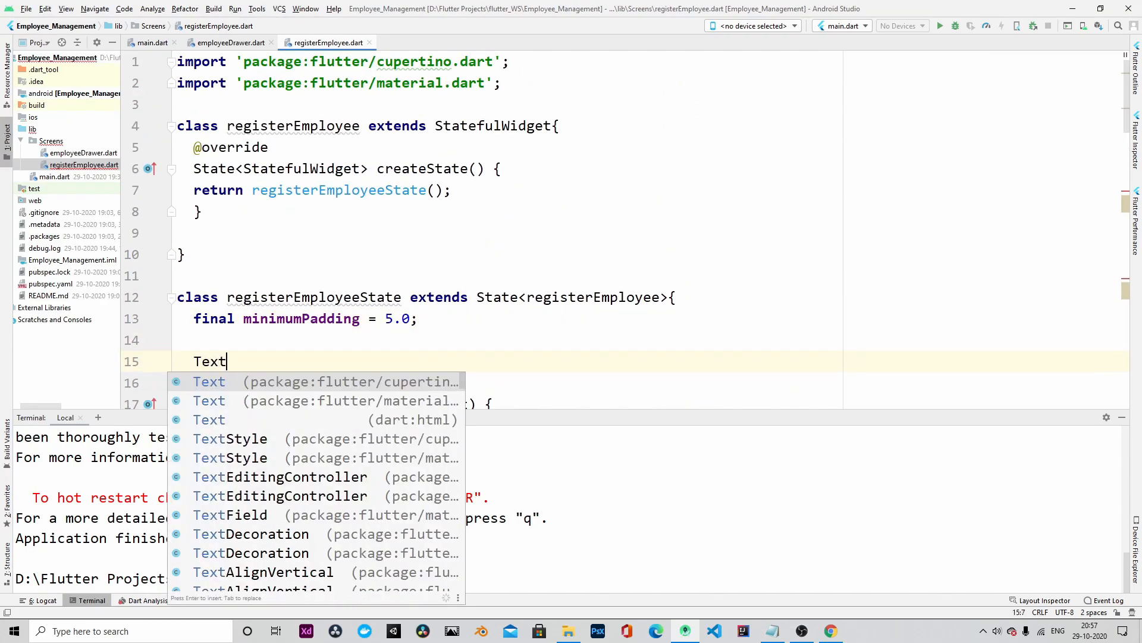
{"action": "type", "text": "EditingController firs"}
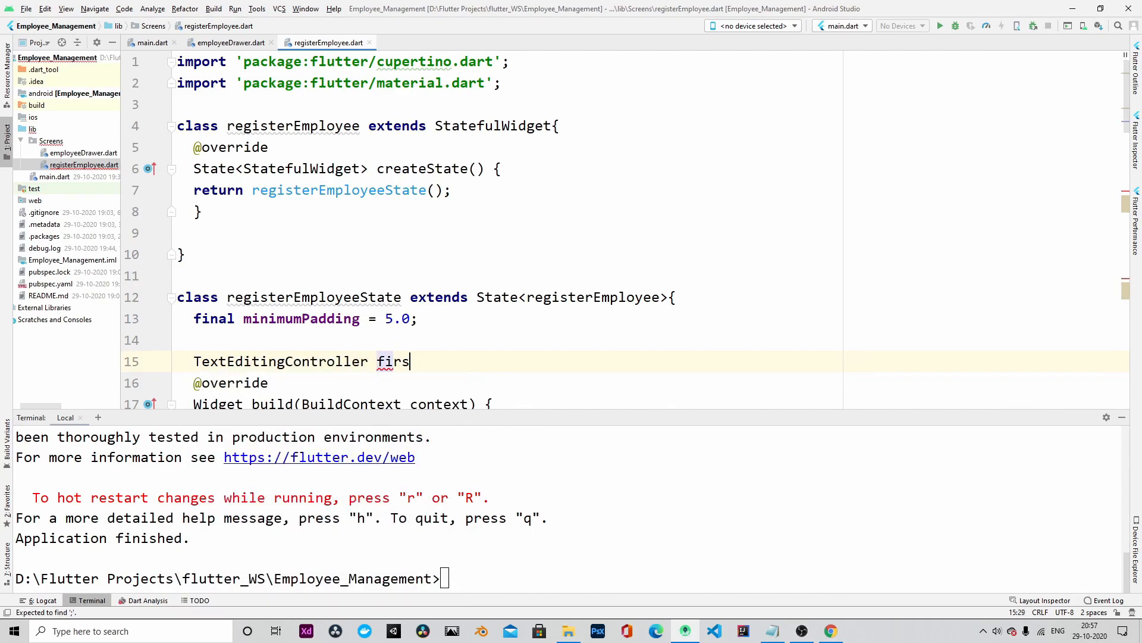
{"action": "type", "text": "tController"}
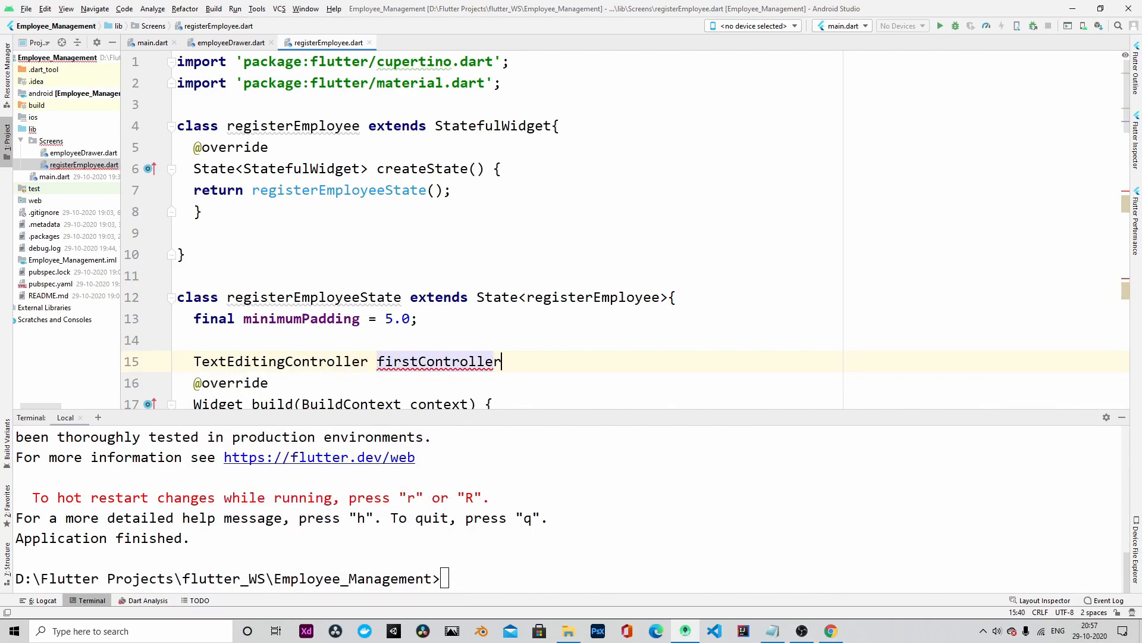
{"action": "type", "text": "= TextEditingController("}
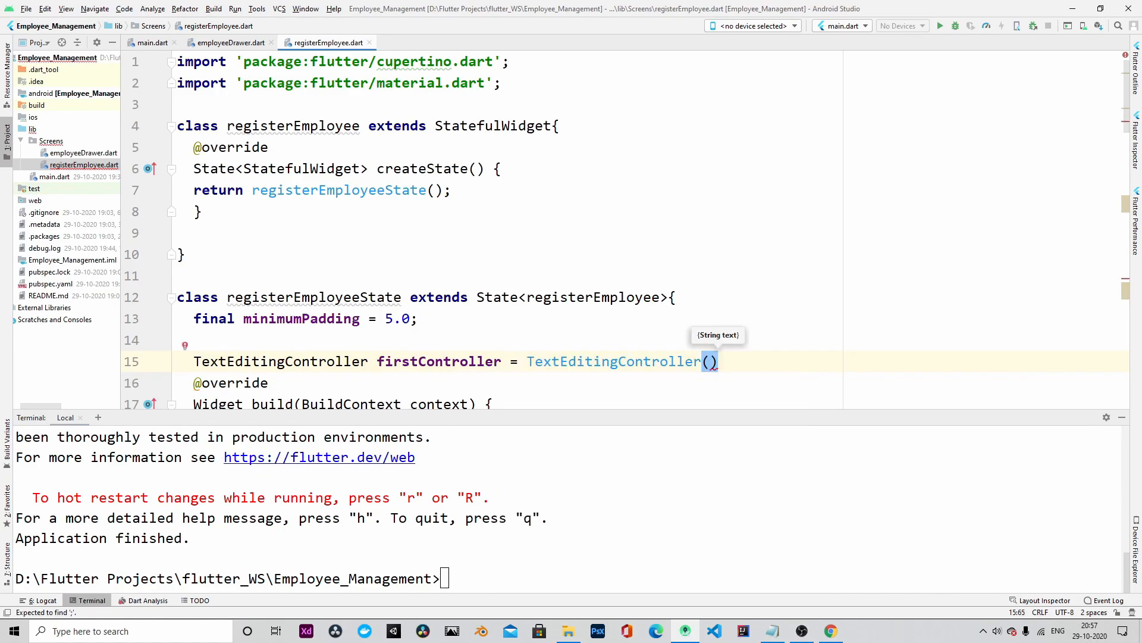
{"action": "type", "text": "TextEditingController lastC"}
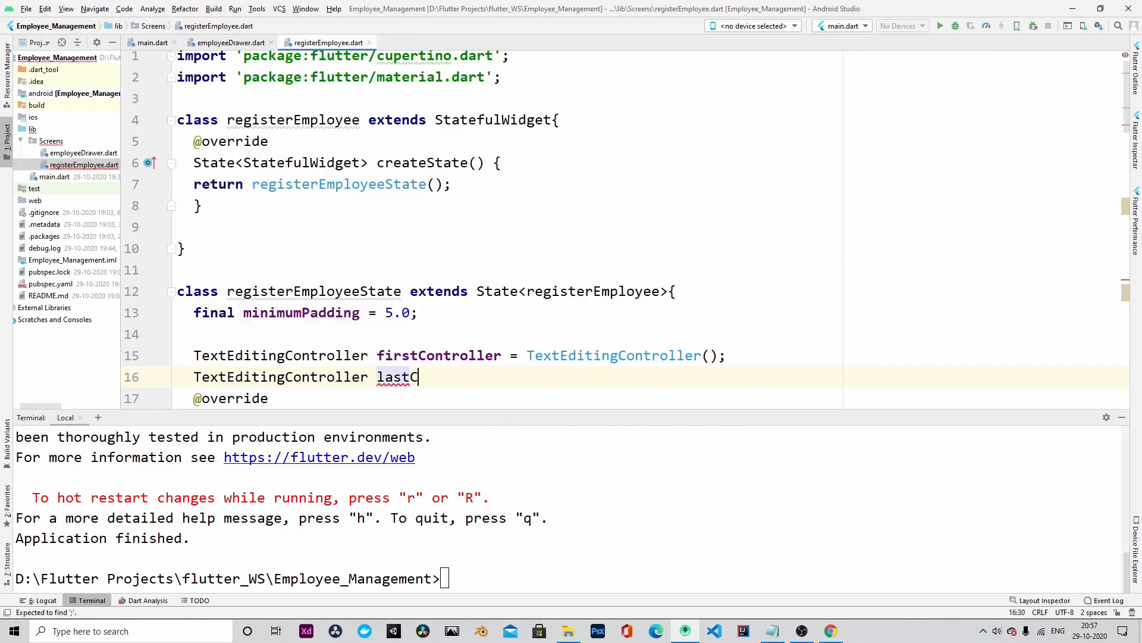
{"action": "type", "text": "ontroller = T"}
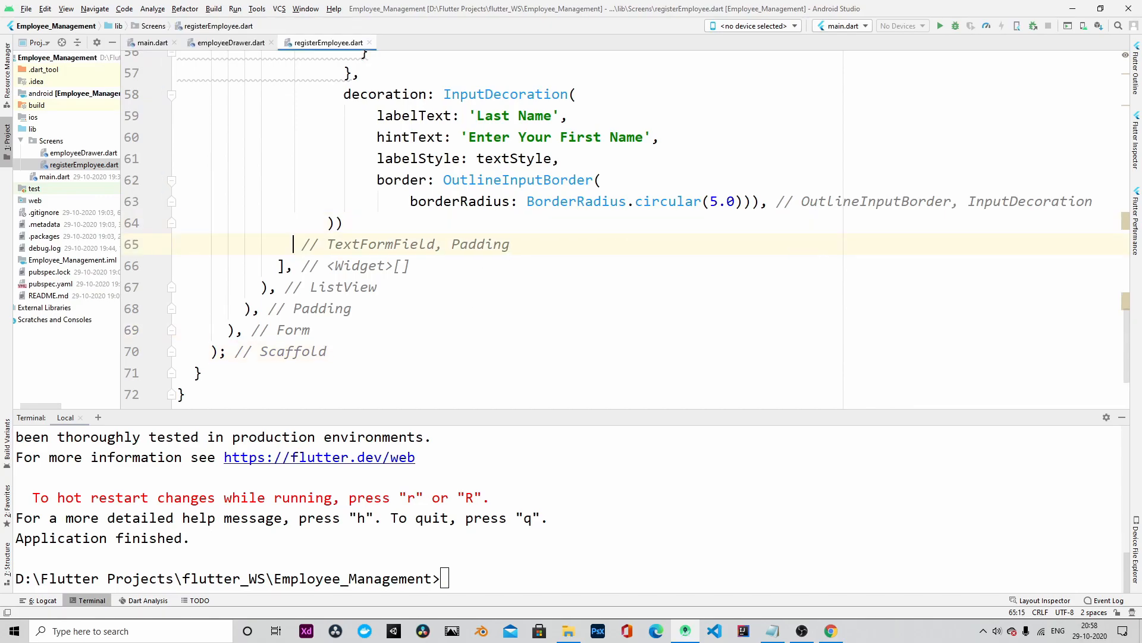
Add a 'Submit' RaisedButton with an empty onPressed below the form fields, then switch to employeeDrawer.dart.
{"action": "type", "text": "RaisedButton(onPressed: null"}
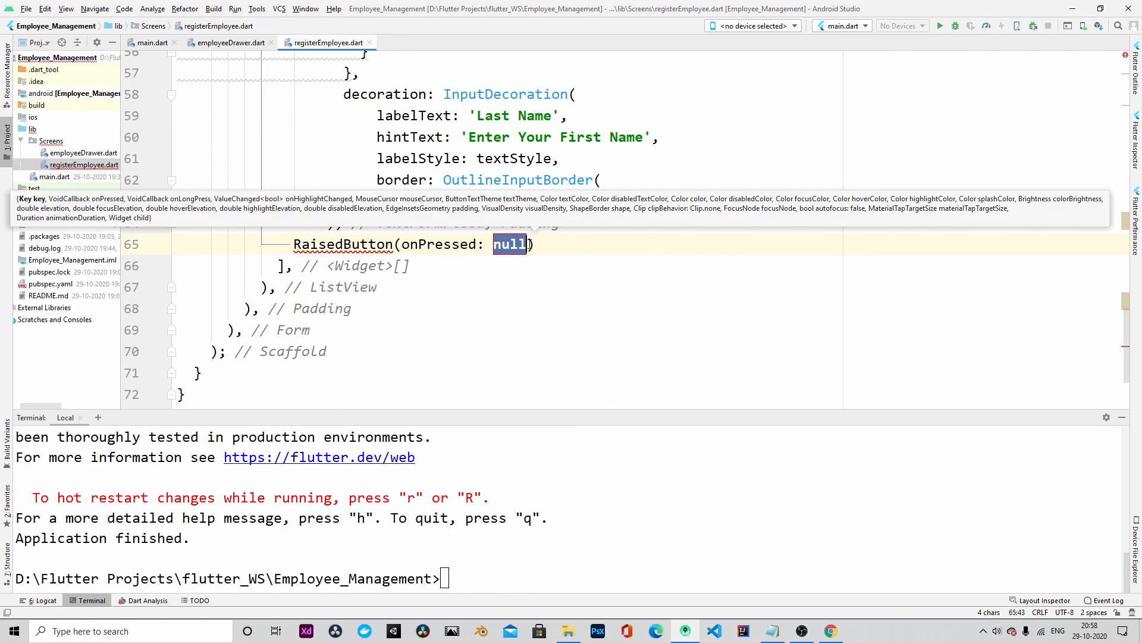
{"action": "type", "text": "(){}"}
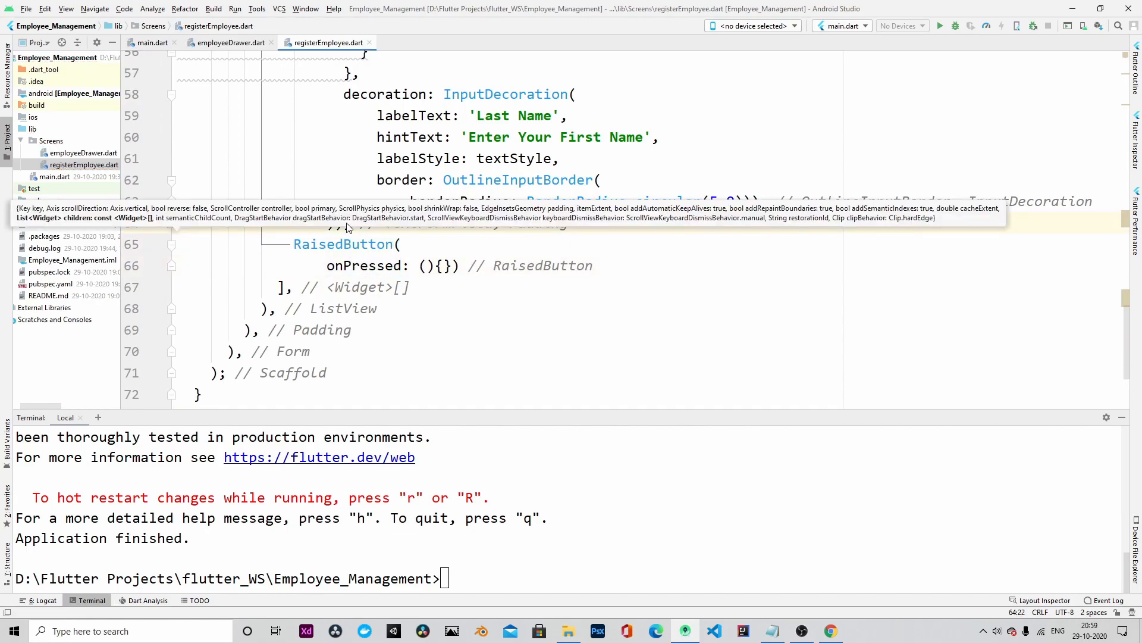
{"action": "type", "text": "child: Text('Submit'),"}
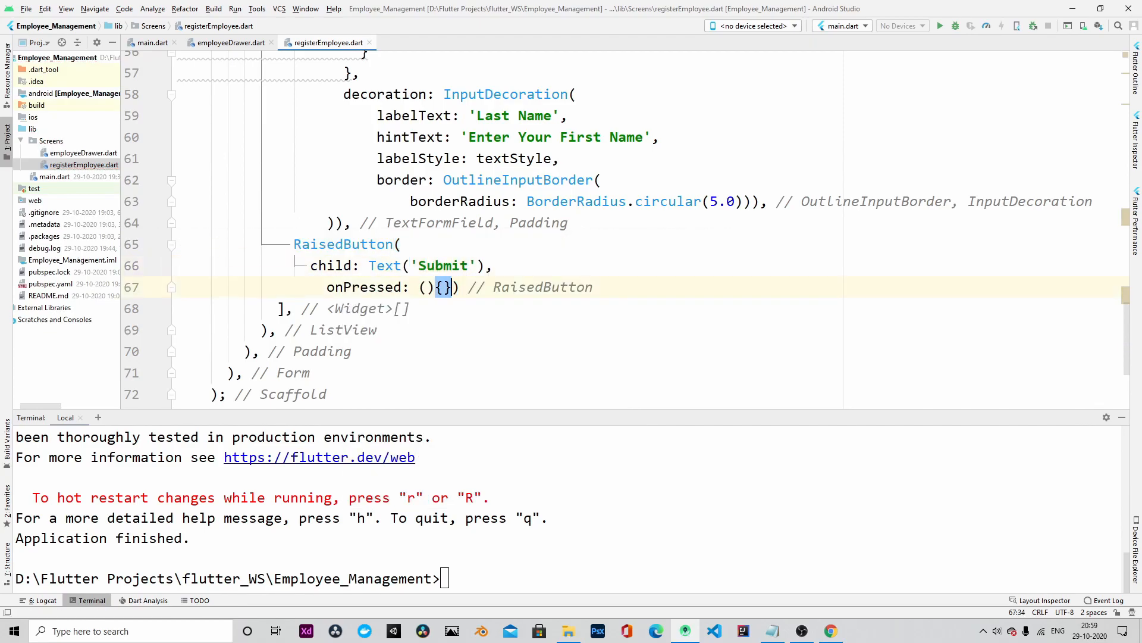
{"action": "key", "text": "ctrl+a"}
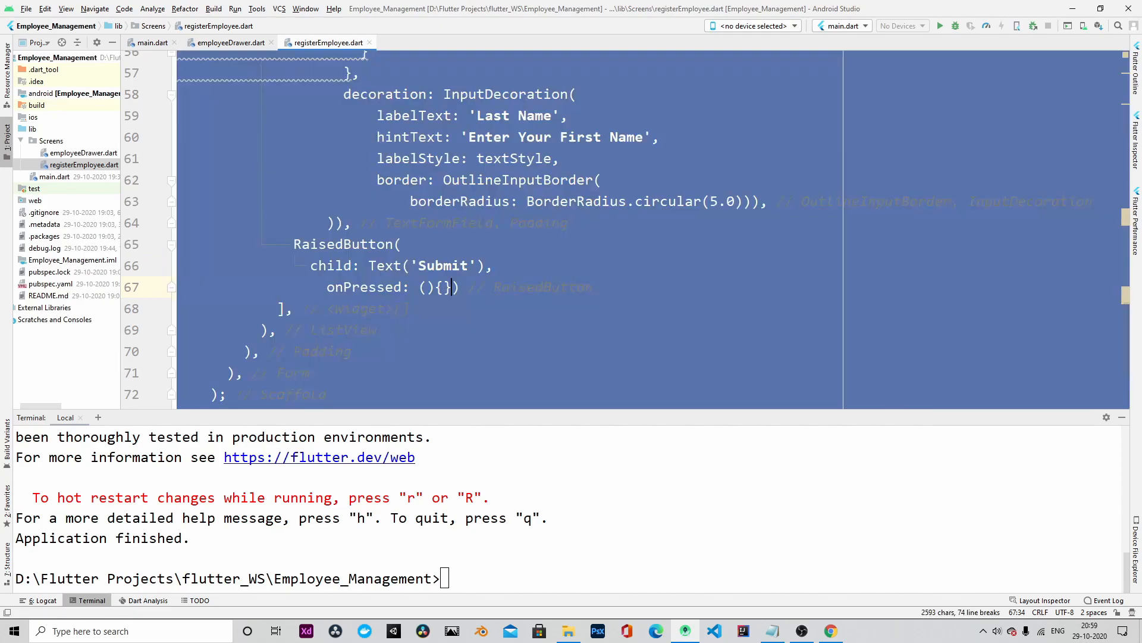
{"action": "left_click", "coordinate": [217, 41]}
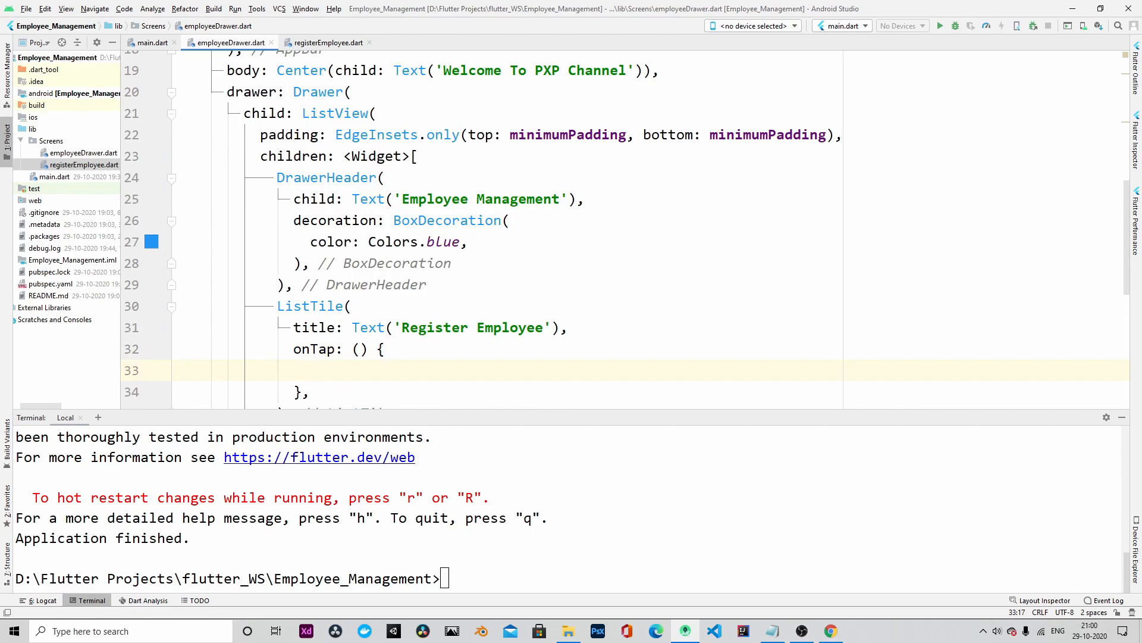
Make Register Employee's onTap push a MaterialPageRoute building registerEmployee(), then run 'flutter run -d chrome'.
{"action": "type", "text": "Navigator.push(context, route"}
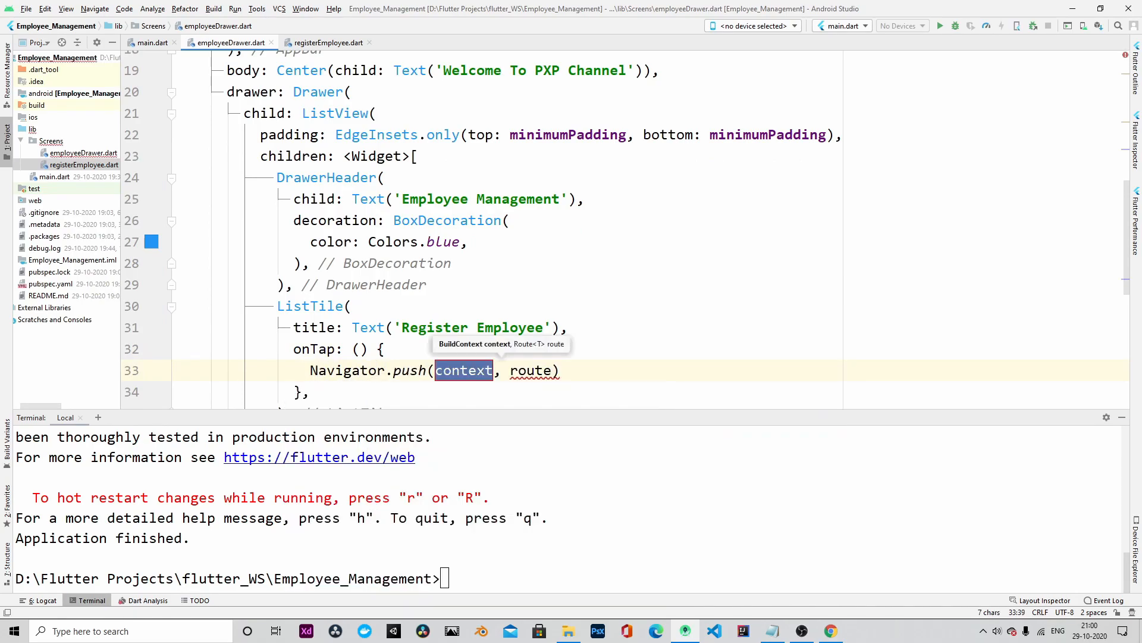
{"action": "type", "text": "Mater"}
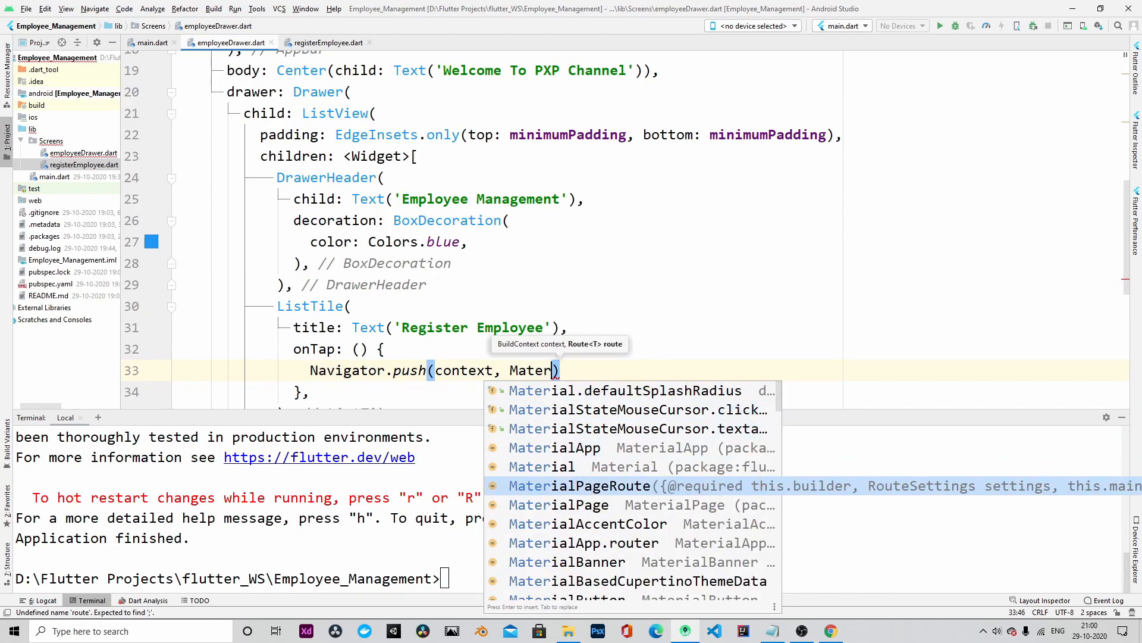
{"action": "left_click", "coordinate": [579, 485]}
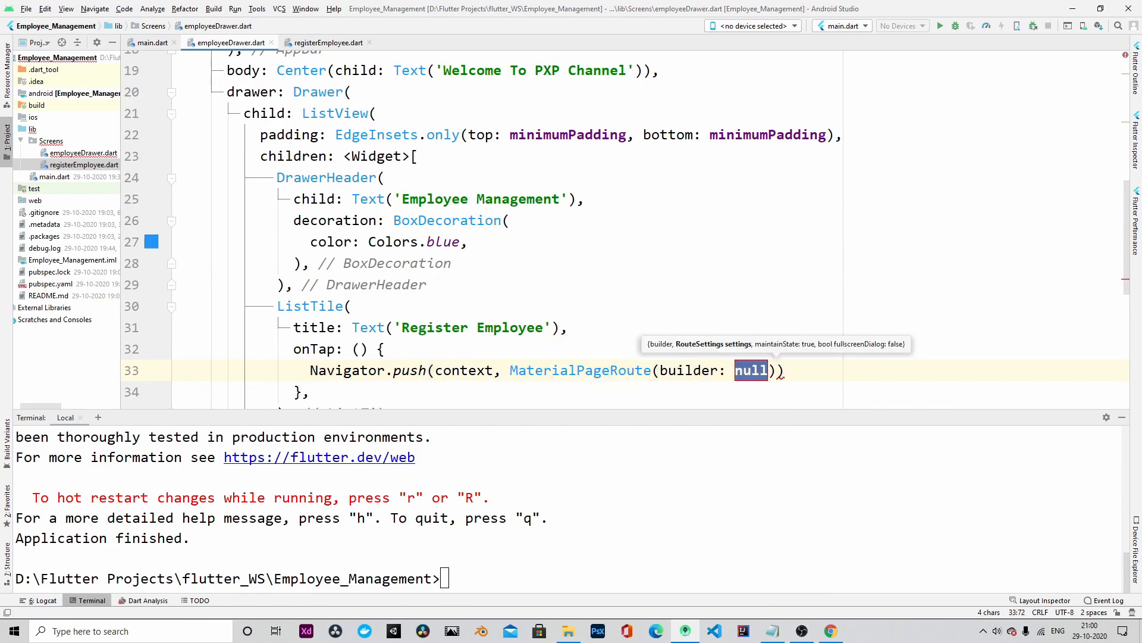
{"action": "type", "text": "C"}
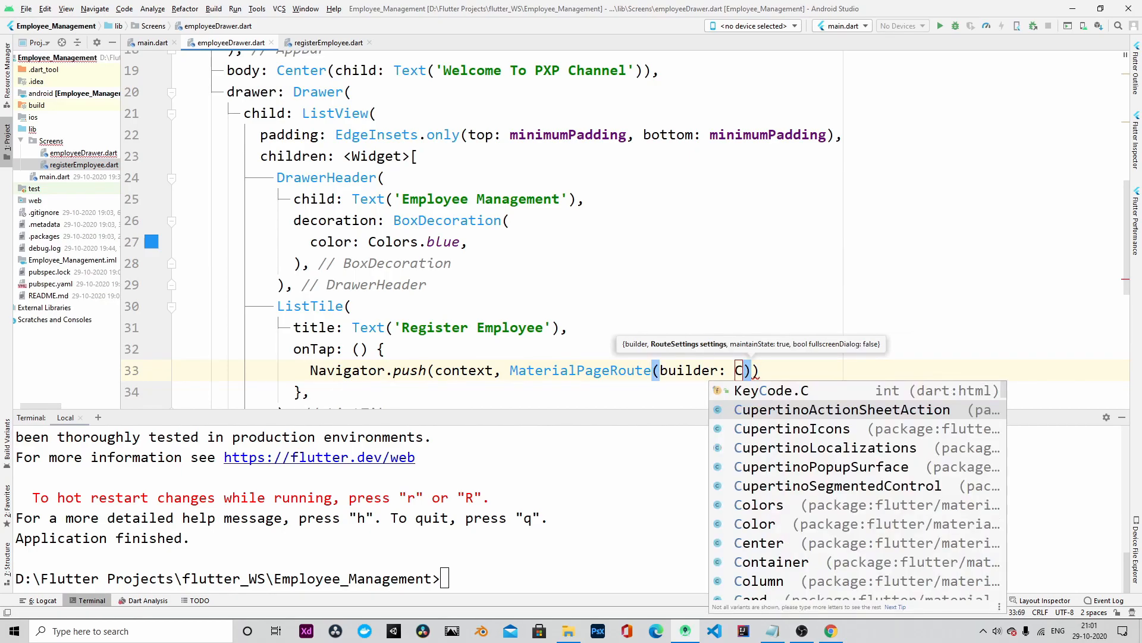
{"action": "key", "text": "Backspace"}
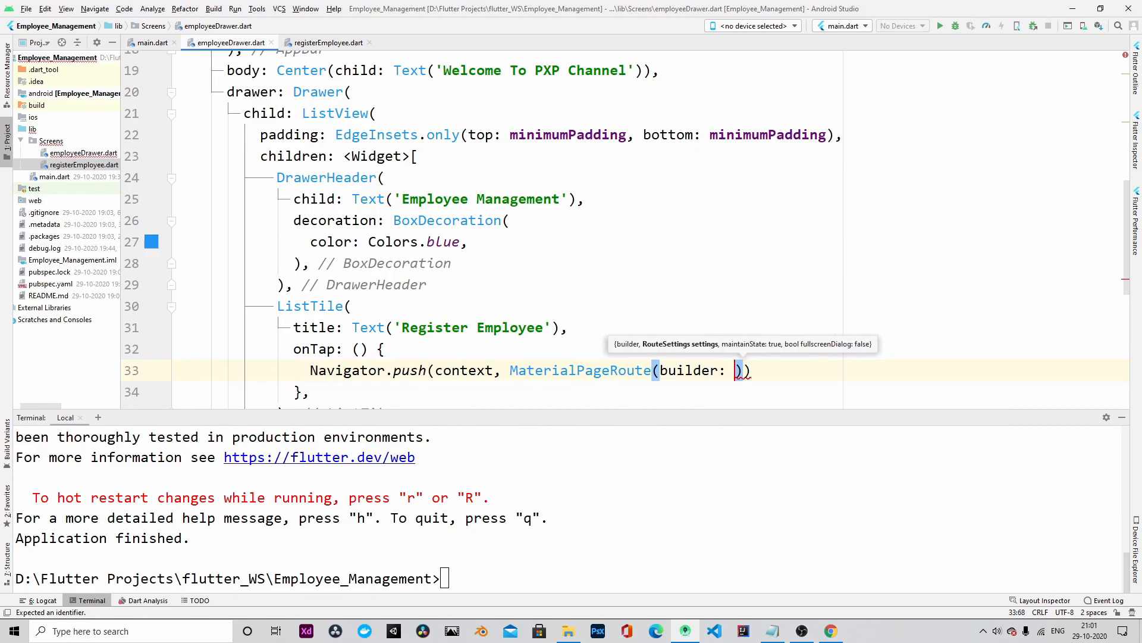
{"action": "type", "text": "(context)"}
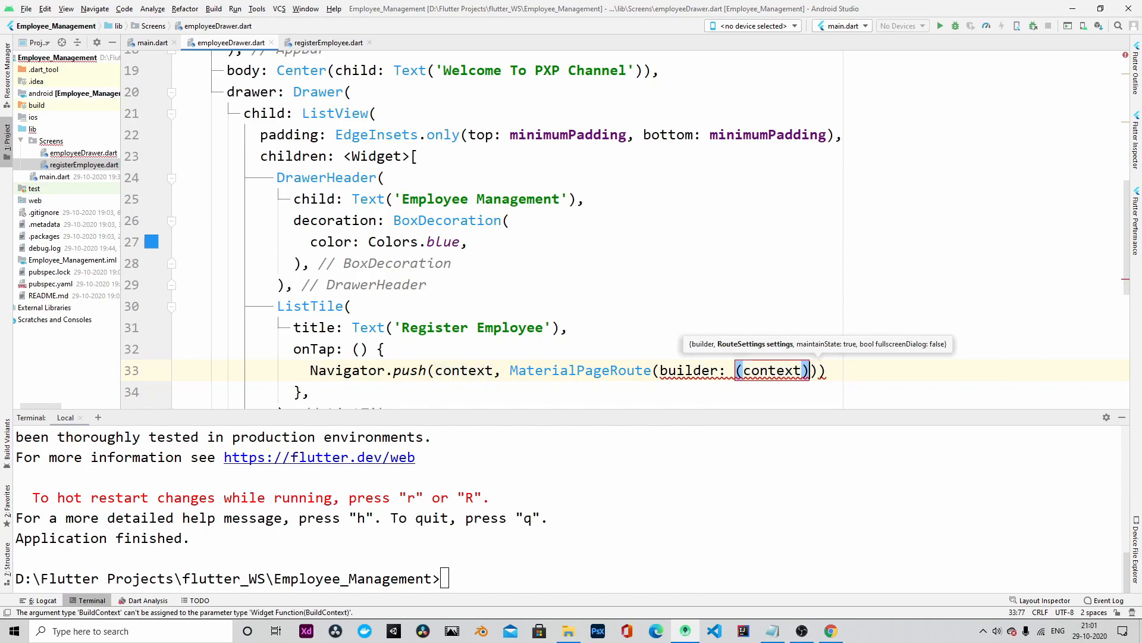
{"action": "type", "text": "=> R"}
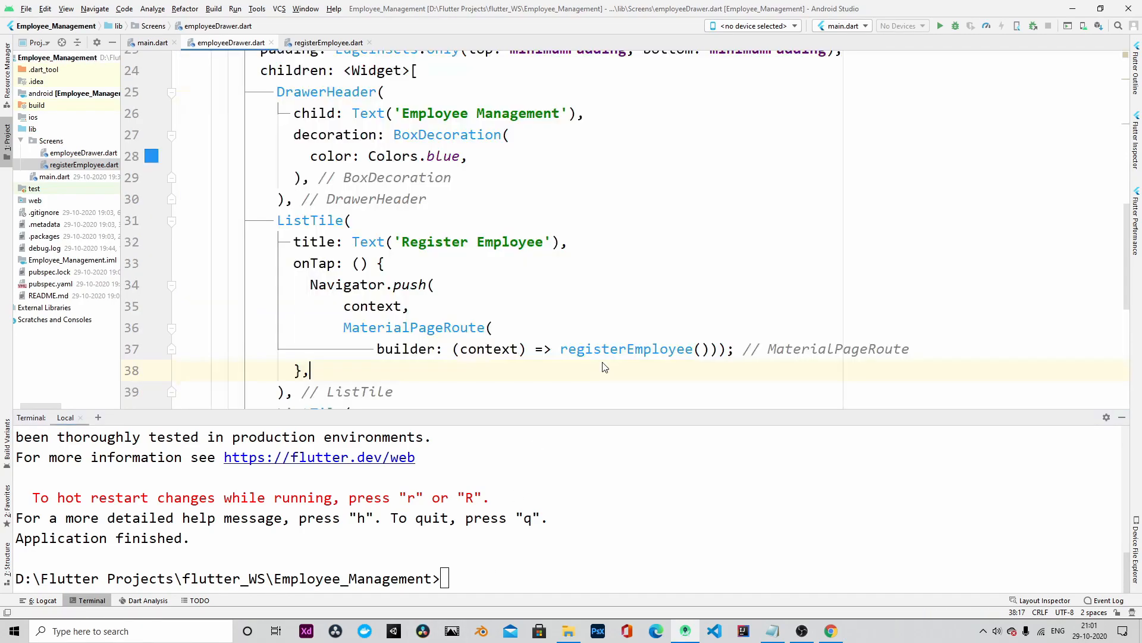
{"action": "type", "text": "flutter run -d c"}
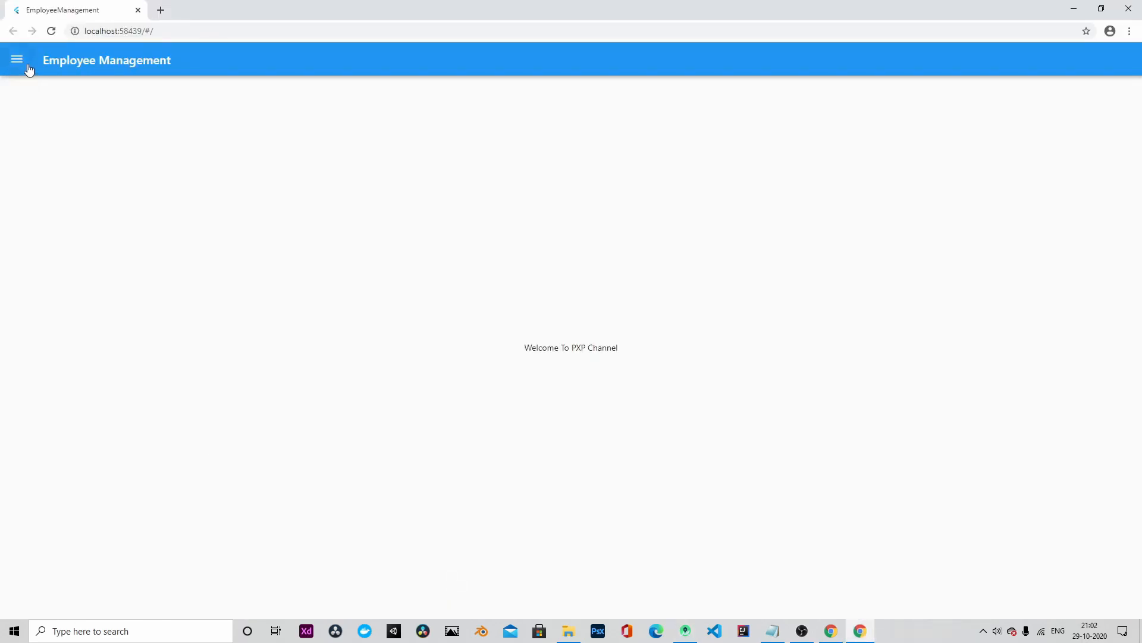
Open the running Employee Management app's navigation drawer from the hamburger icon.
{"action": "left_click", "coordinate": [17, 59]}
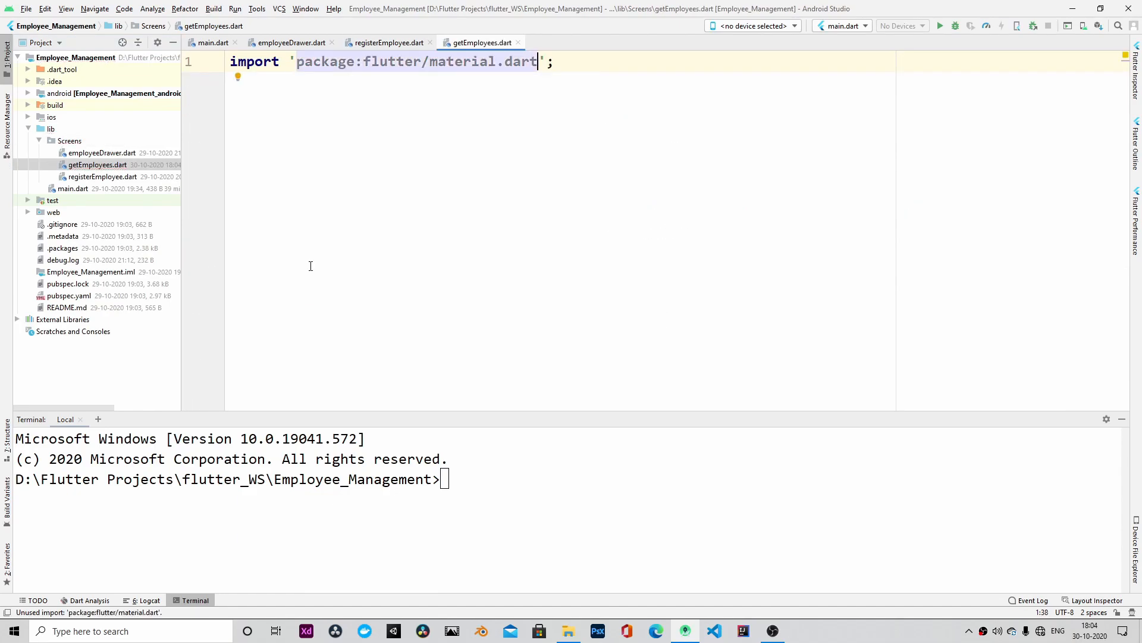
Declare class getemployees extending StatefulWidget in getEmployees.dart.
{"action": "type", "text": "class get"}
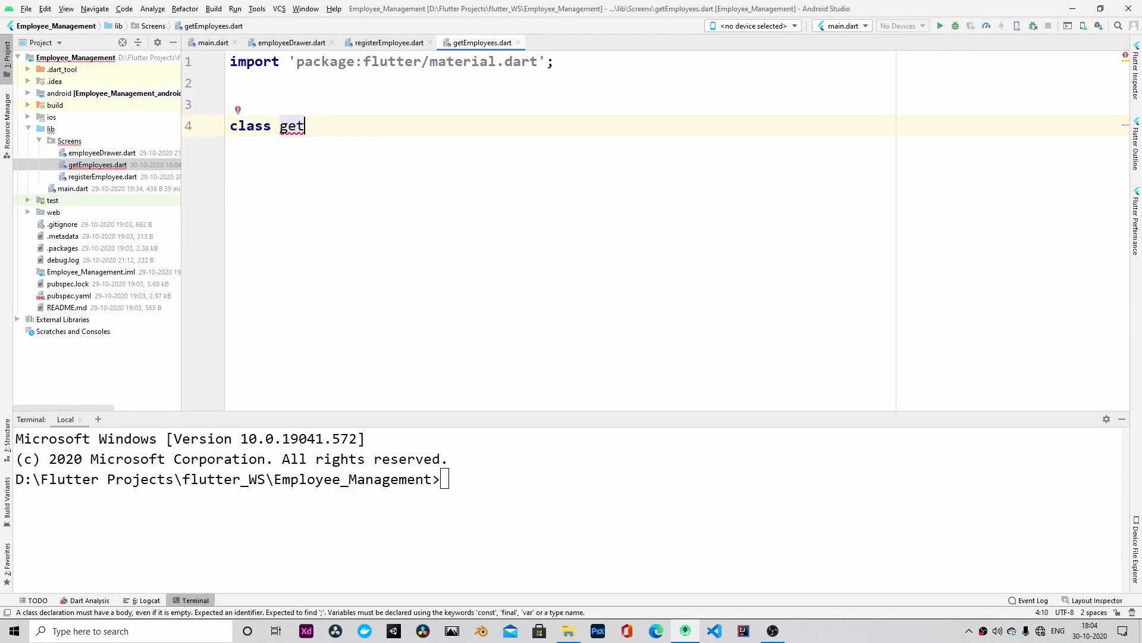
{"action": "type", "text": "employees"}
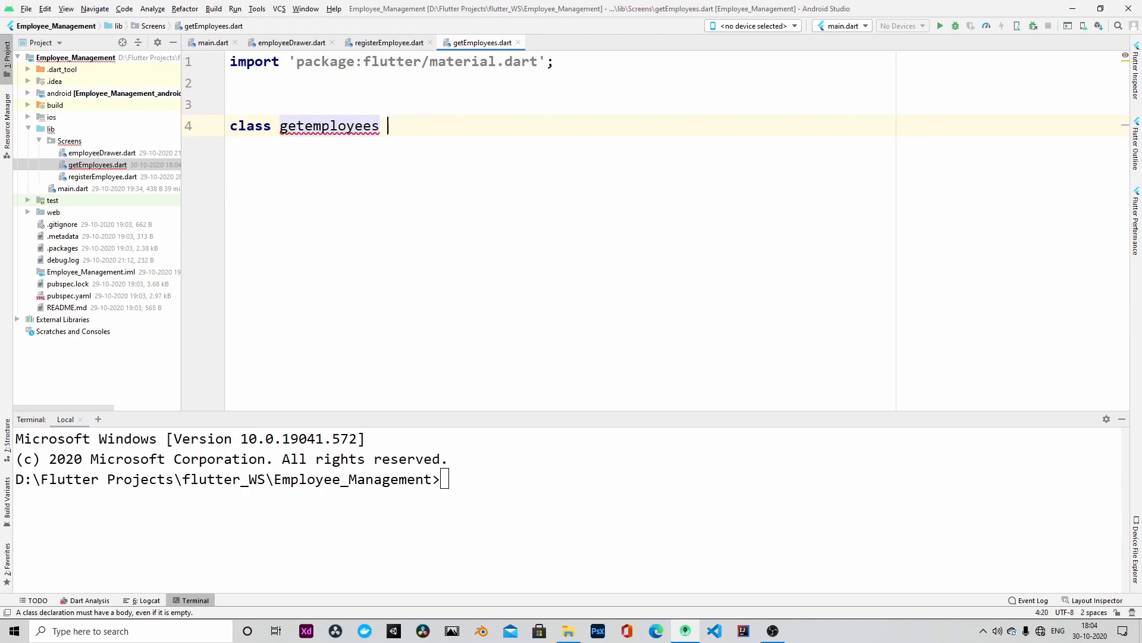
{"action": "type", "text": "extends StatefulWidget{}"}
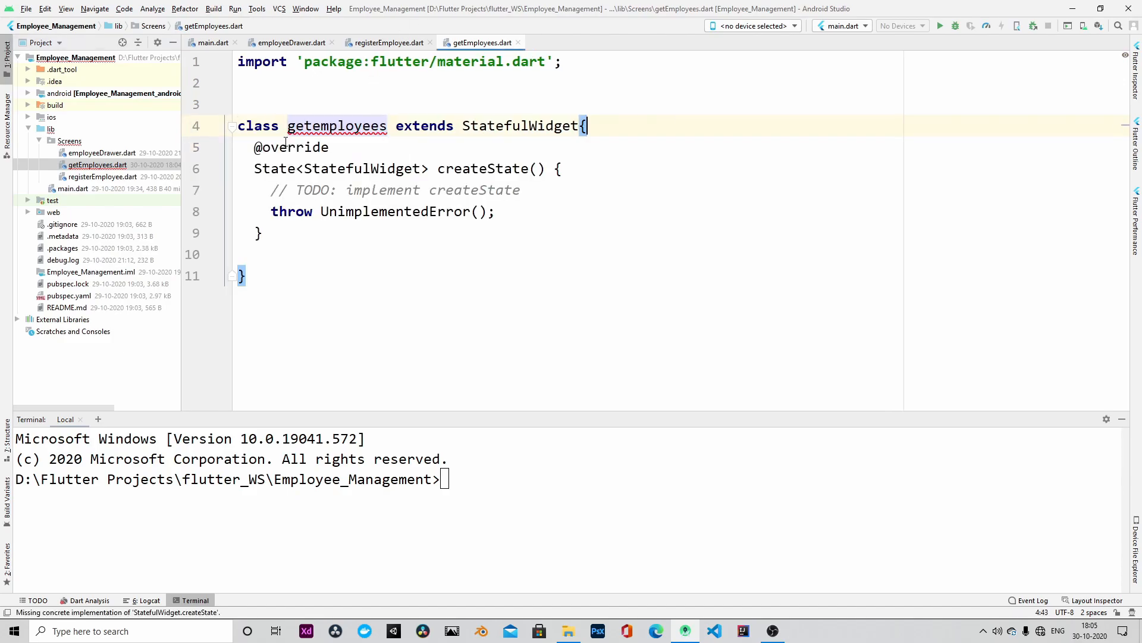
Return getAllEmployeesState() from createState and declare getAllEmployeesState extending State<getemployees>.
{"action": "type", "text": "ret"}
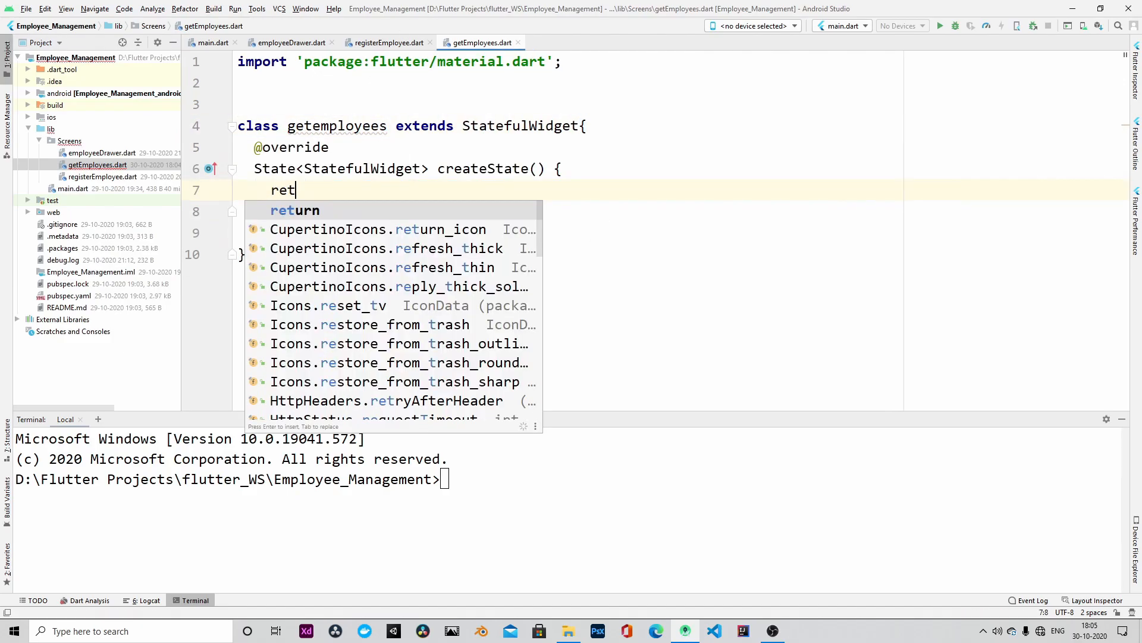
{"action": "type", "text": "urn get"}
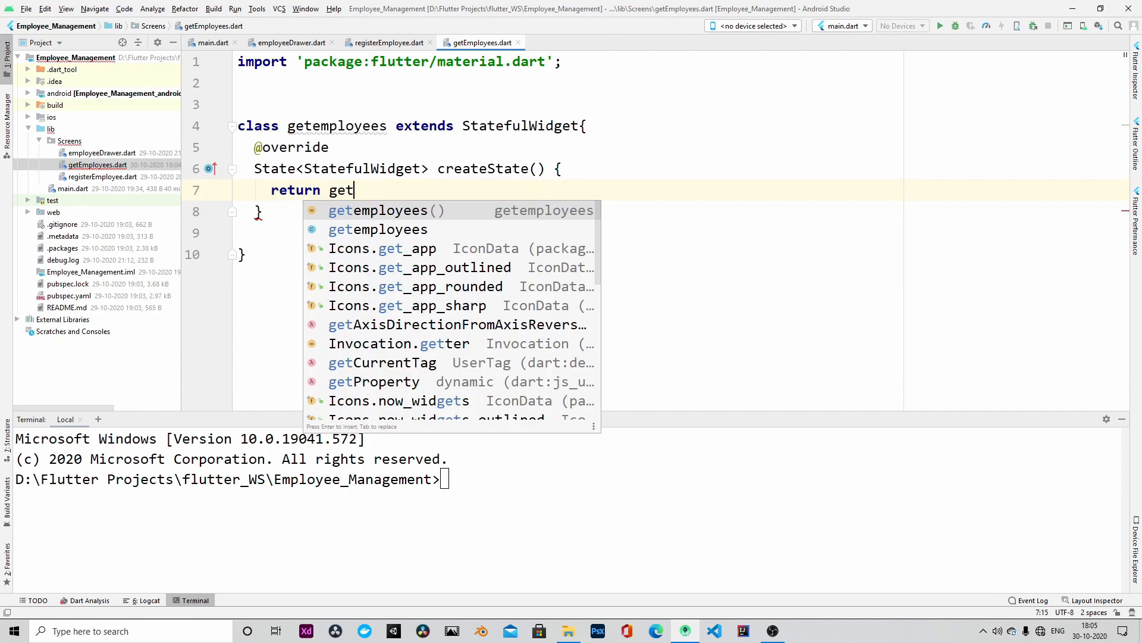
{"action": "type", "text": "AllEmployess"}
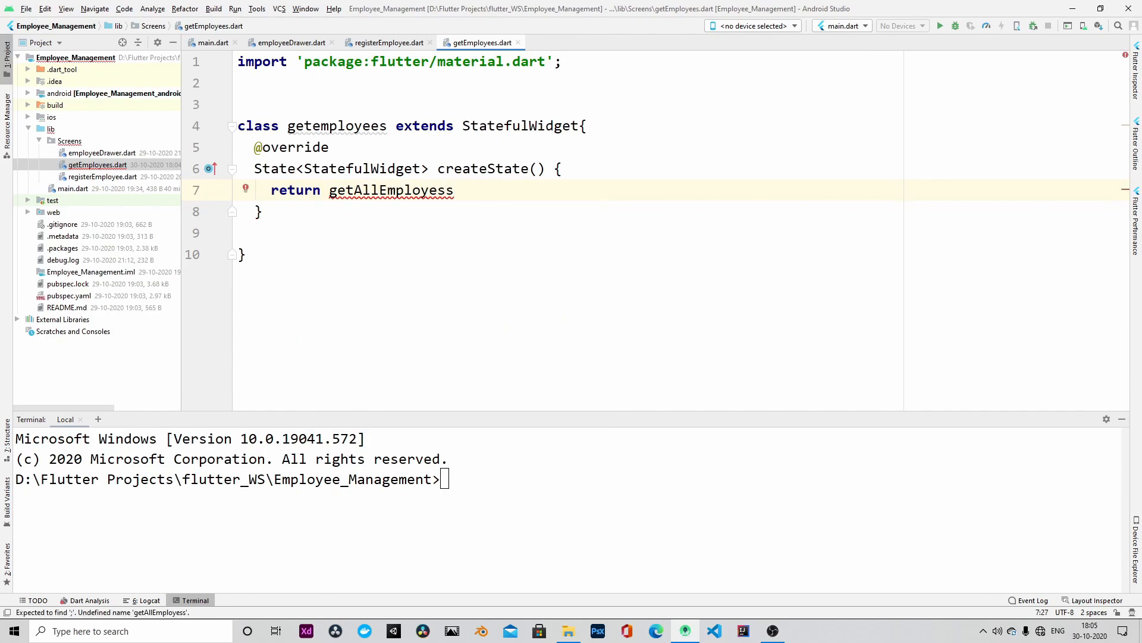
{"action": "type", "text": "State"}
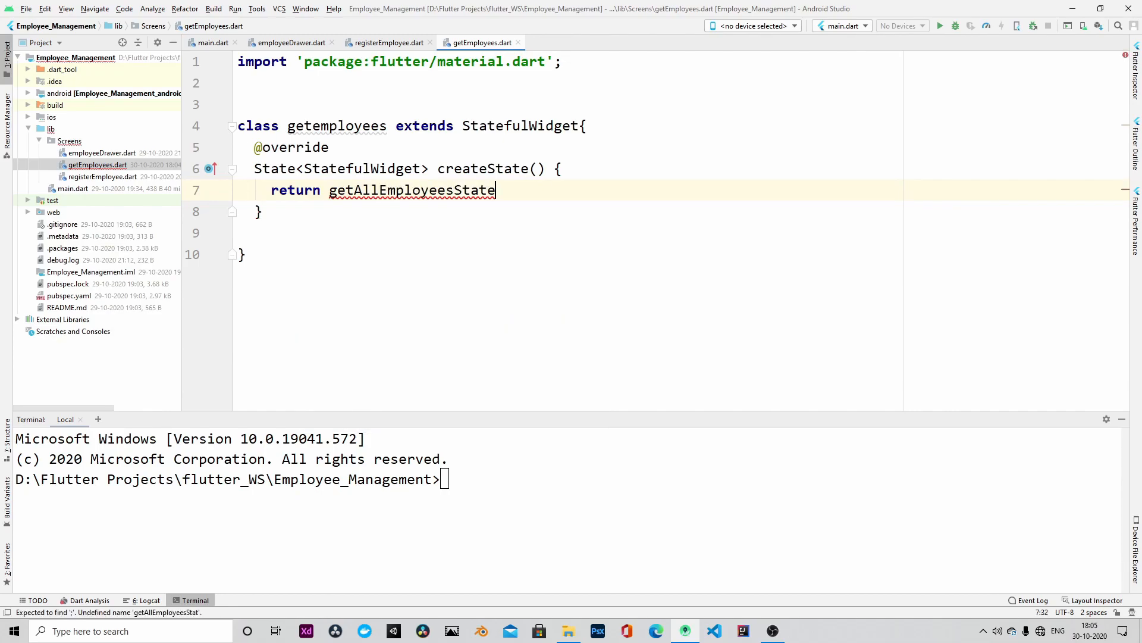
{"action": "type", "text": "()"}
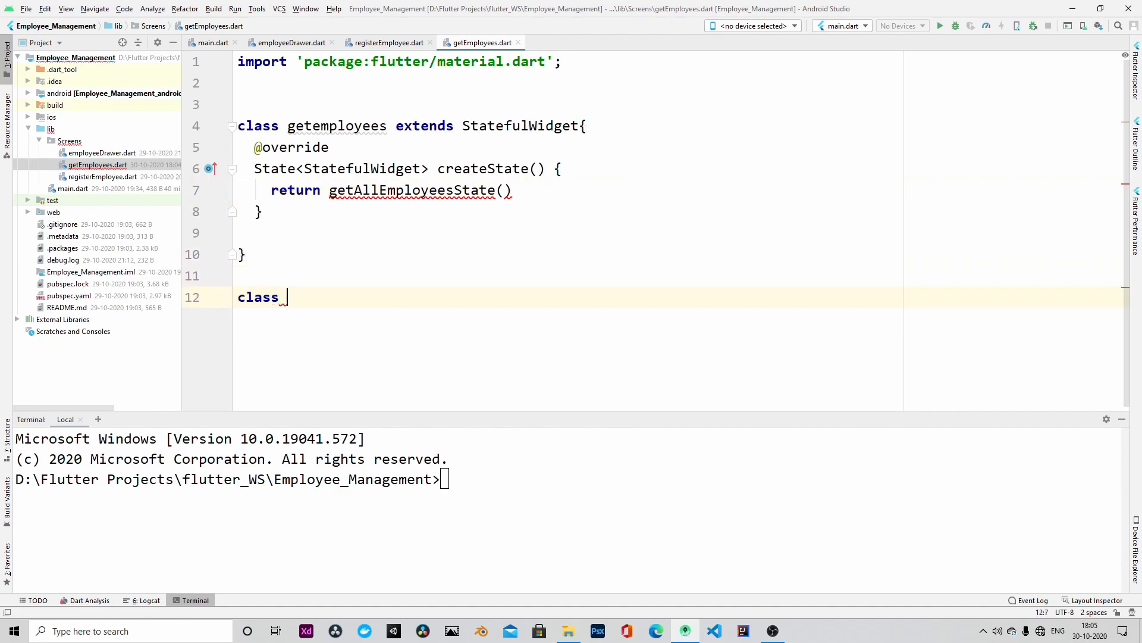
{"action": "type", "text": "getAllEmployeesState extends"}
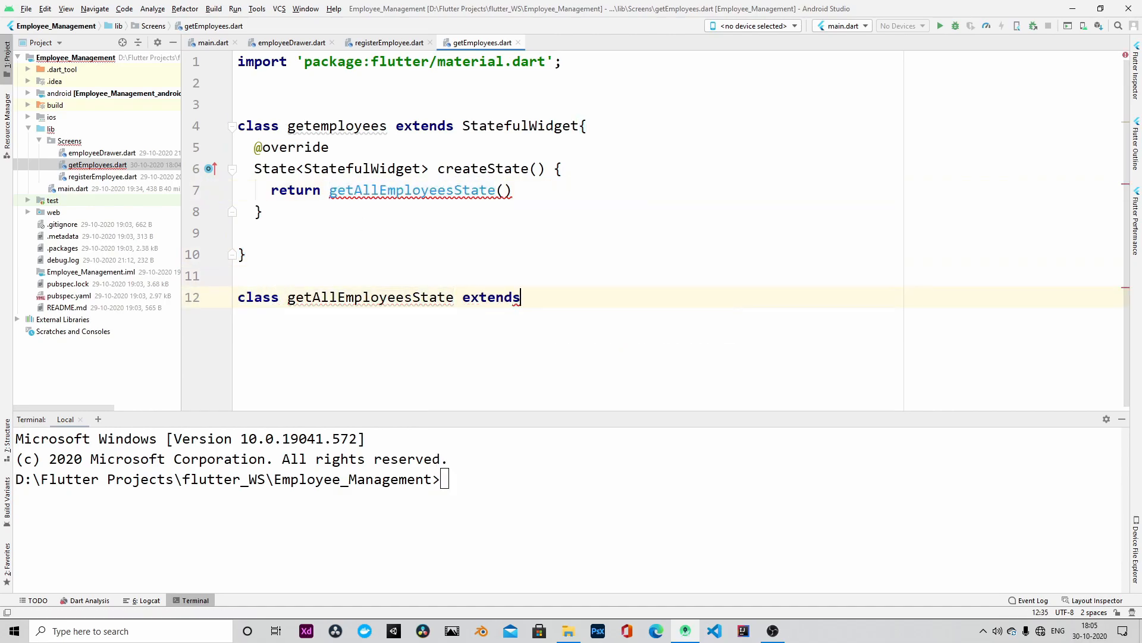
{"action": "type", "text": "State<>"}
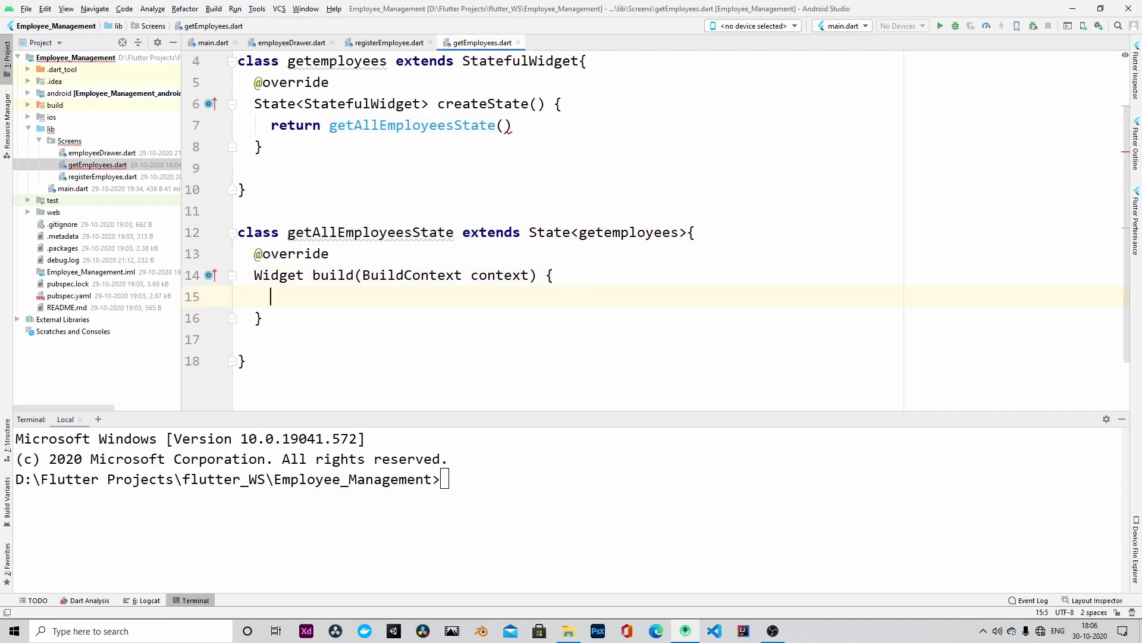
Return a Scaffold whose AppBar is titled 'All Employees Details' from the build method.
{"action": "type", "text": "return Scaffold("}
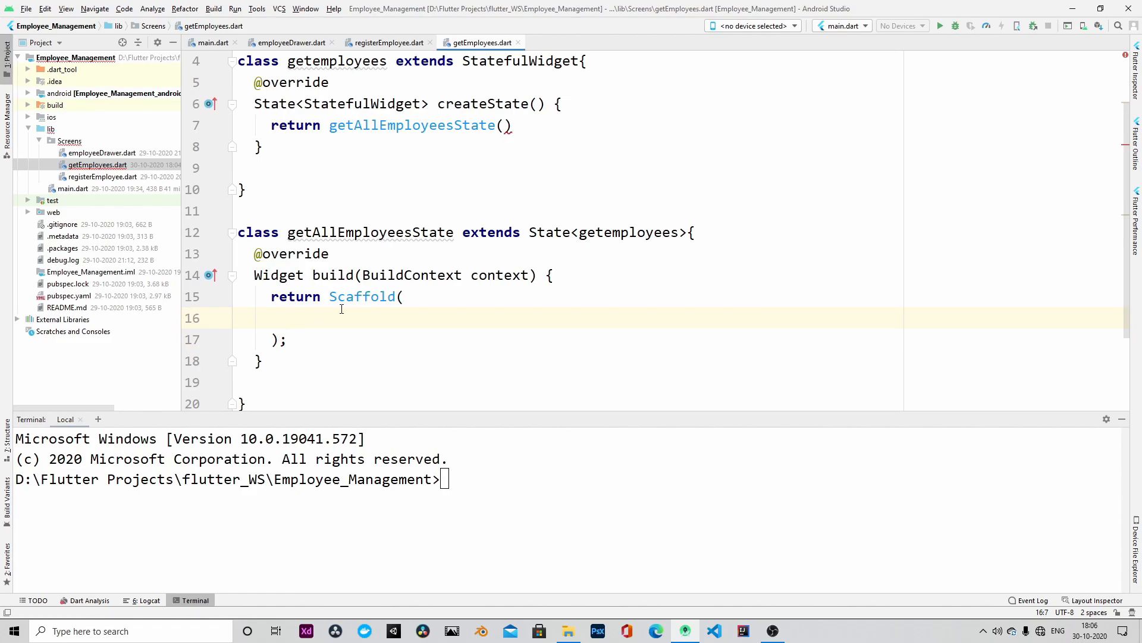
{"action": "type", "text": "appBar: new AppBar("}
{"action": "type", "text": "title: new Text(),"}
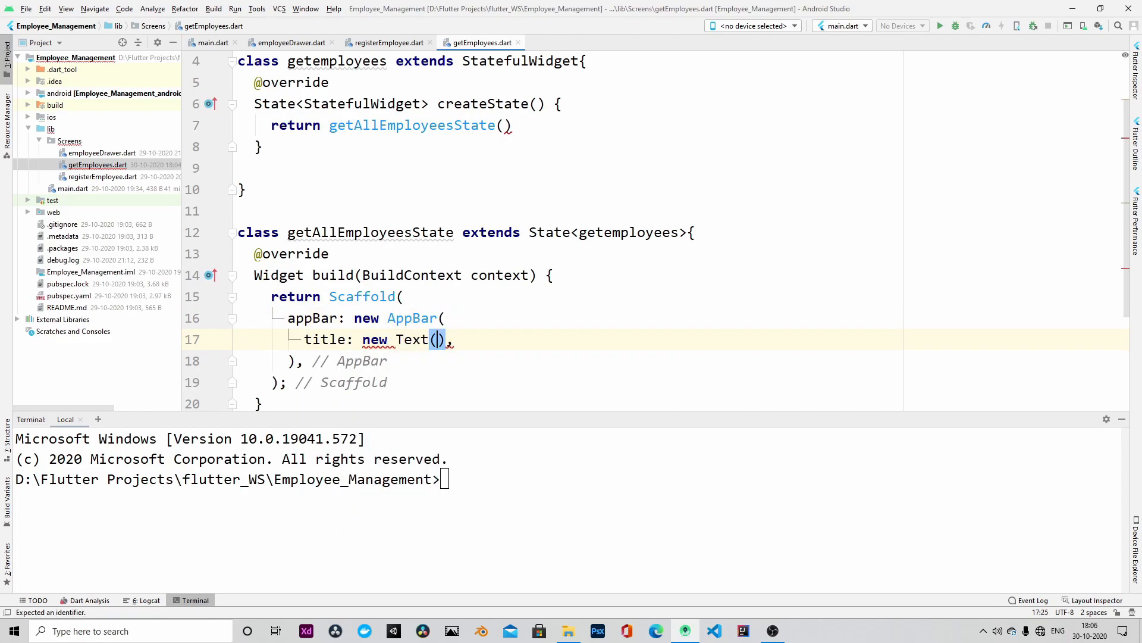
{"action": "type", "text": "\"All Emplo\""}
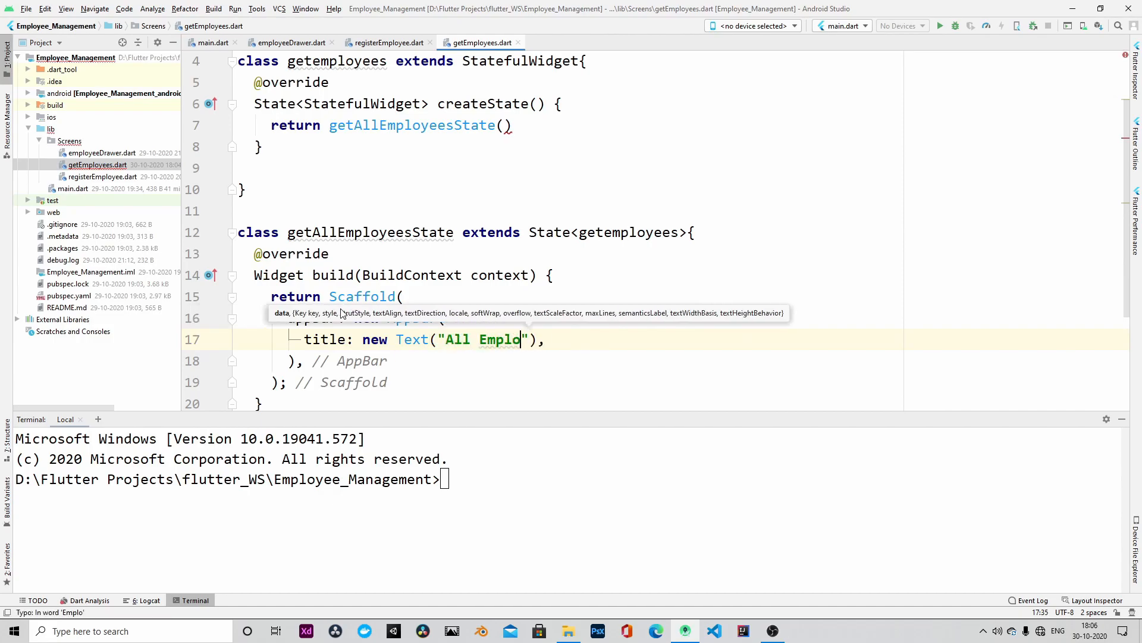
{"action": "type", "text": "yee Details"}
{"action": "type", "text": "leading: ,"}
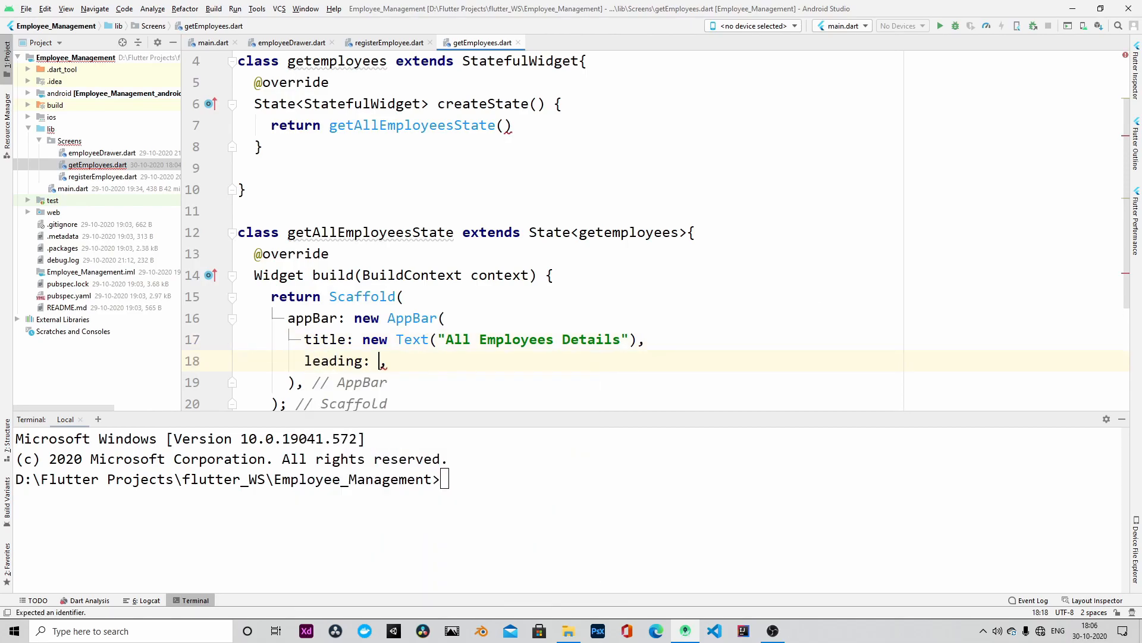
Give the AppBar a leading IconButton with Icons.arrow_back and an empty onPressed handler.
{"action": "type", "text": "IconButton("}
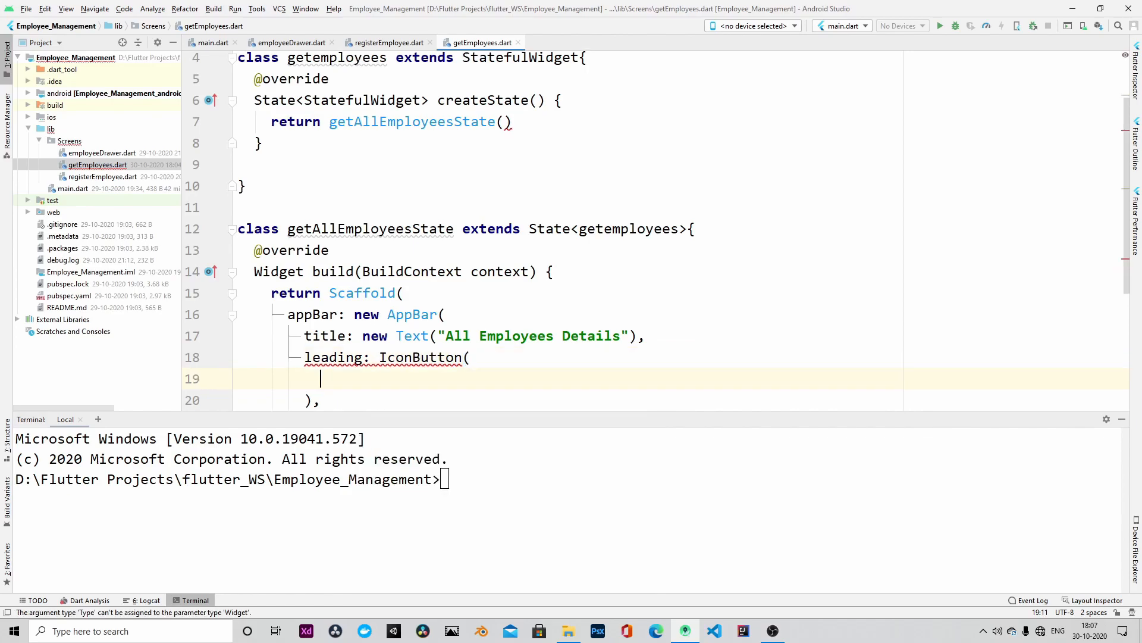
{"action": "type", "text": "Icons."}
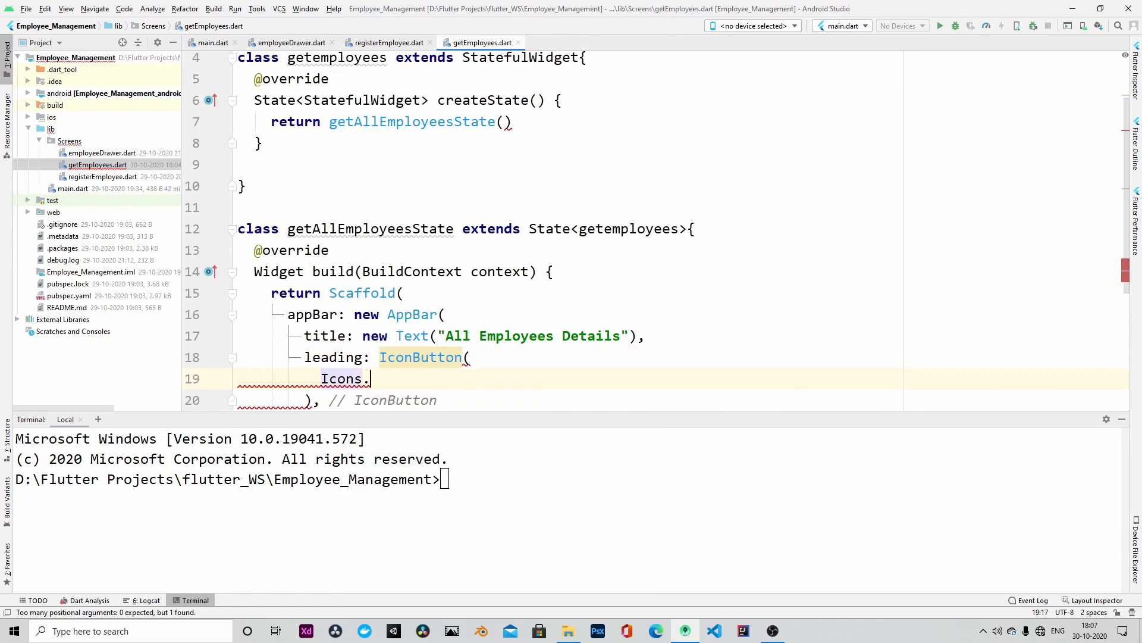
{"action": "type", "text": "icon:"}
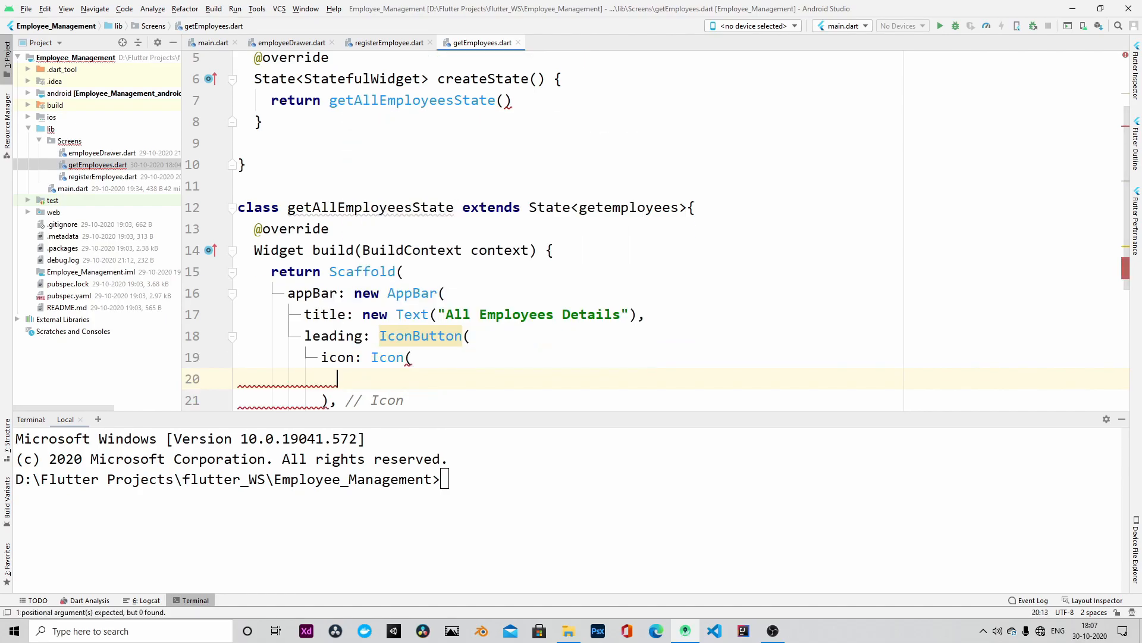
{"action": "type", "text": "Icons.arrow_back"}
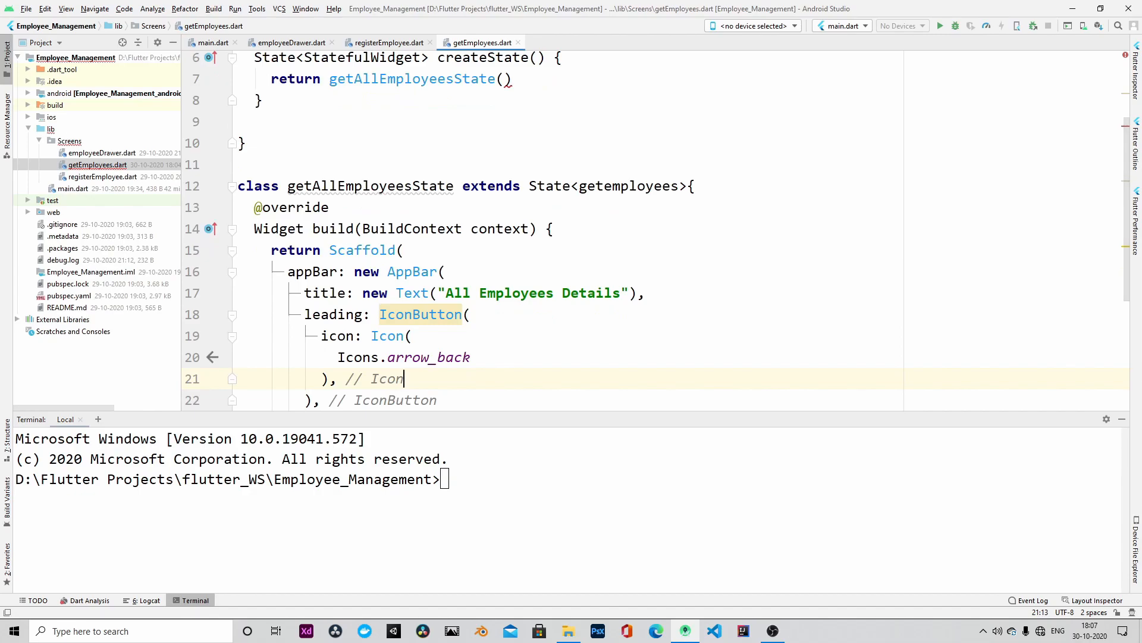
{"action": "type", "text": "onPressed: (){}"}
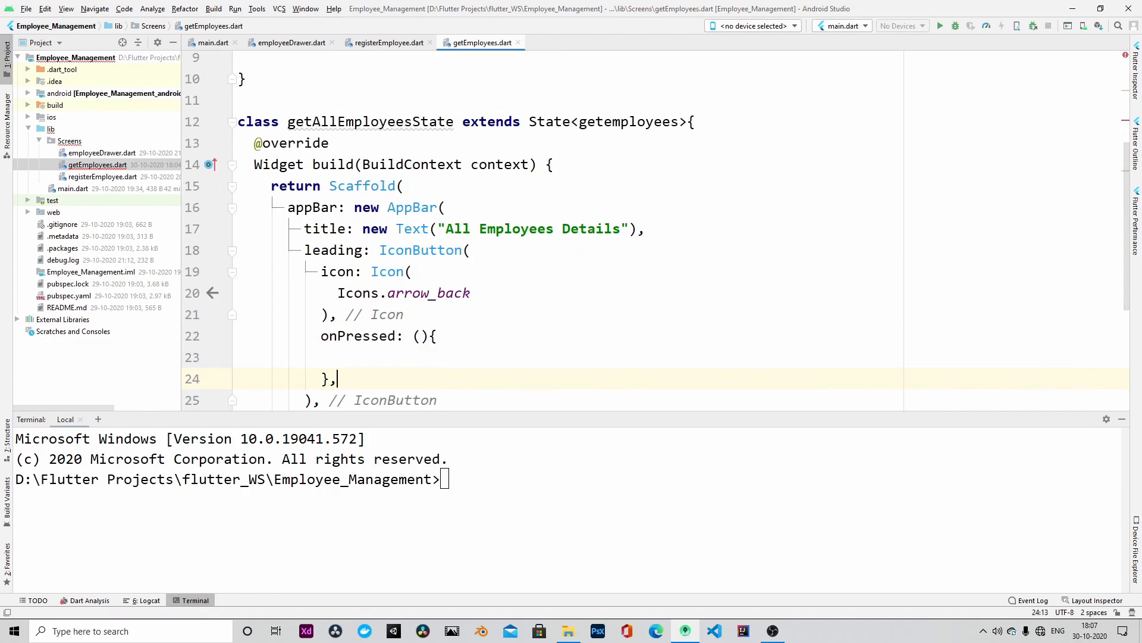
{"action": "scroll", "scroll_direction": "down", "scroll_amount": 3}
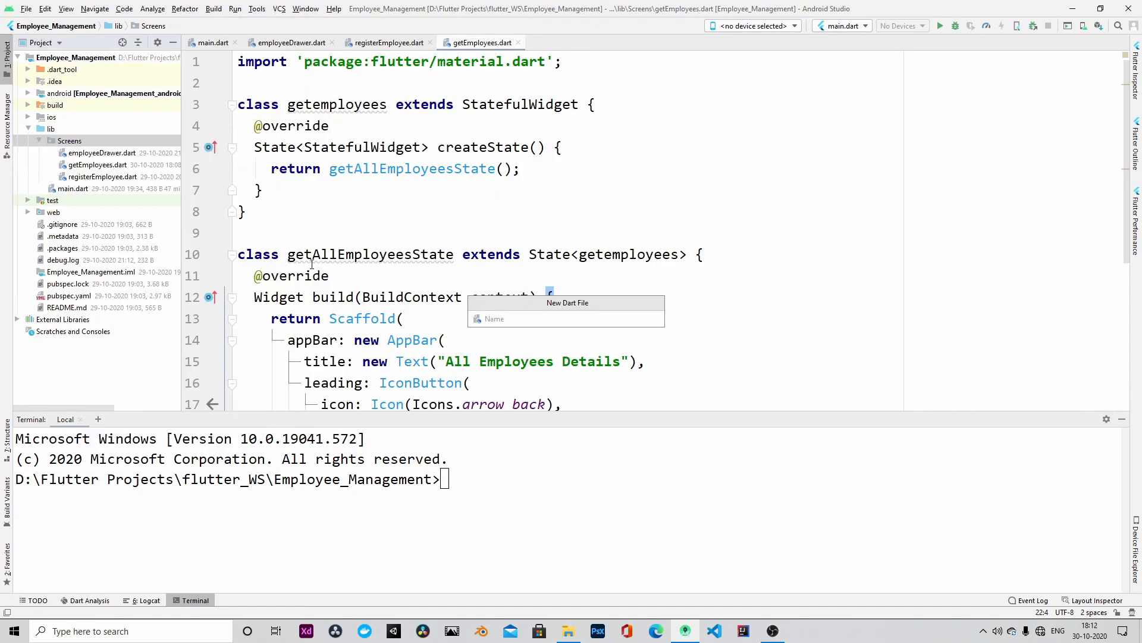
Create updateEmployees.dart with an updateEmployee StatefulWidget whose createState returns updateEmployeeState().
{"action": "type", "text": "updateEmpl"}
{"action": "type", "text": "class"}
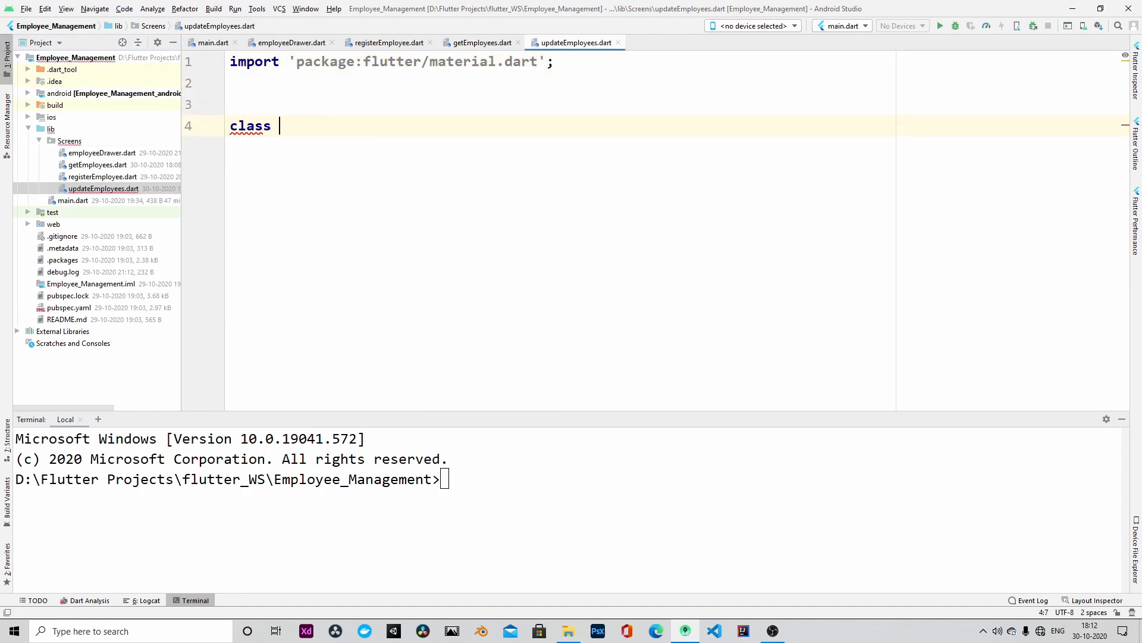
{"action": "type", "text": "updateEmployee extends"}
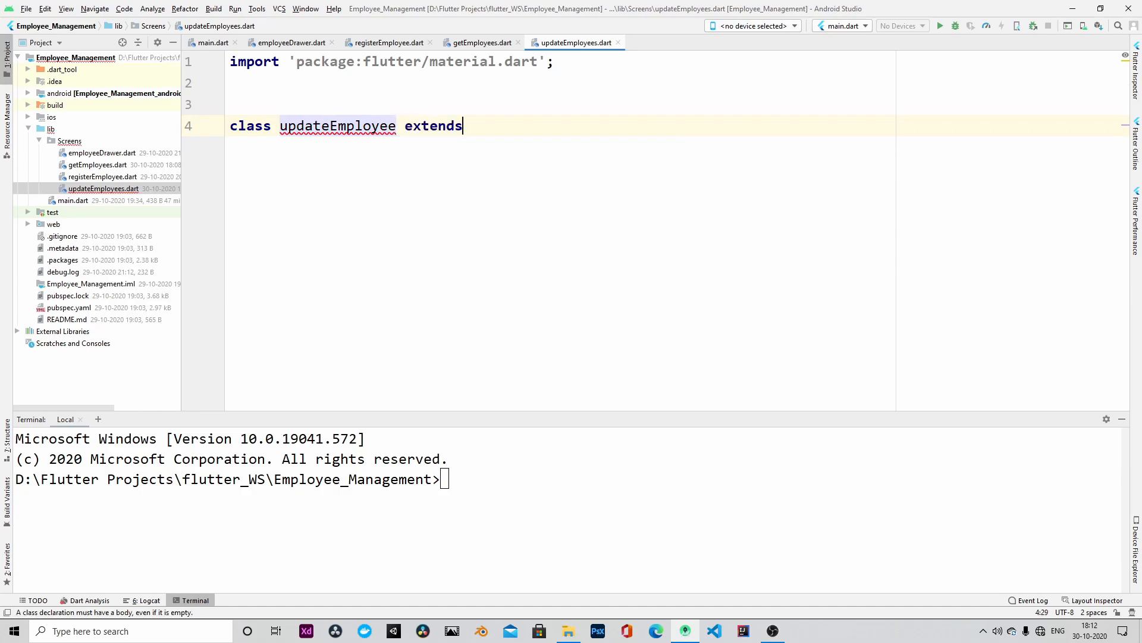
{"action": "type", "text": "StatefulWidget{"}
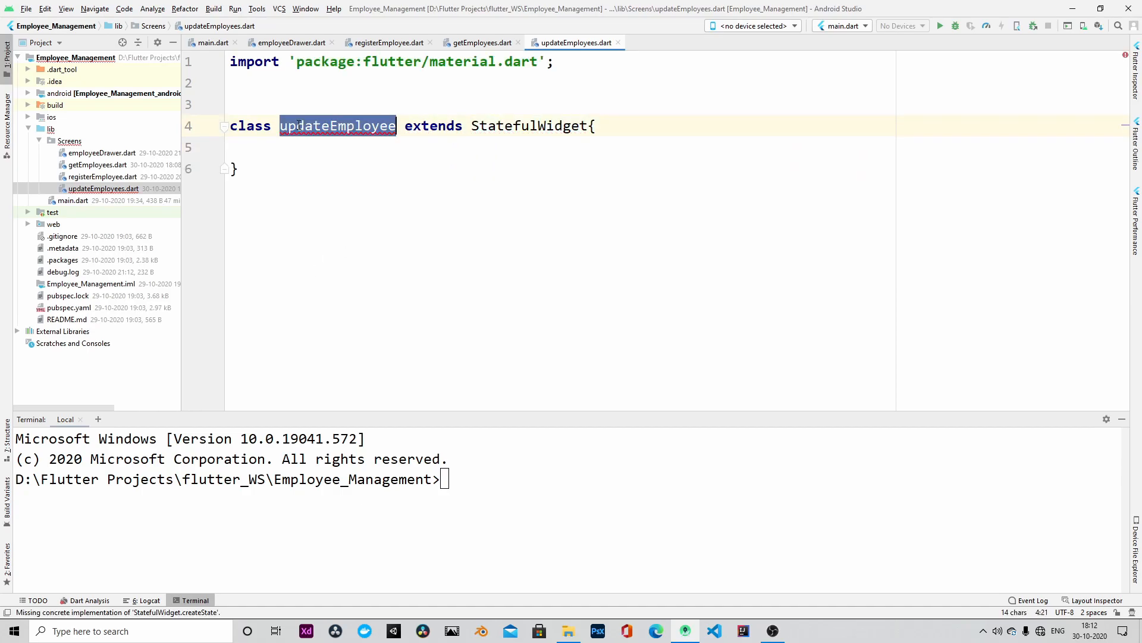
{"action": "type", "text": "/ret"}
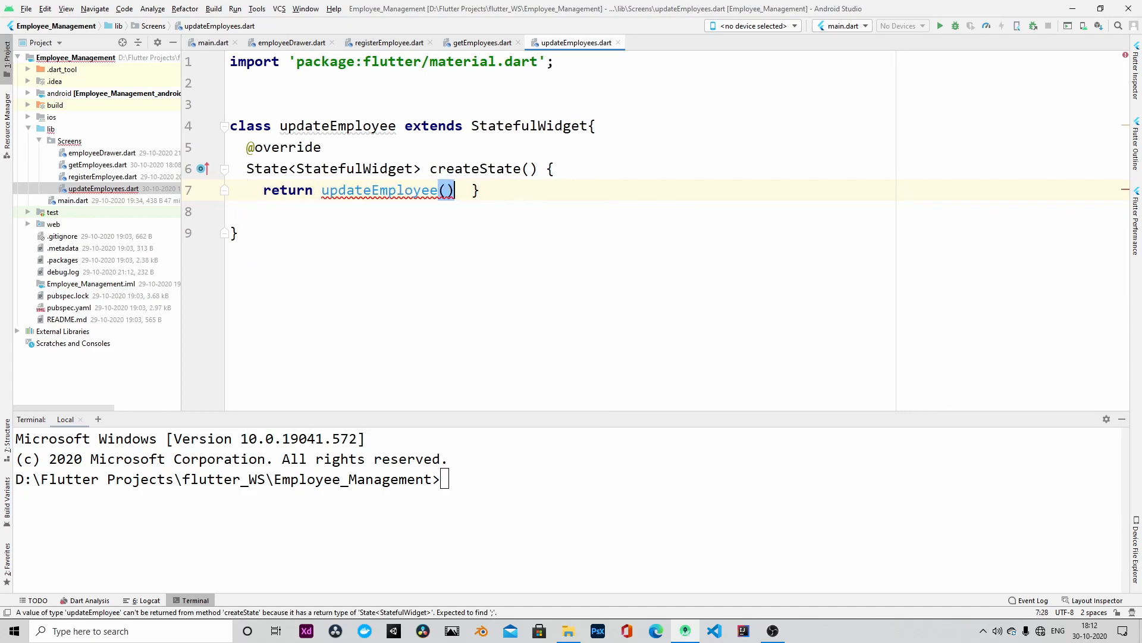
{"action": "type", "text": "State"}
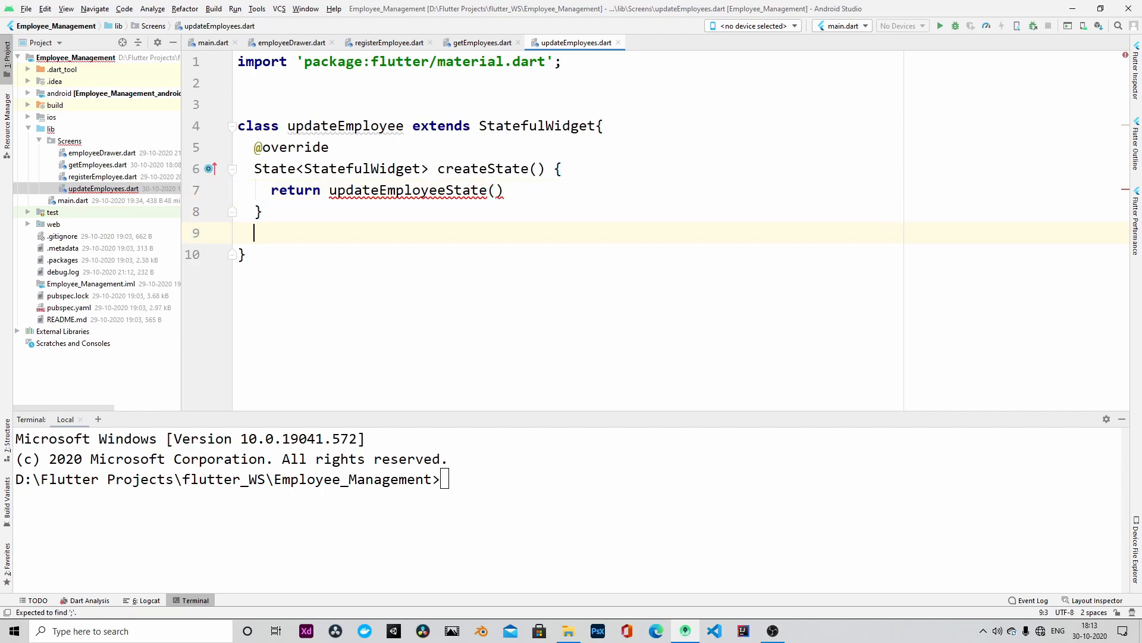
Declare updateEmployeeState extending State with a build method returning a Scaffold.
{"action": "type", "text": "class update"}
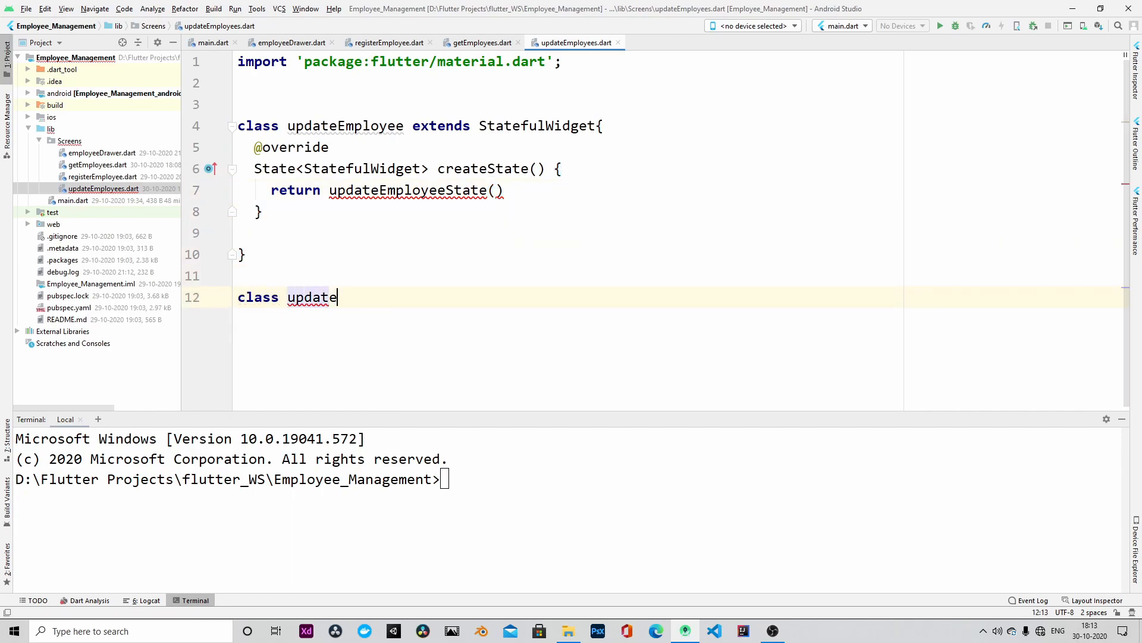
{"action": "type", "text": "EmployeeState"}
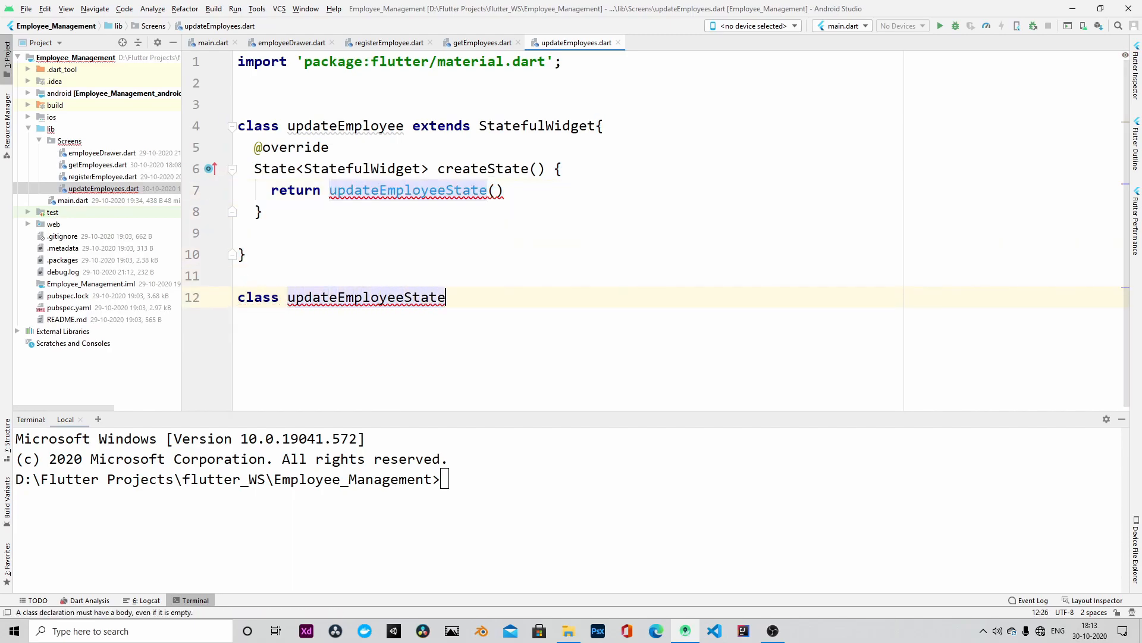
{"action": "type", "text": "extends State<updateEmployee>{"}
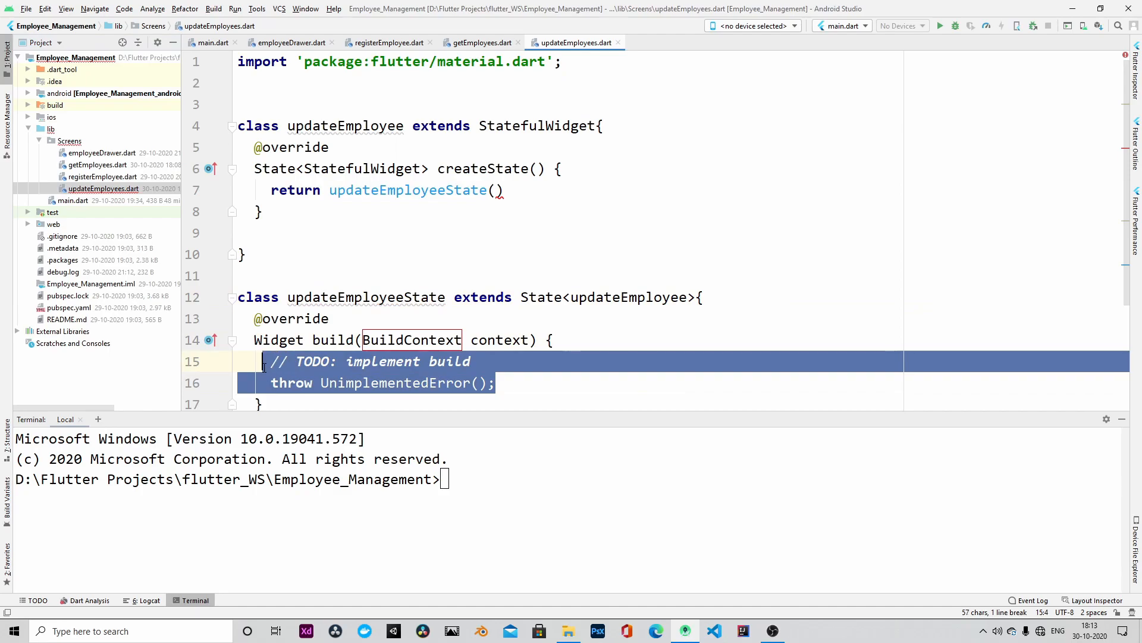
{"action": "type", "text": "return Scaffold("}
{"action": "left_click", "coordinate": [570, 191]}
{"action": "type", "text": ";"}
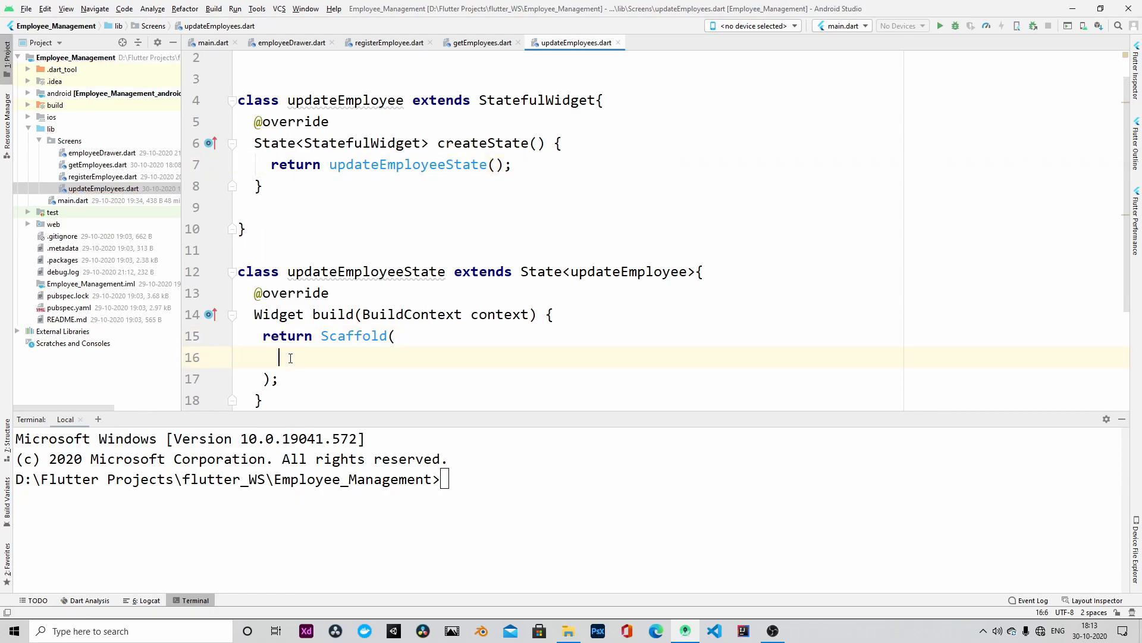
Give the update screen's Scaffold an AppBar titled 'Update Employee'.
{"action": "type", "text": "appBar: ,"}
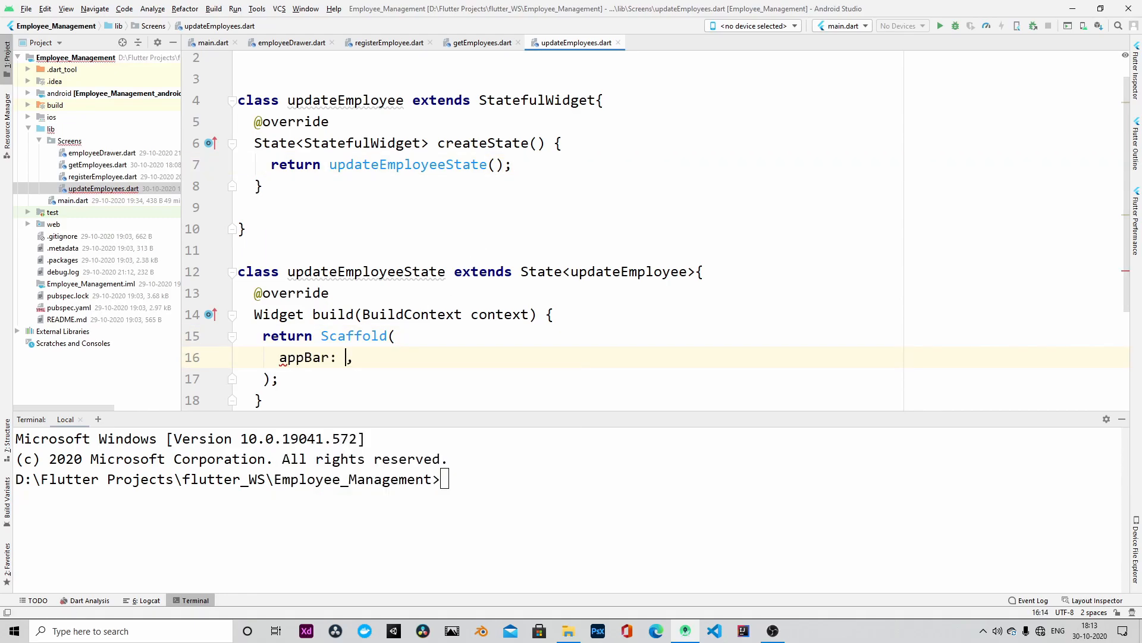
{"action": "key", "text": "enter"}
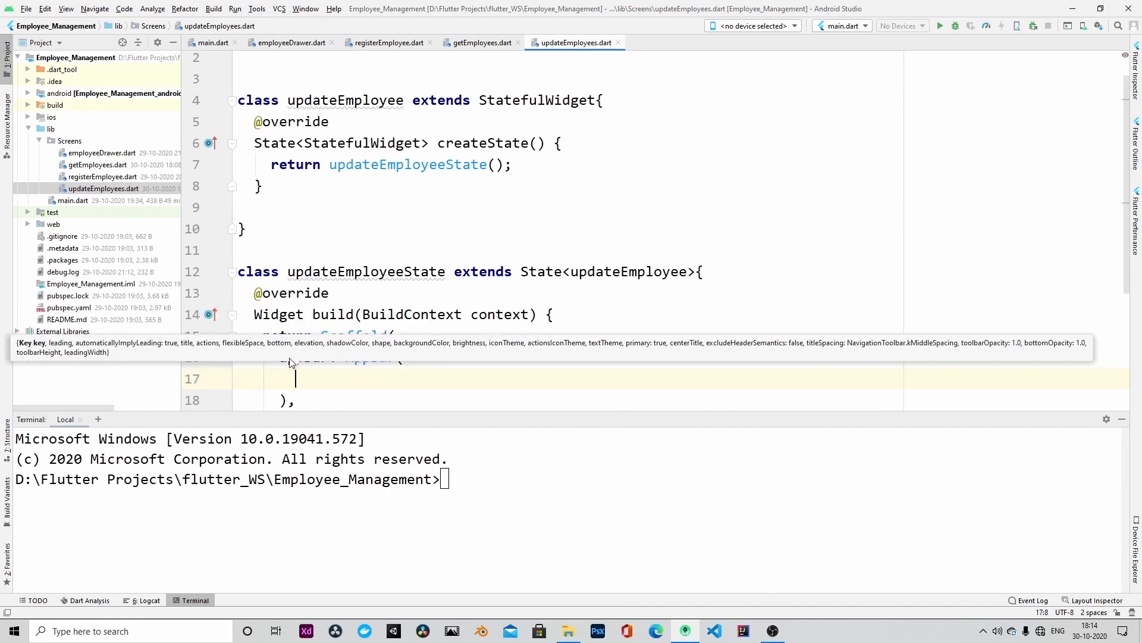
{"action": "type", "text": "title: Text(''),"}
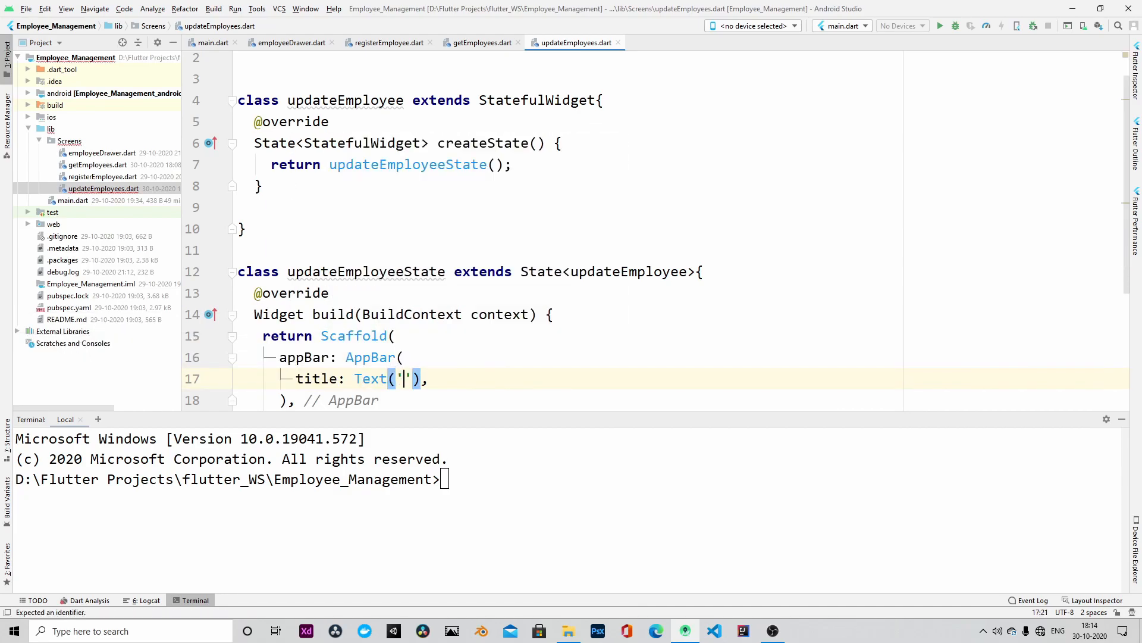
{"action": "type", "text": "Update Employee"}
{"action": "type", "text": "leading: ,"}
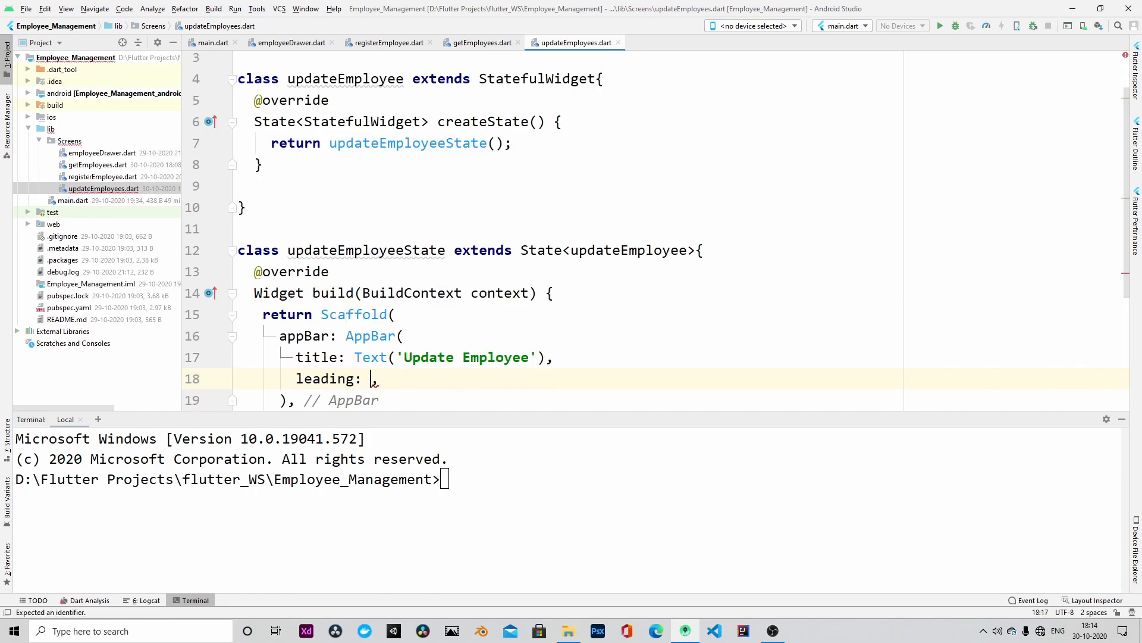
Add a leading IconButton with Icons.arrow_back and an empty onPressed to the AppBar.
{"action": "type", "text": "IconButton()"}
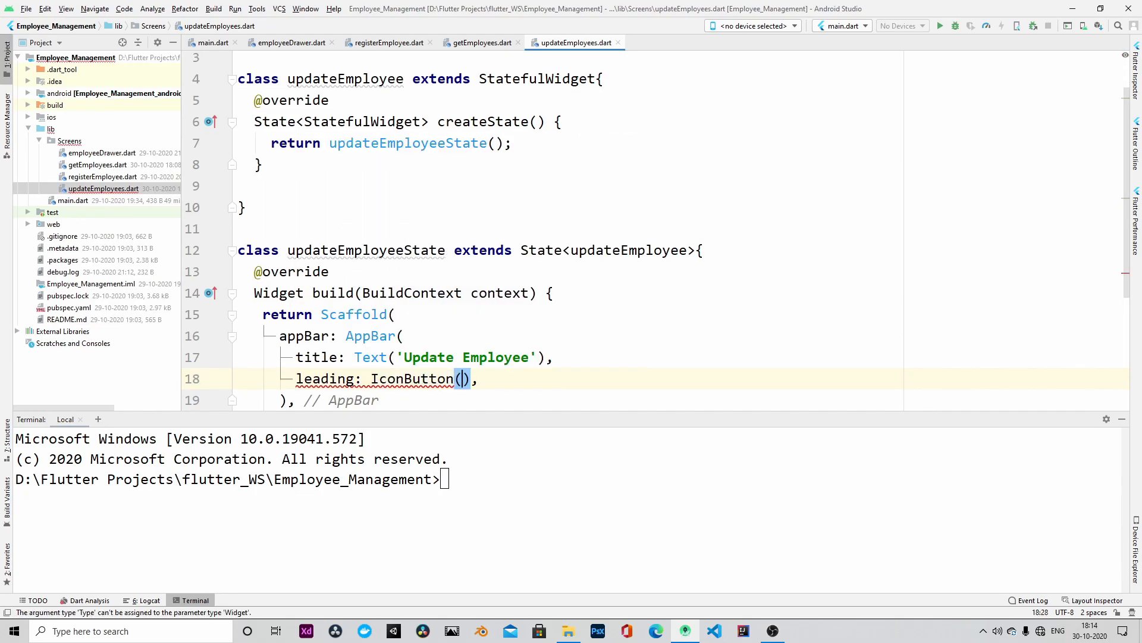
{"action": "type", "text": "icon: Icons,"}
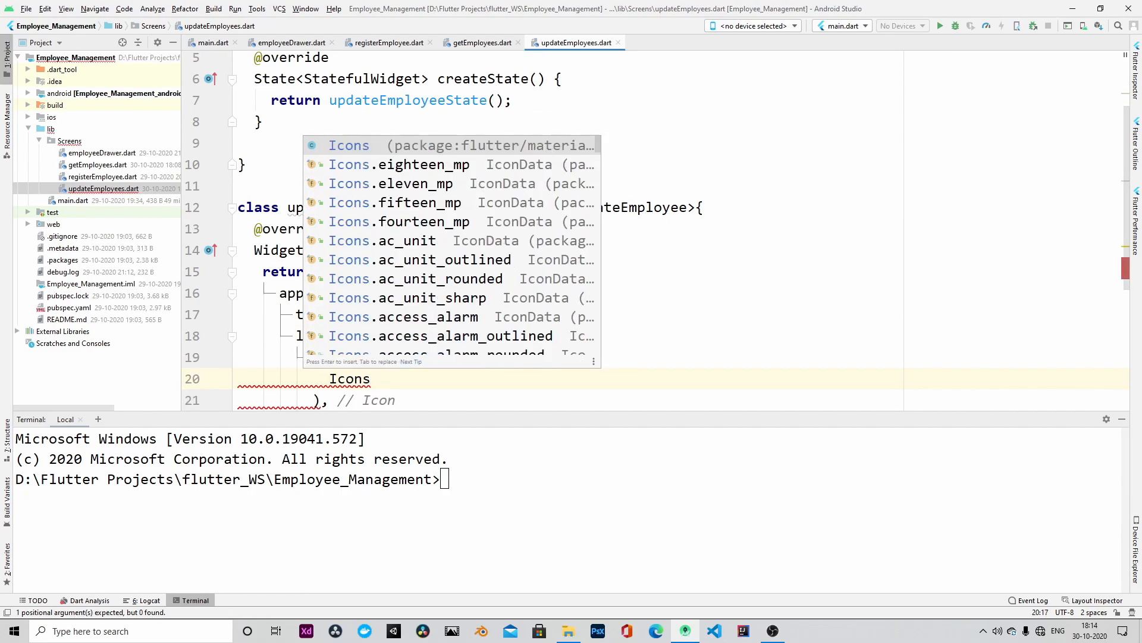
{"action": "type", "text": "arrow_back"}
{"action": "type", "text": "onPressed: ,"}
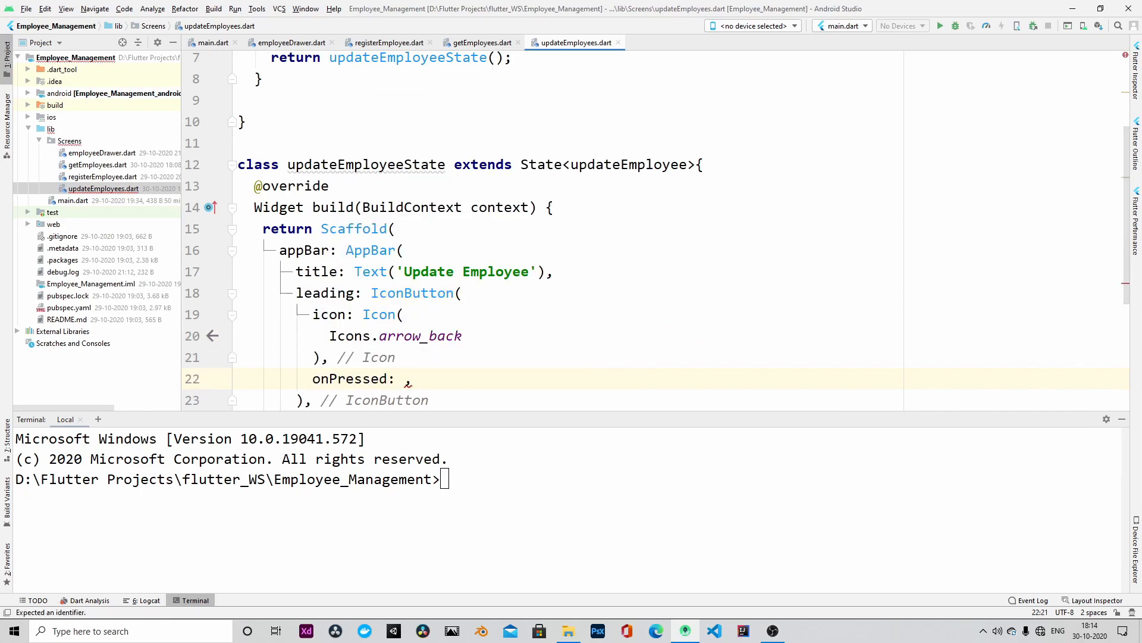
{"action": "type", "text": "(){}"}
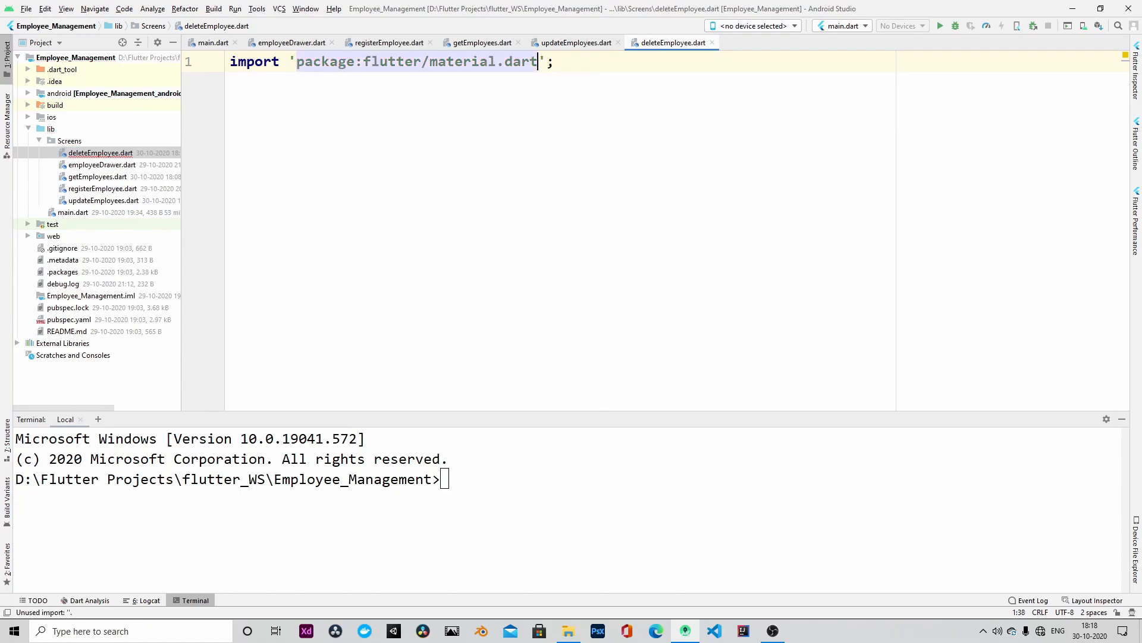
Declare deleteEmployee extending StatefulWidget with createState returning deleteEmployeeState().
{"action": "type", "text": "class delete"}
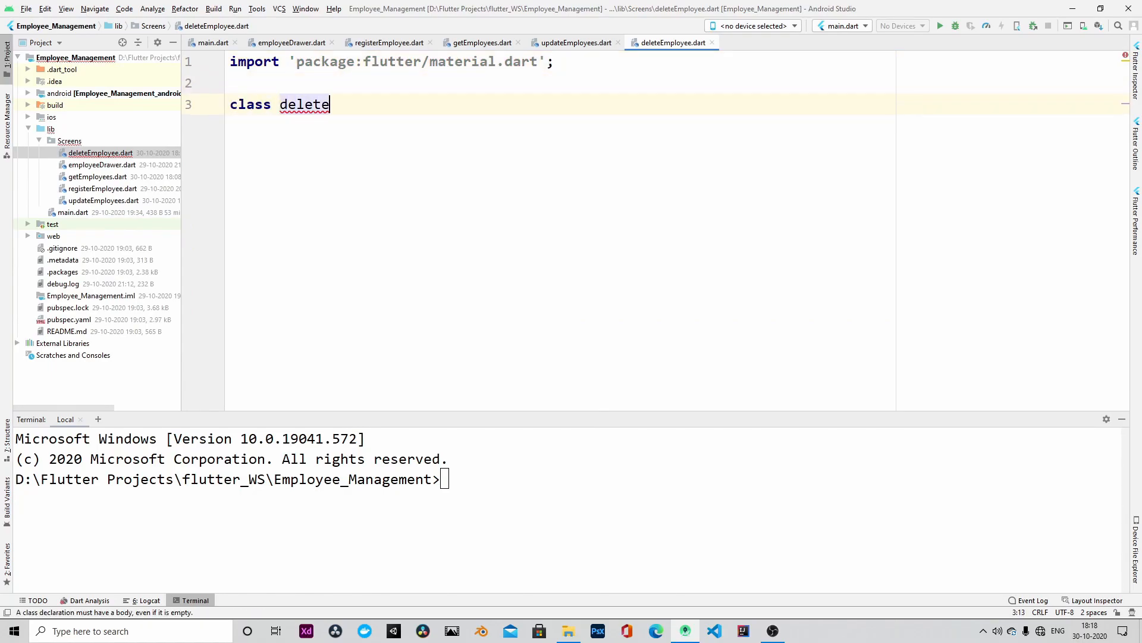
{"action": "type", "text": "Employee extends StatefulWidget{"}
{"action": "type", "text": "return"}
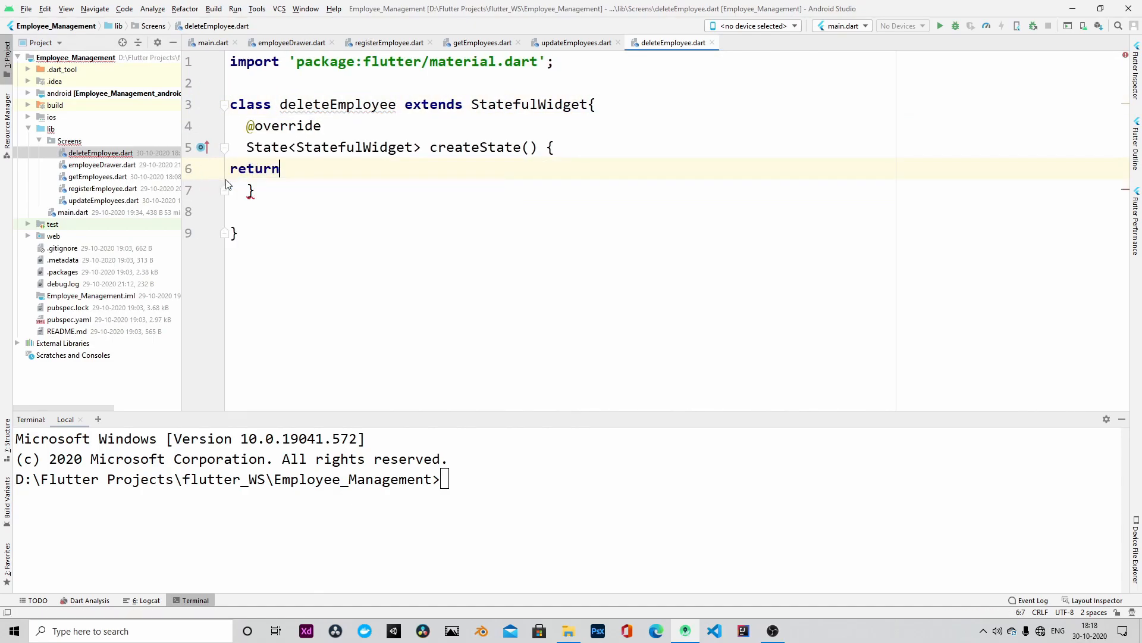
{"action": "type", "text": "de"}
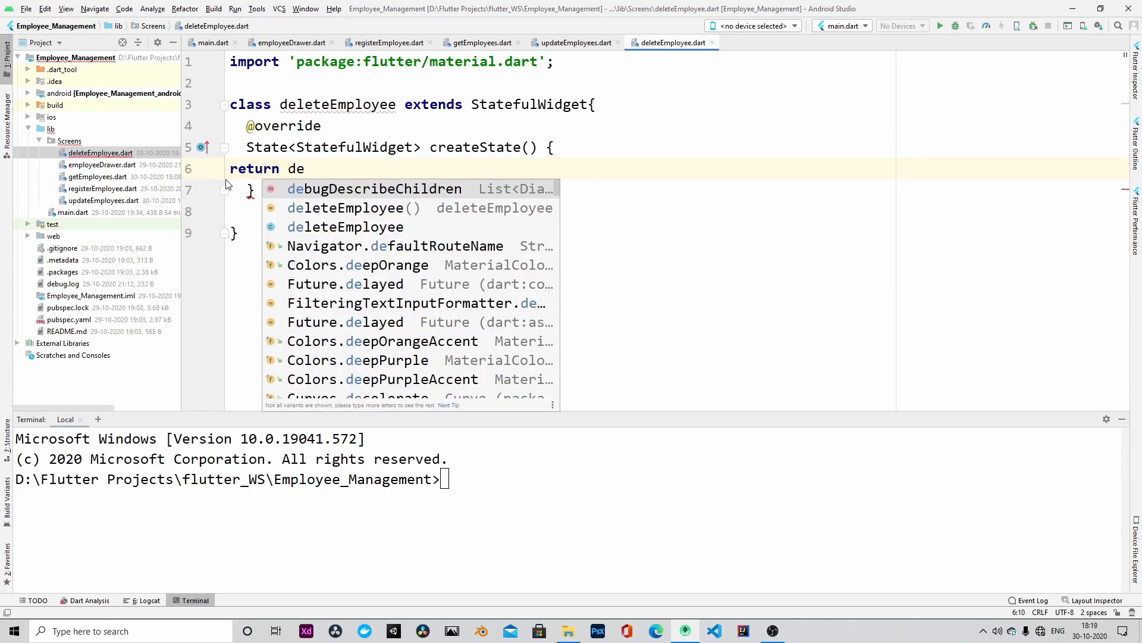
{"action": "type", "text": "leteEmployeeState();"}
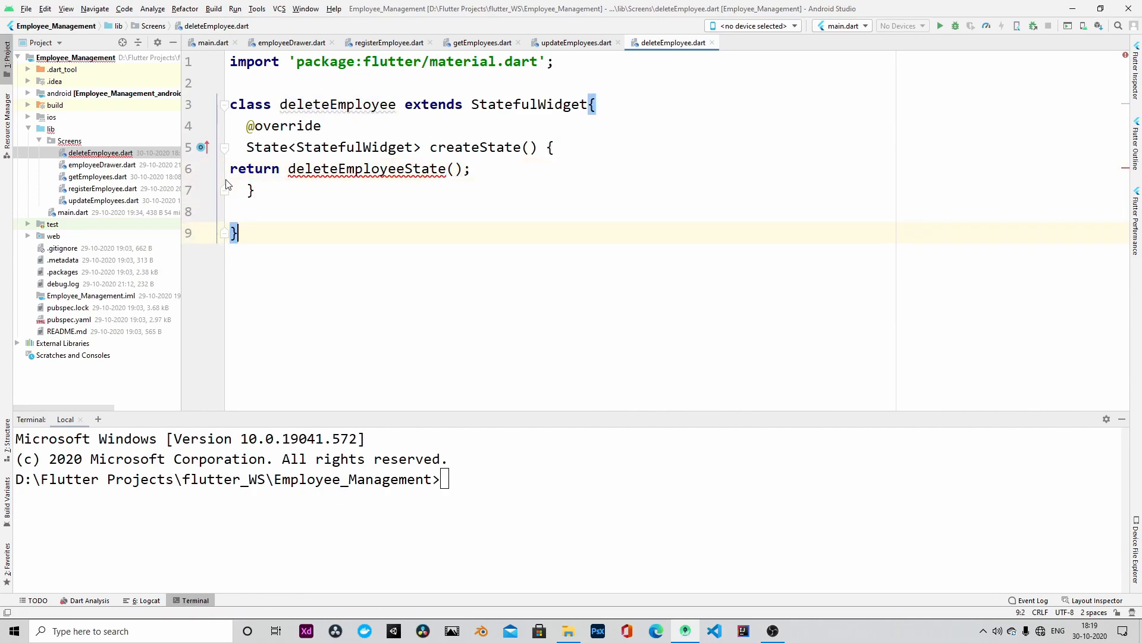
Start class deleteEmployeeState extending State<deleteEmployee>.
{"action": "type", "text": "class deleteE"}
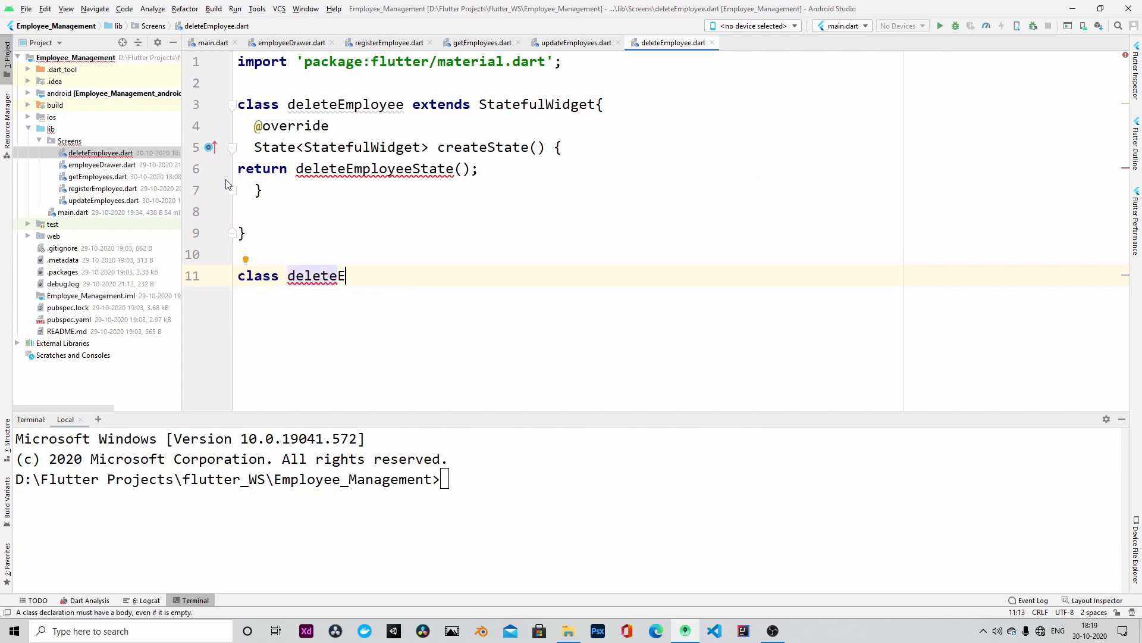
{"action": "type", "text": "mployeeState("}
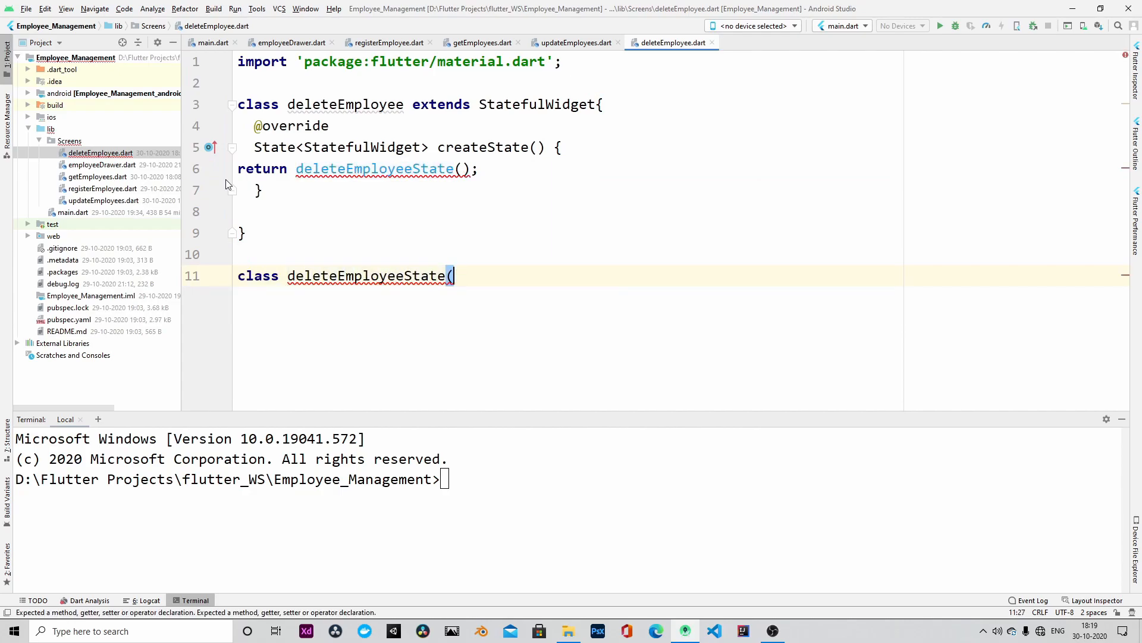
{"action": "type", "text": "extends State<deleteEmployee>{"}
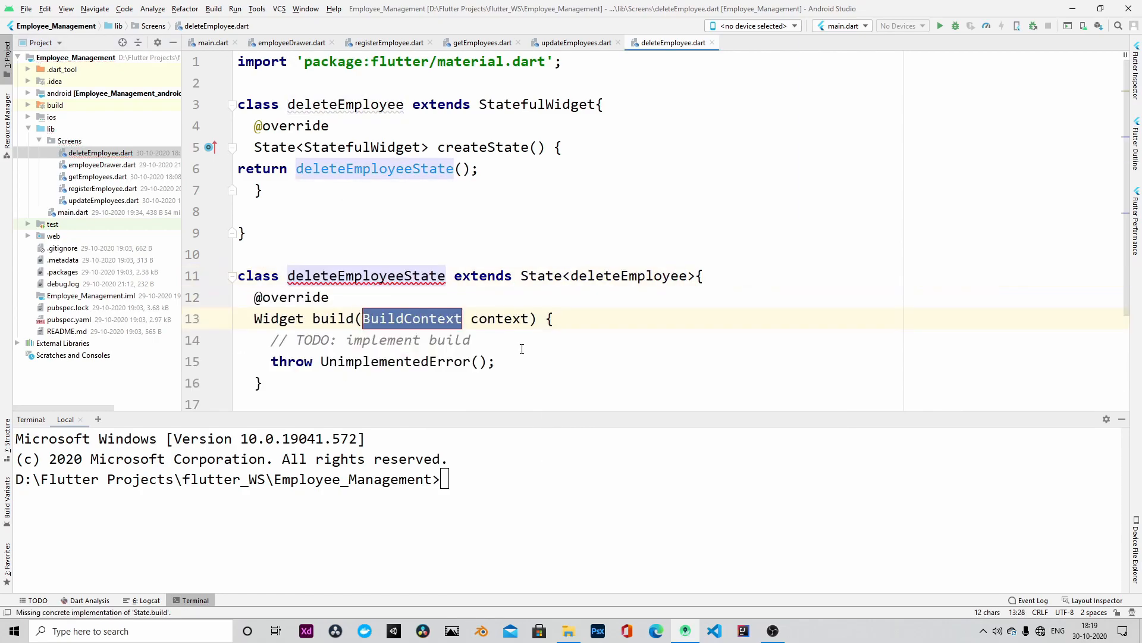
Make deleteEmployeeState's build return getemployees() instead of throwing UnimplementedError.
{"action": "type", "text": "return getemployees();"}
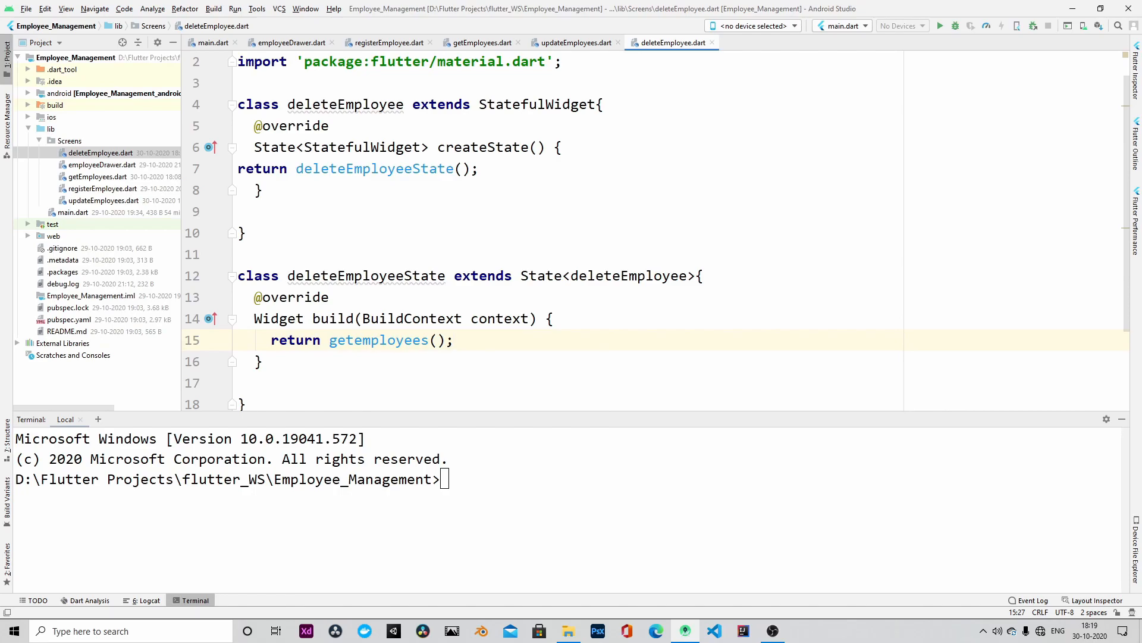
{"action": "left_click", "coordinate": [454, 340]}
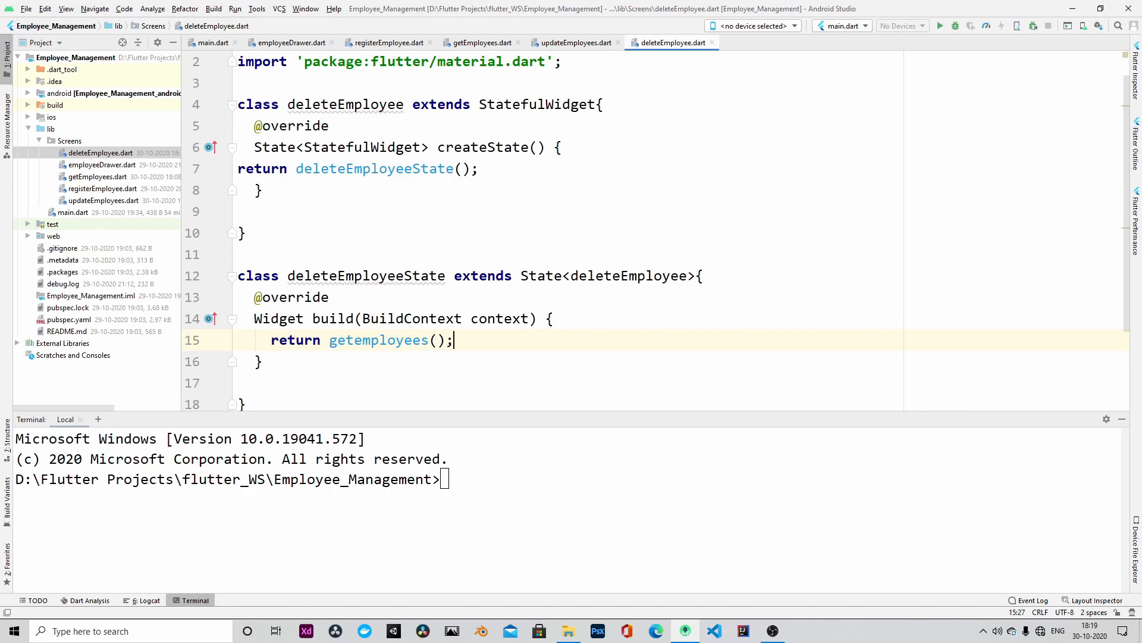